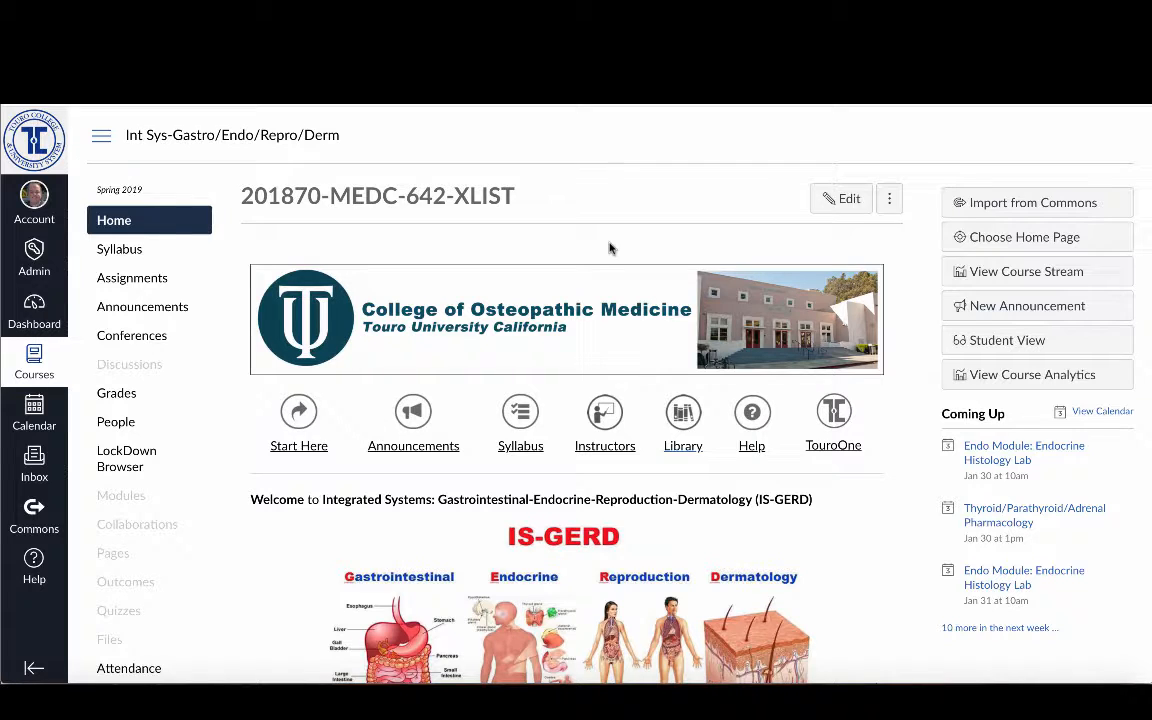
mouse_move(308, 245)
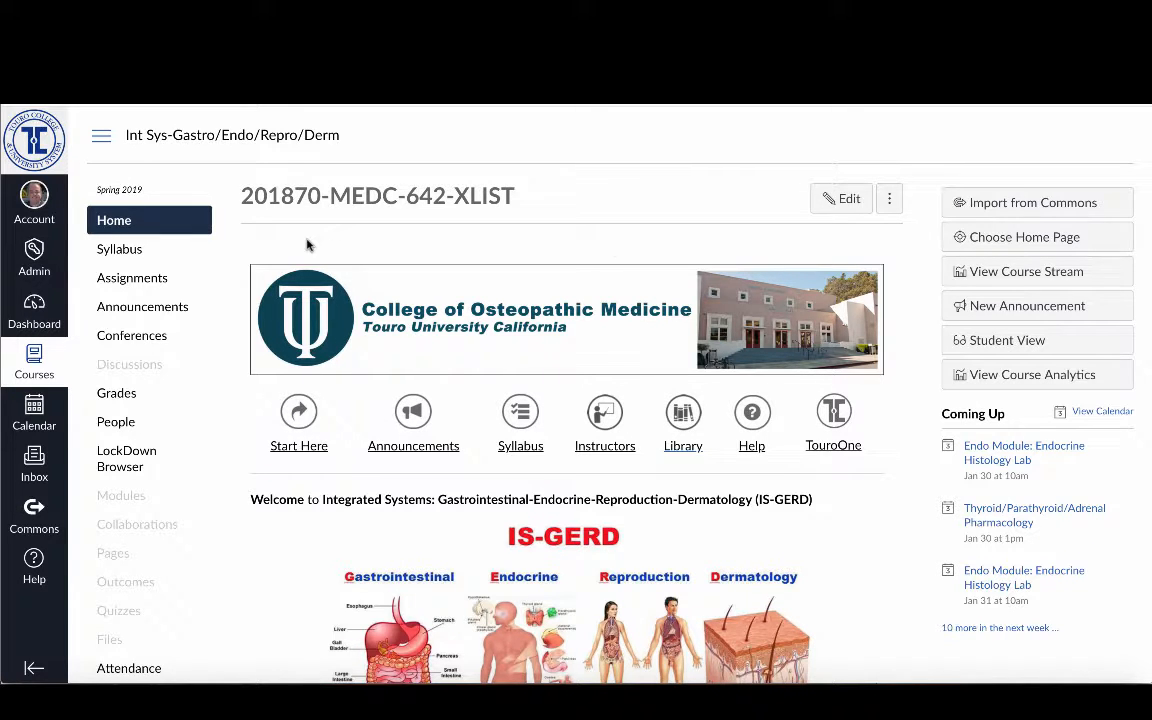
mouse_move(116, 400)
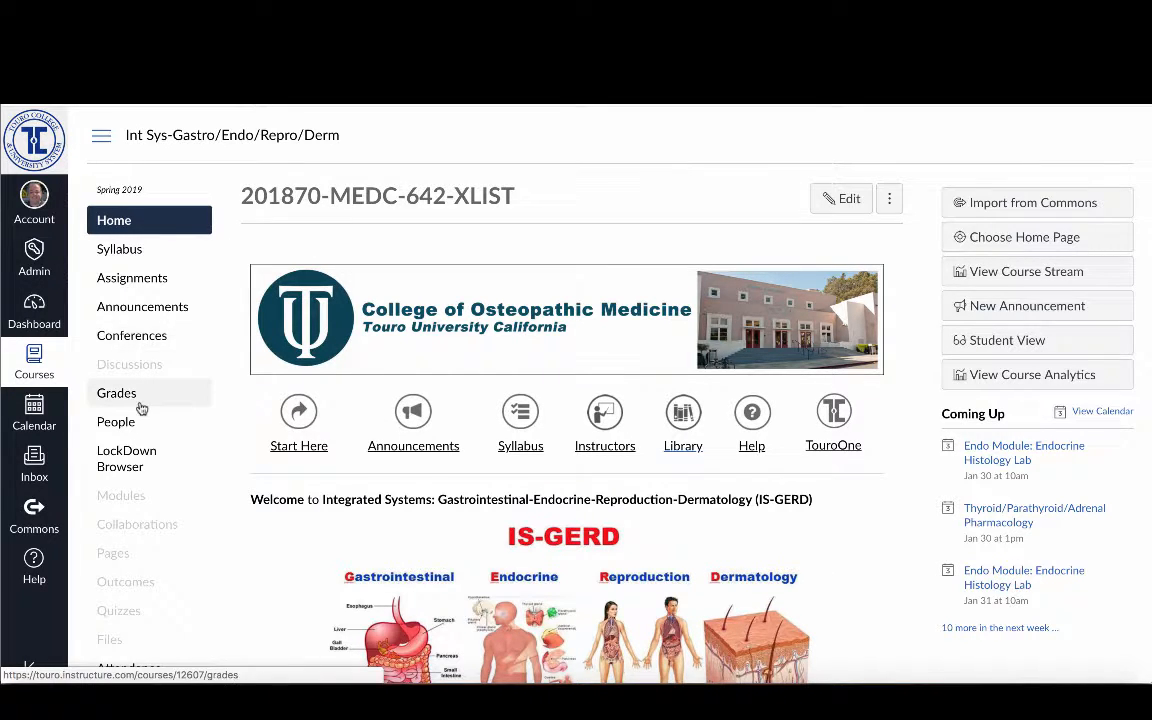
mouse_move(129, 371)
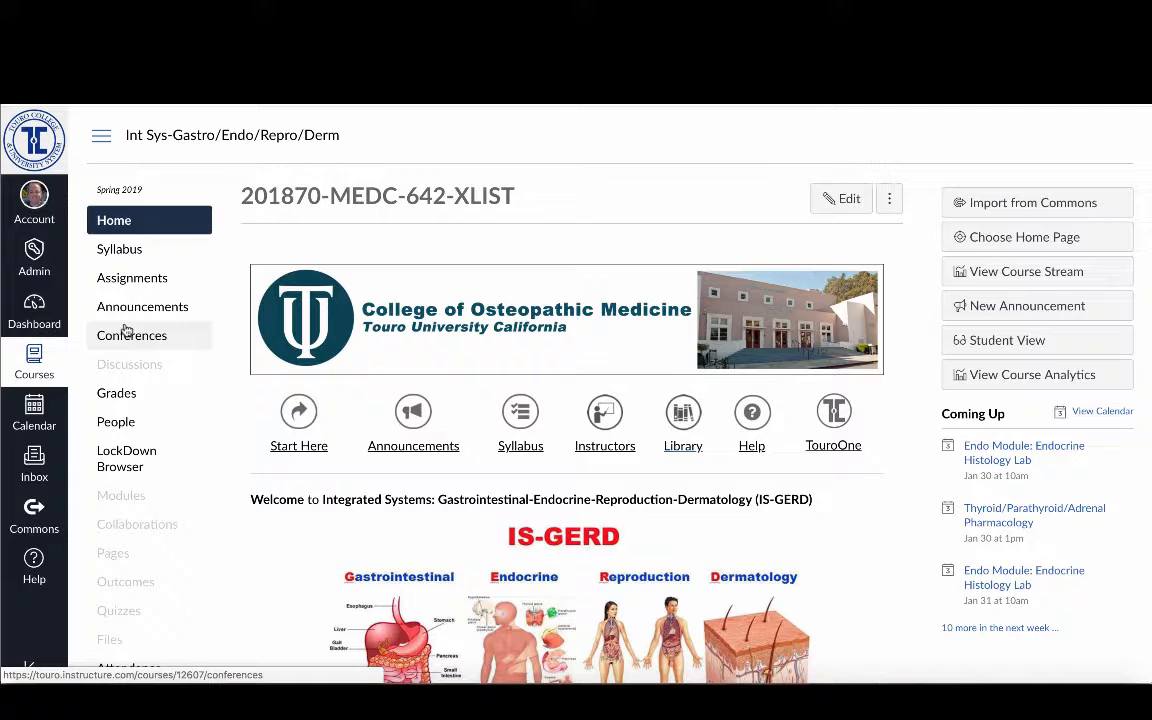
mouse_move(129, 364)
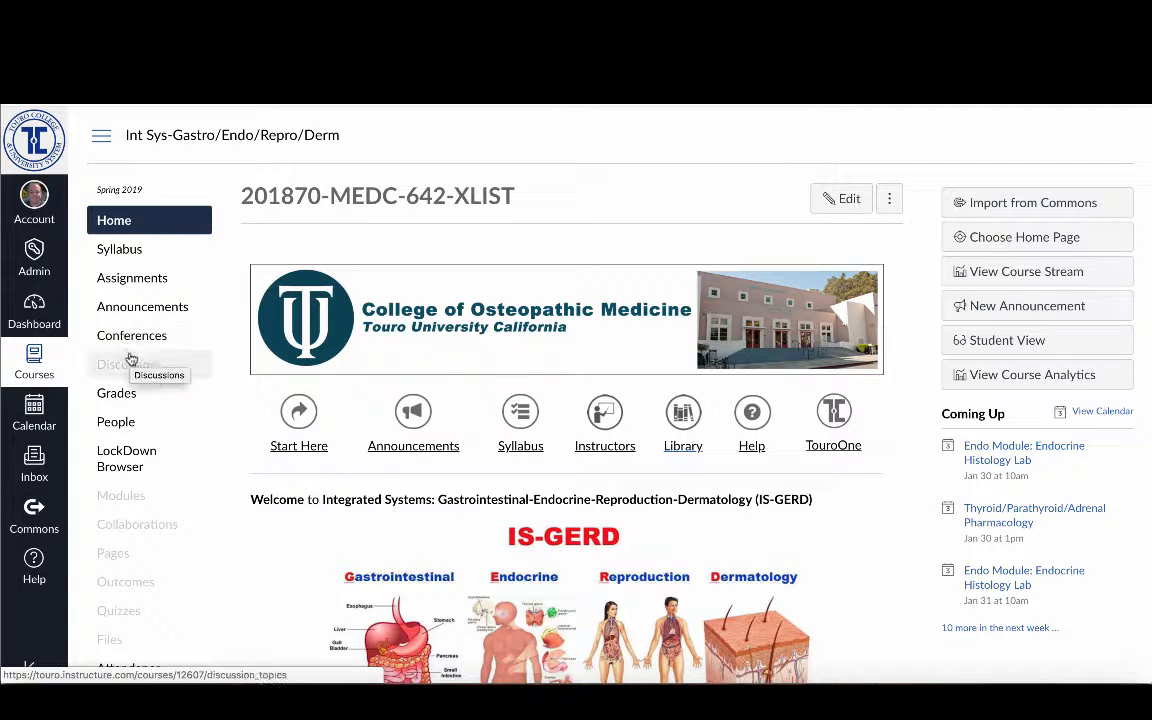
mouse_move(156, 498)
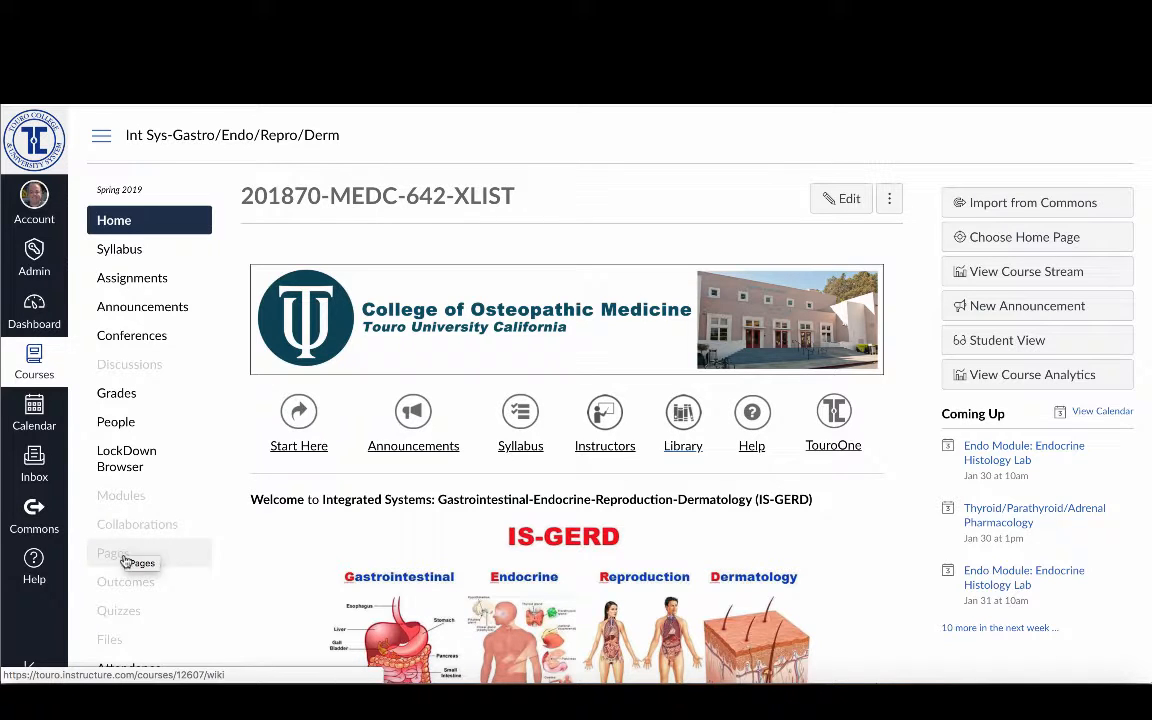
mouse_move(110, 642)
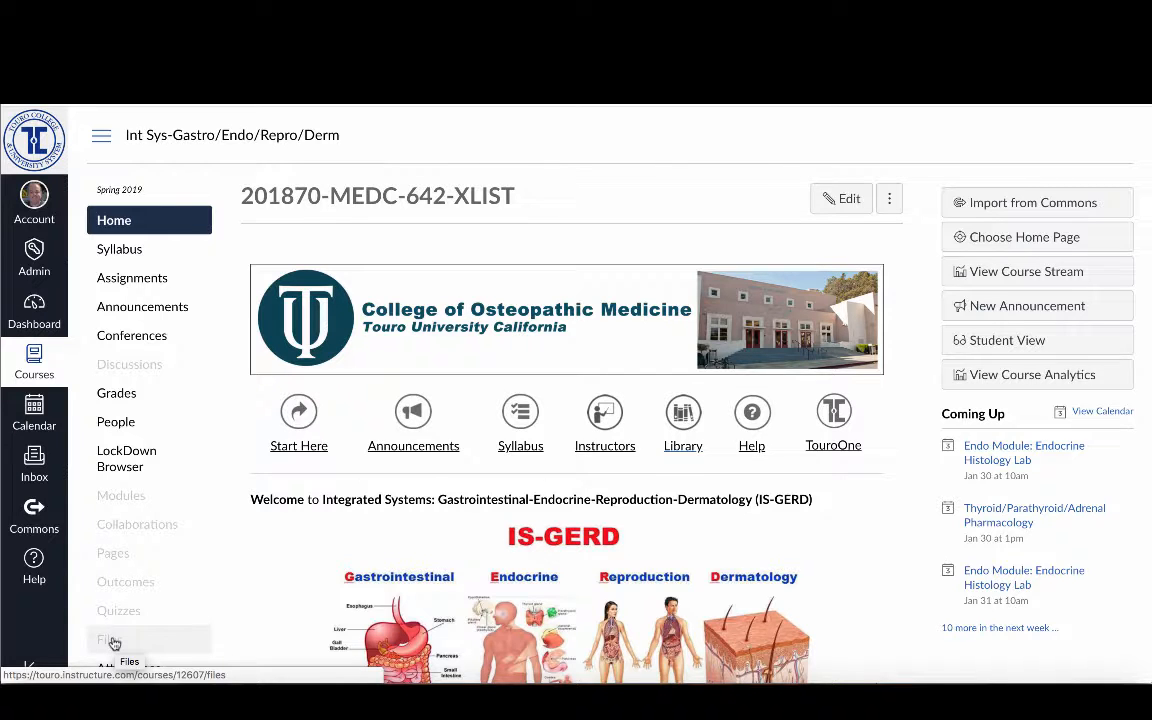
- Go to the course's Files area from the left course menu
left_click(113, 640)
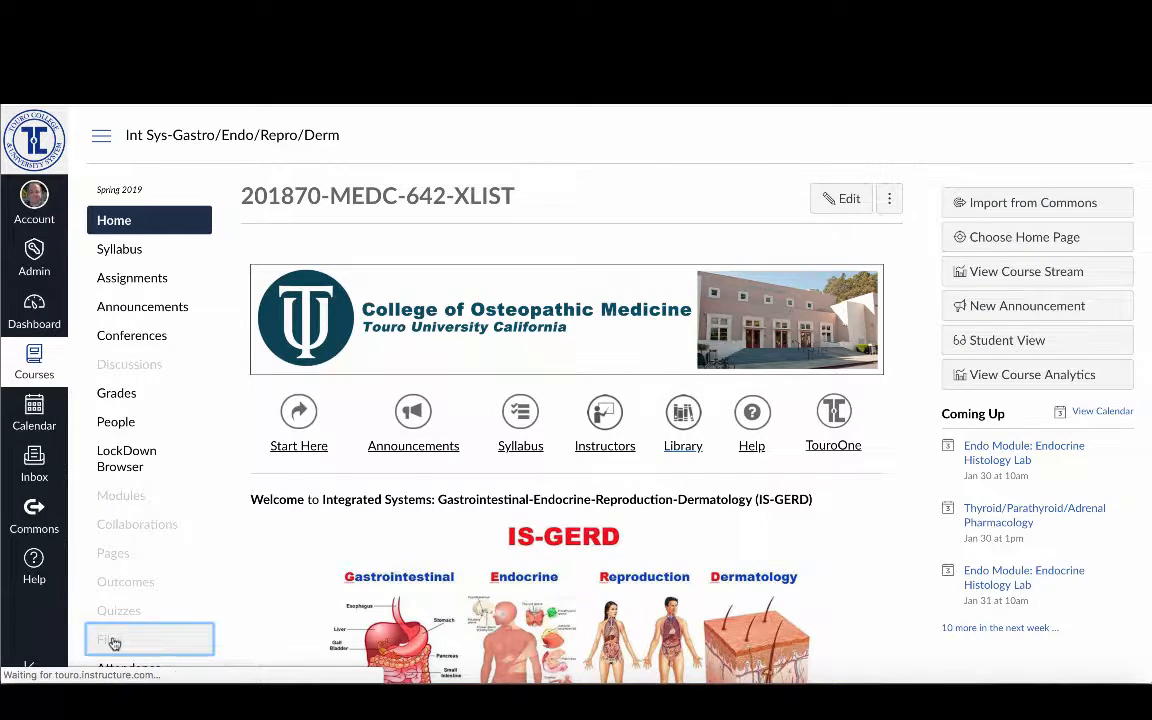
- Show the root files folder and scroll through the lecture files and faculty folders to the storage bar
left_click(113, 640)
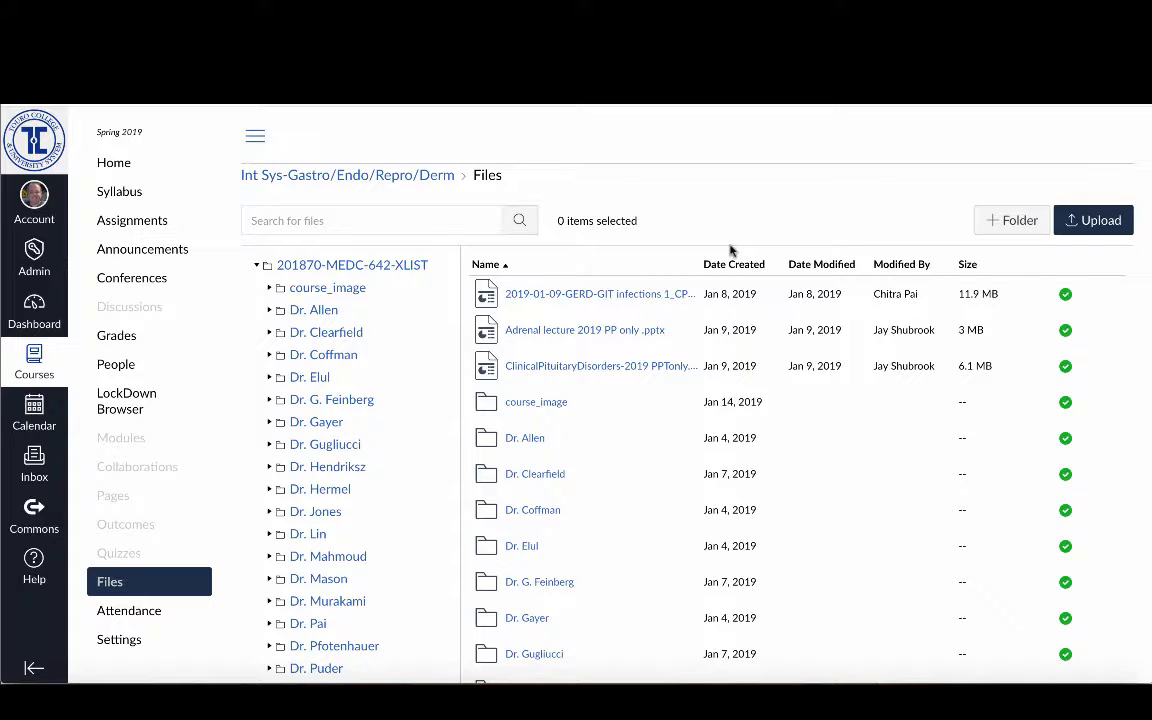
mouse_move(1140, 282)
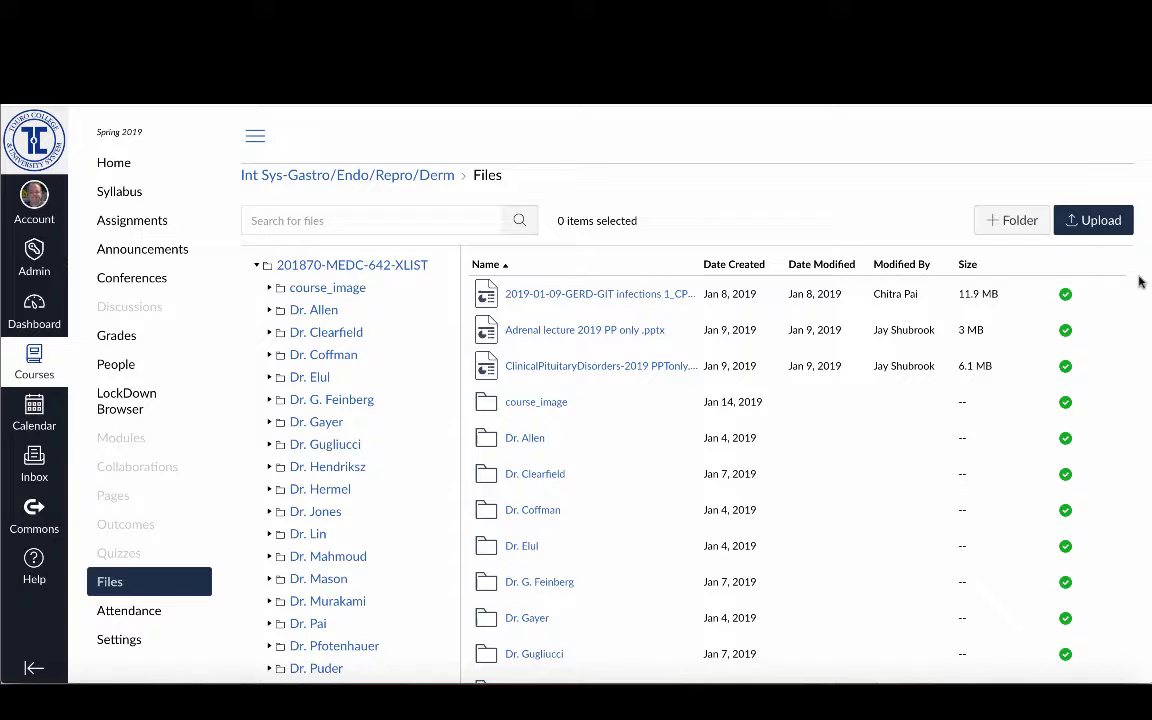
scroll("down", 3)
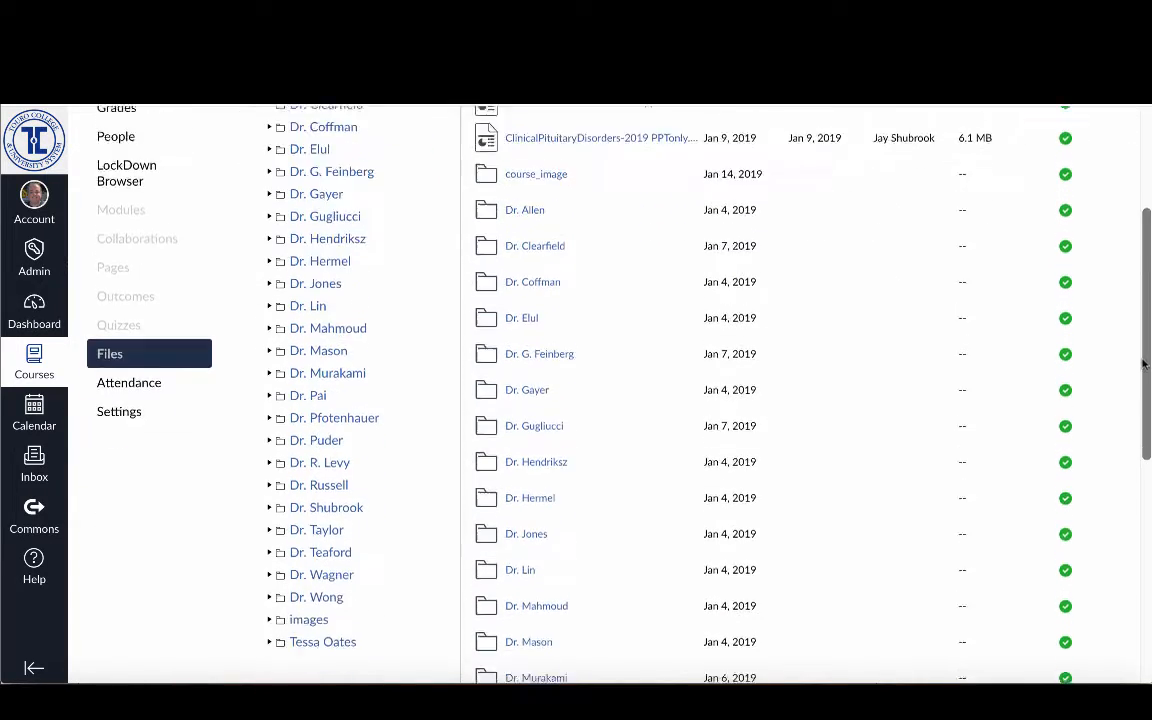
scroll("down", 3)
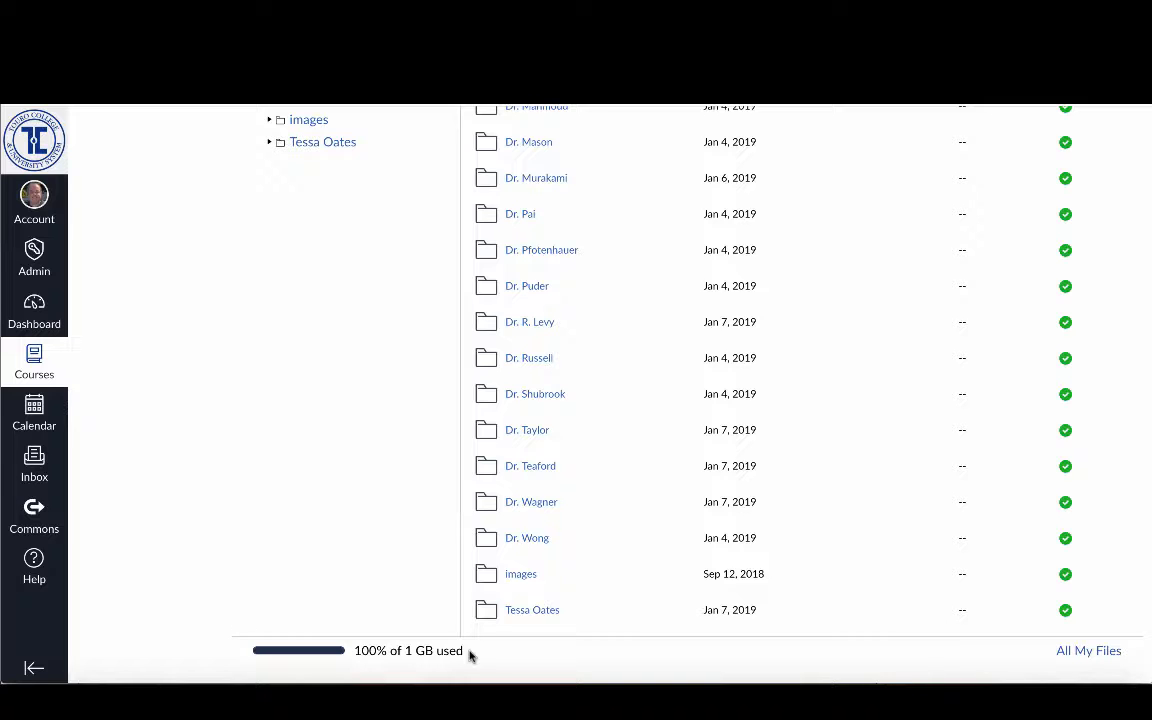
mouse_move(520, 648)
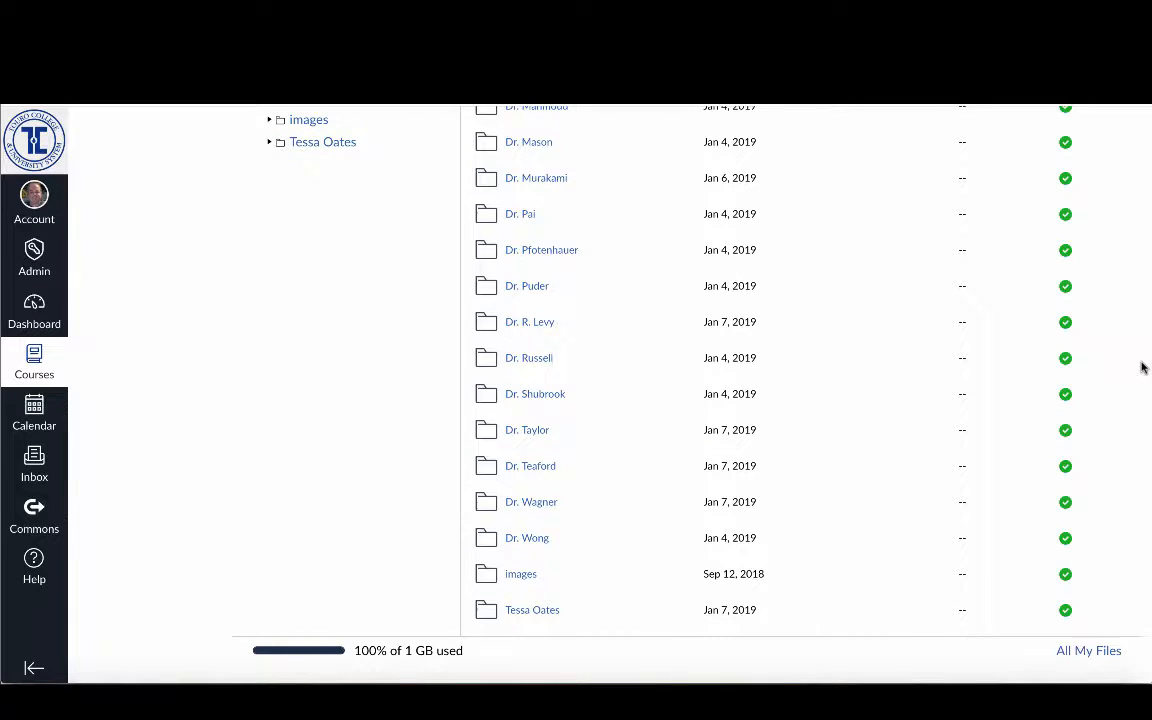
scroll("down", 3)
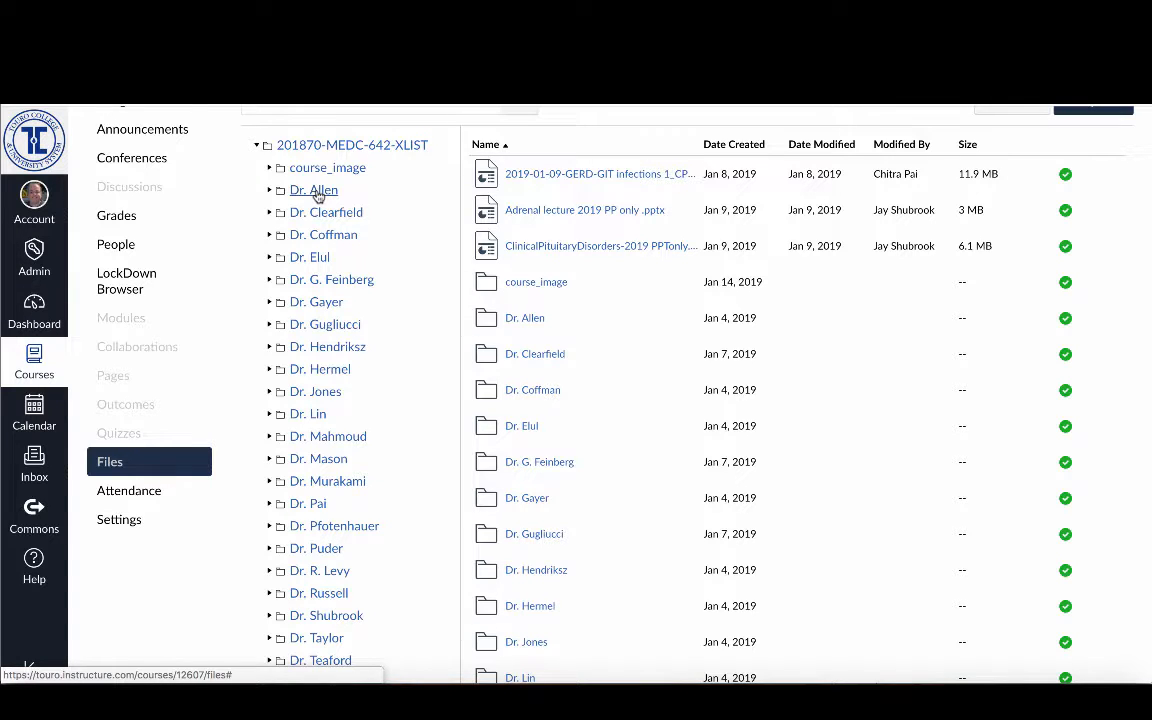
- View the Dr. Allen, Dr. Clearfield and Dr. Coffman folders in turn, ending on Coffman's four lecture files
left_click(313, 190)
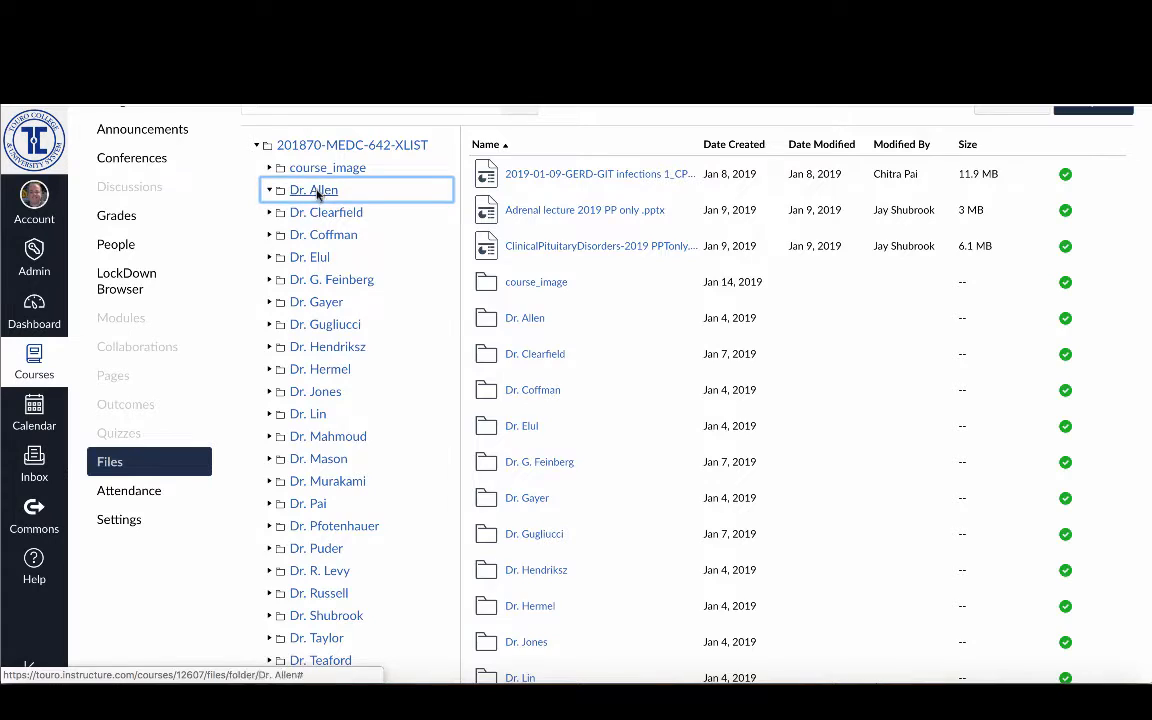
left_click(314, 189)
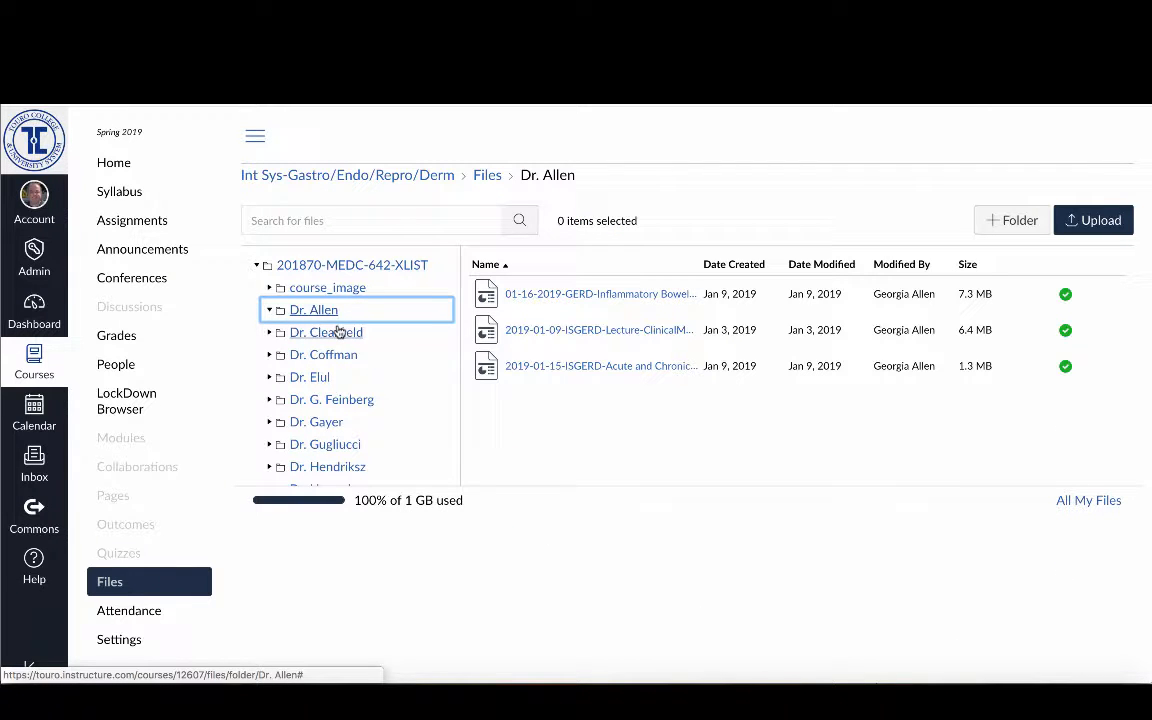
left_click(324, 332)
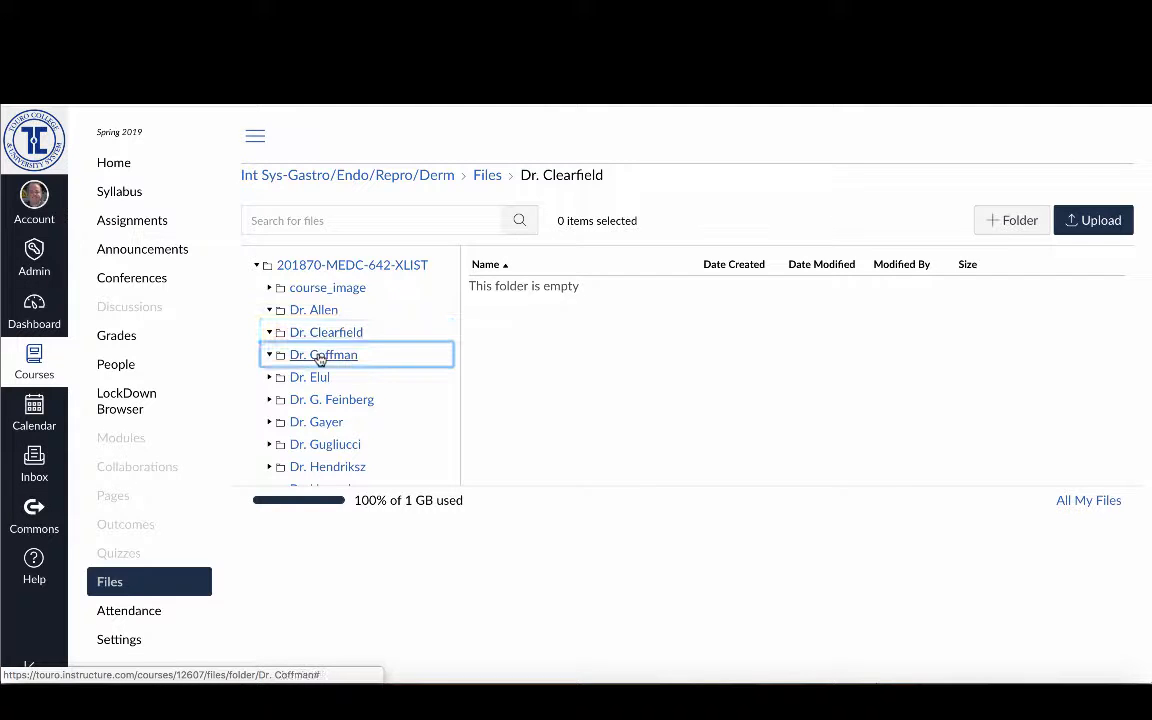
left_click(323, 354)
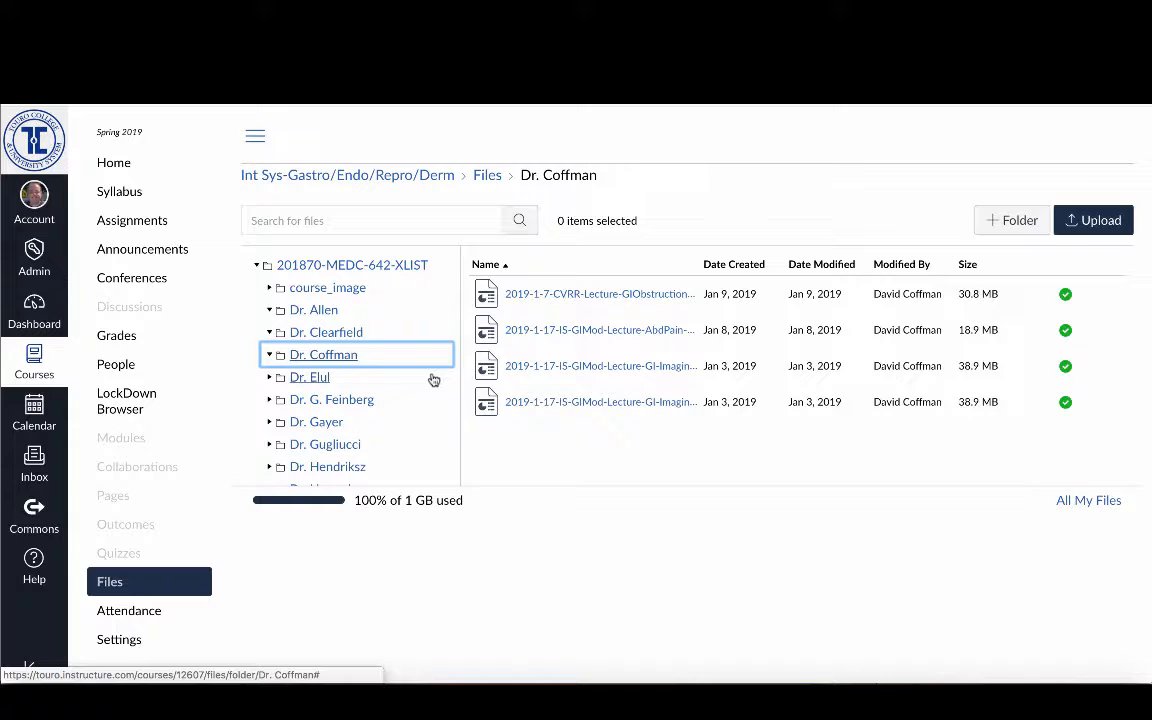
mouse_move(406, 321)
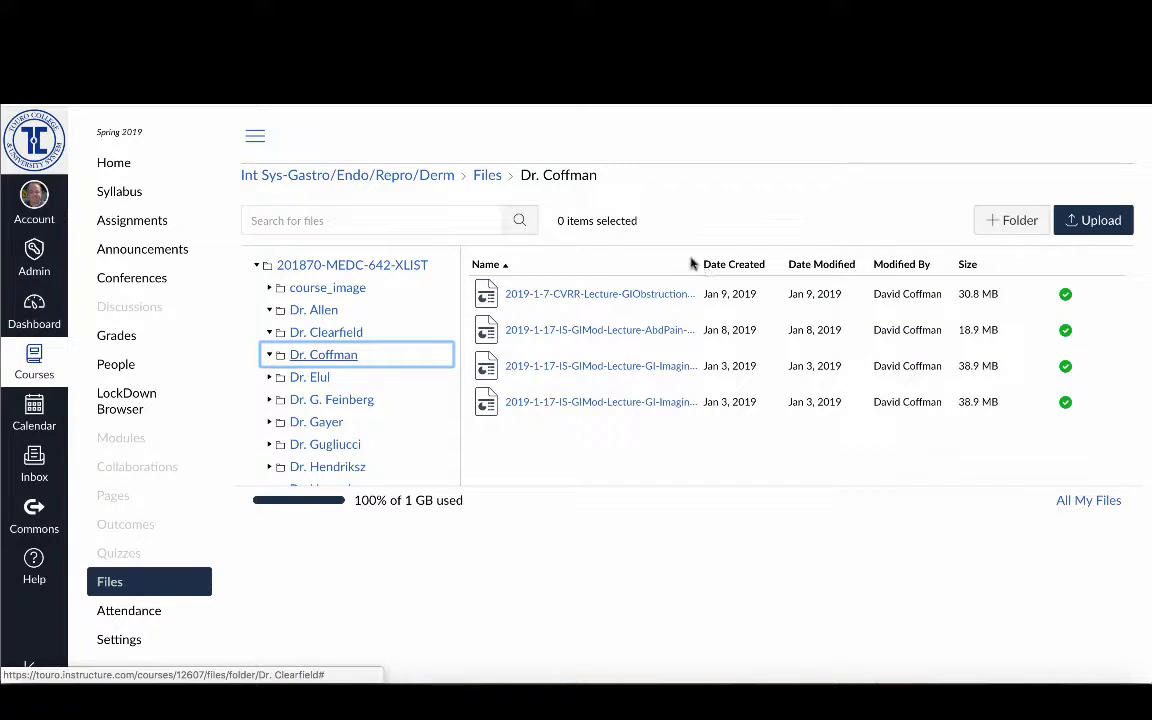
- Hide the course navigation menu so Dr. Coffman's file names show more fully
left_click(733, 264)
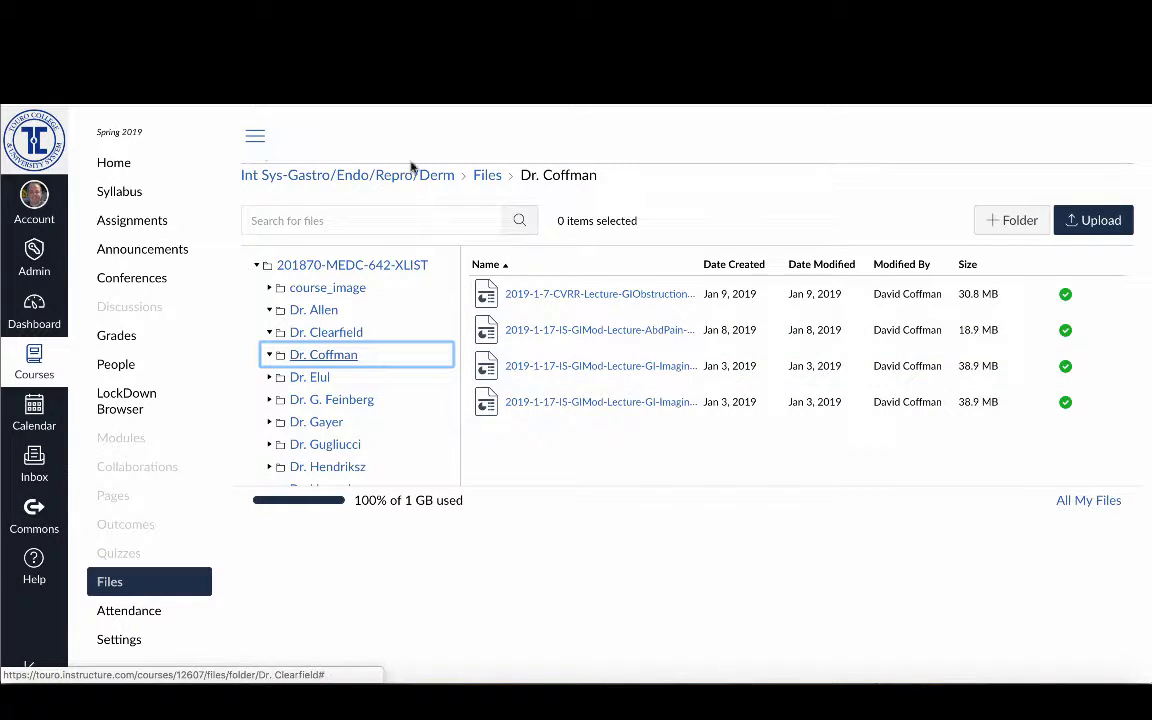
mouse_move(716, 329)
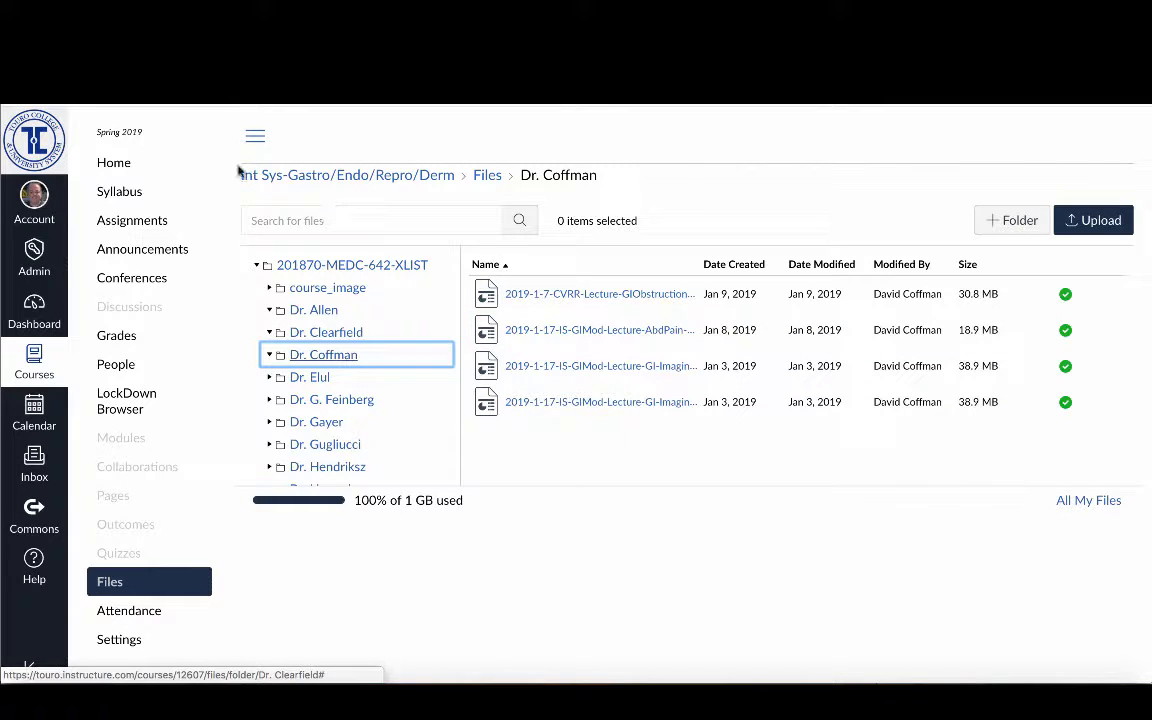
mouse_move(281, 148)
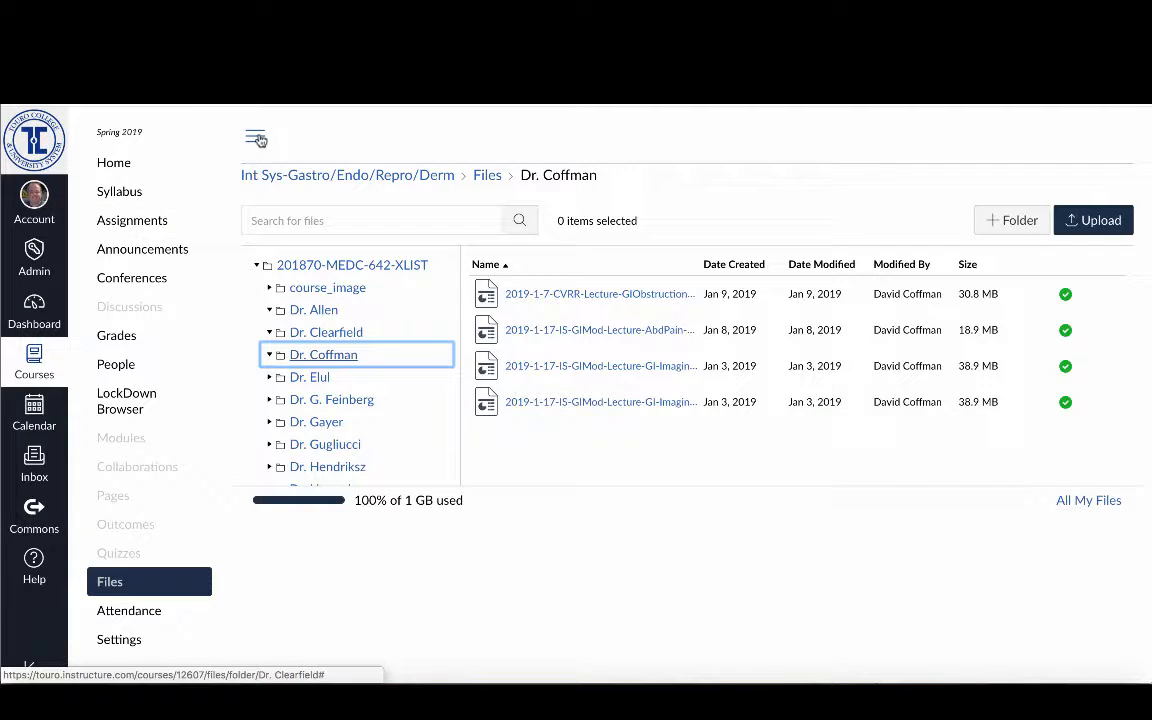
mouse_move(256, 138)
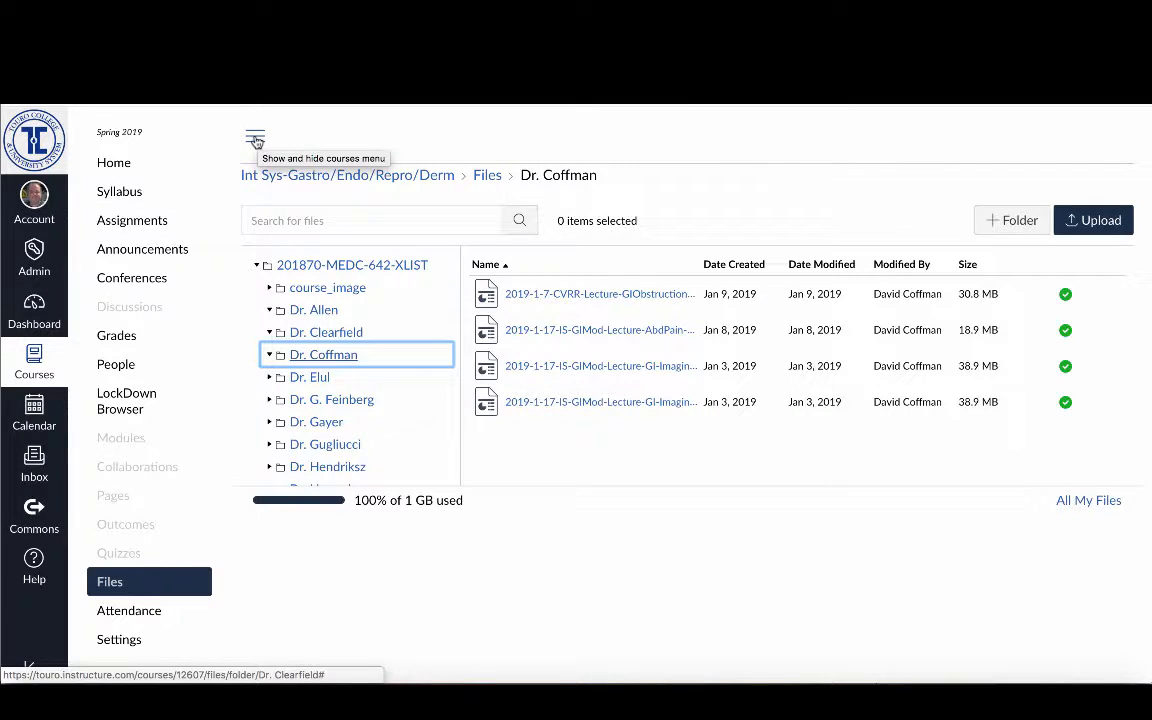
left_click(255, 138)
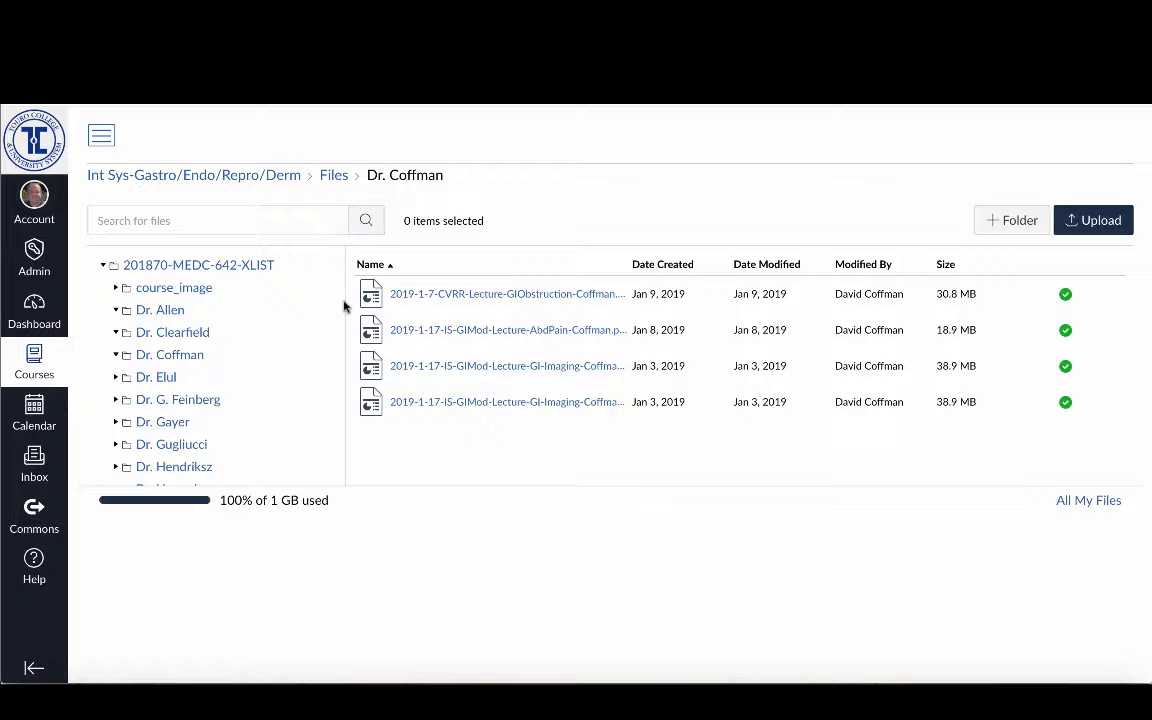
mouse_move(507, 293)
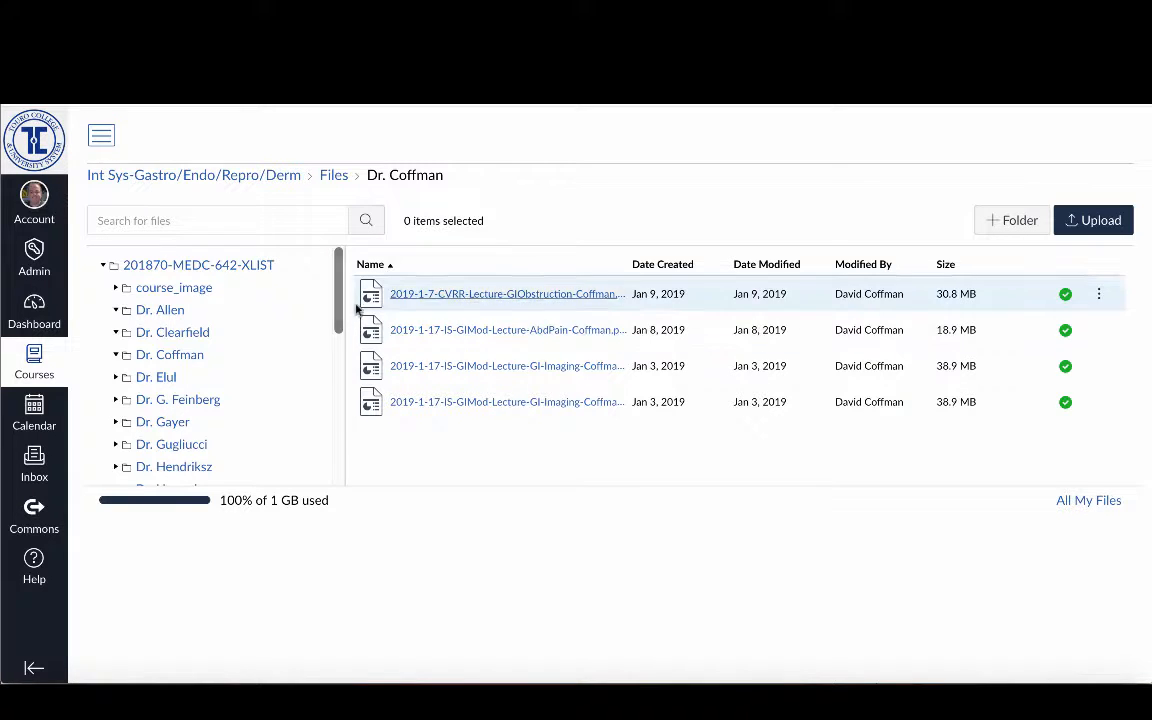
mouse_move(508, 329)
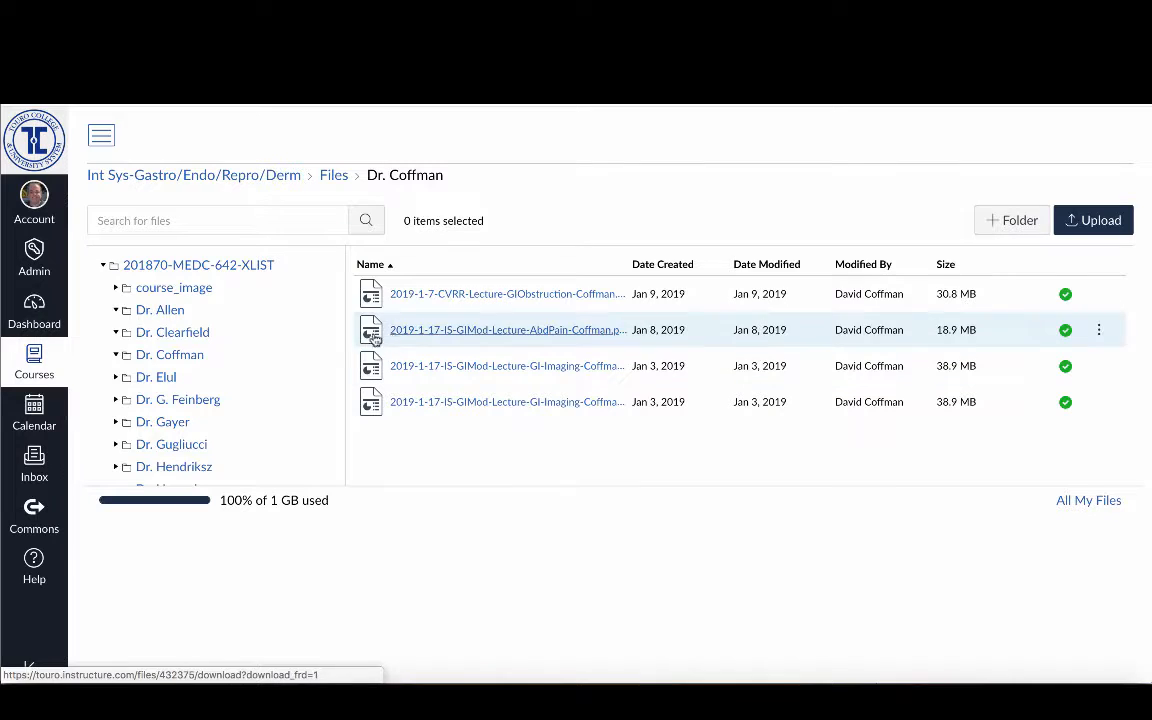
mouse_move(458, 331)
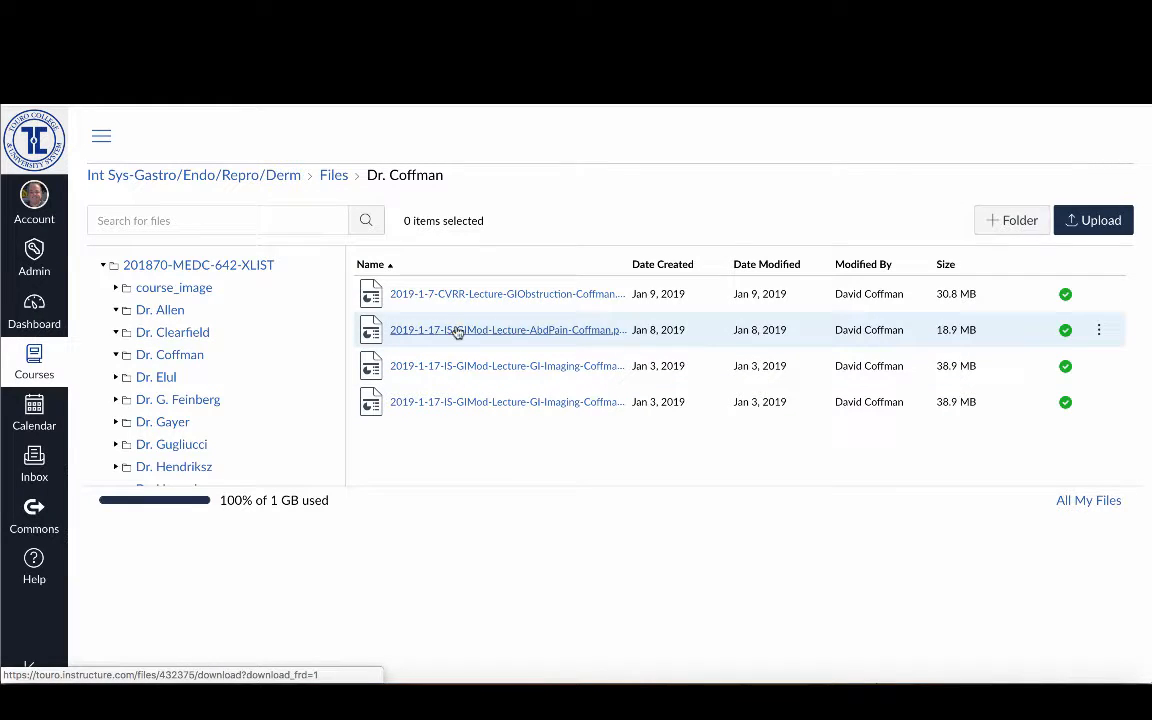
mouse_move(465, 335)
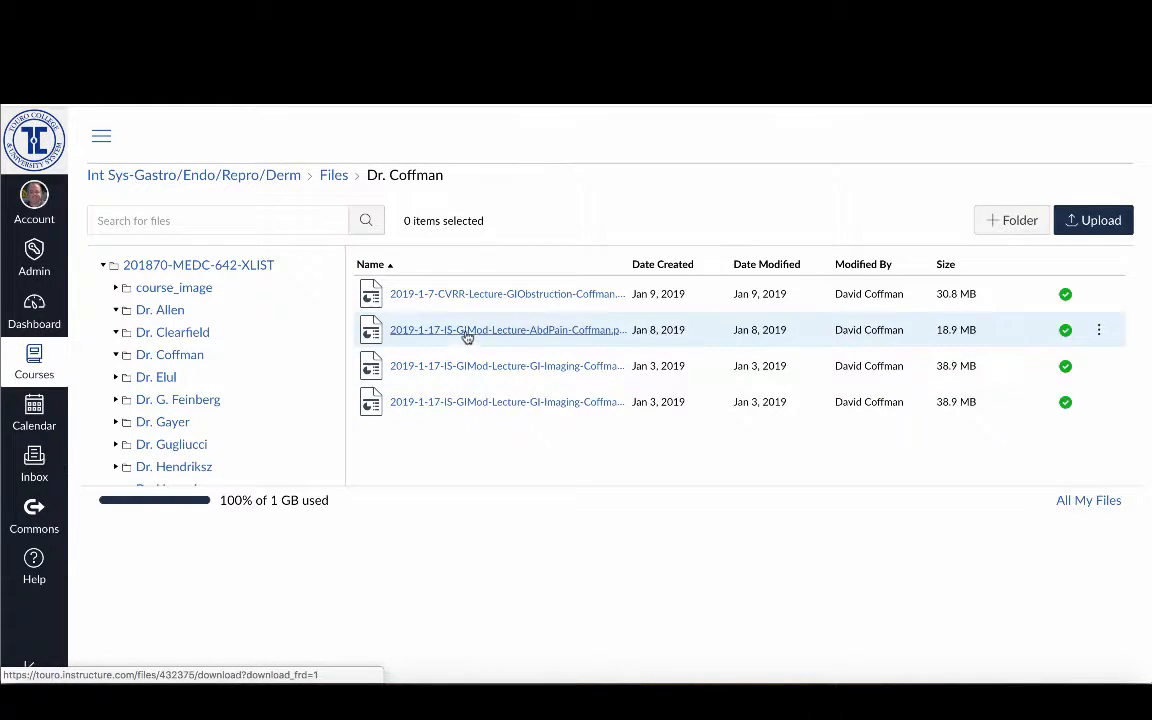
- Select the first 2019-1-17 GI-Imaging duplicate file in Dr. Coffman's folder
left_click(170, 354)
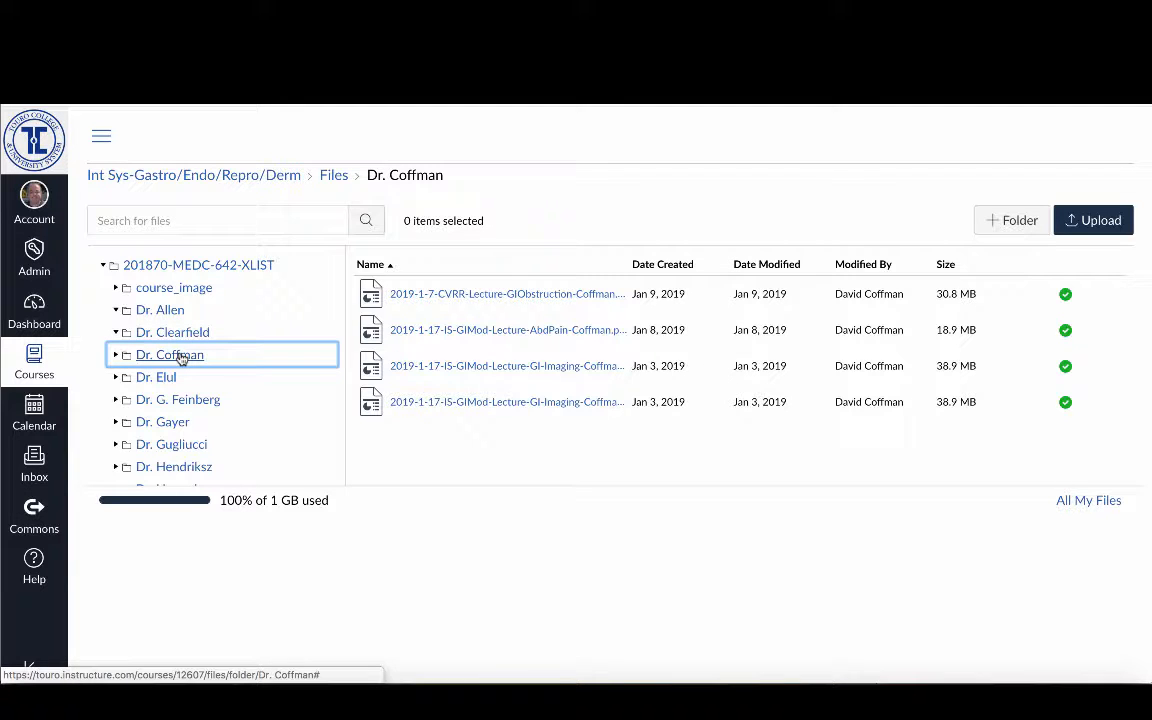
mouse_move(353, 275)
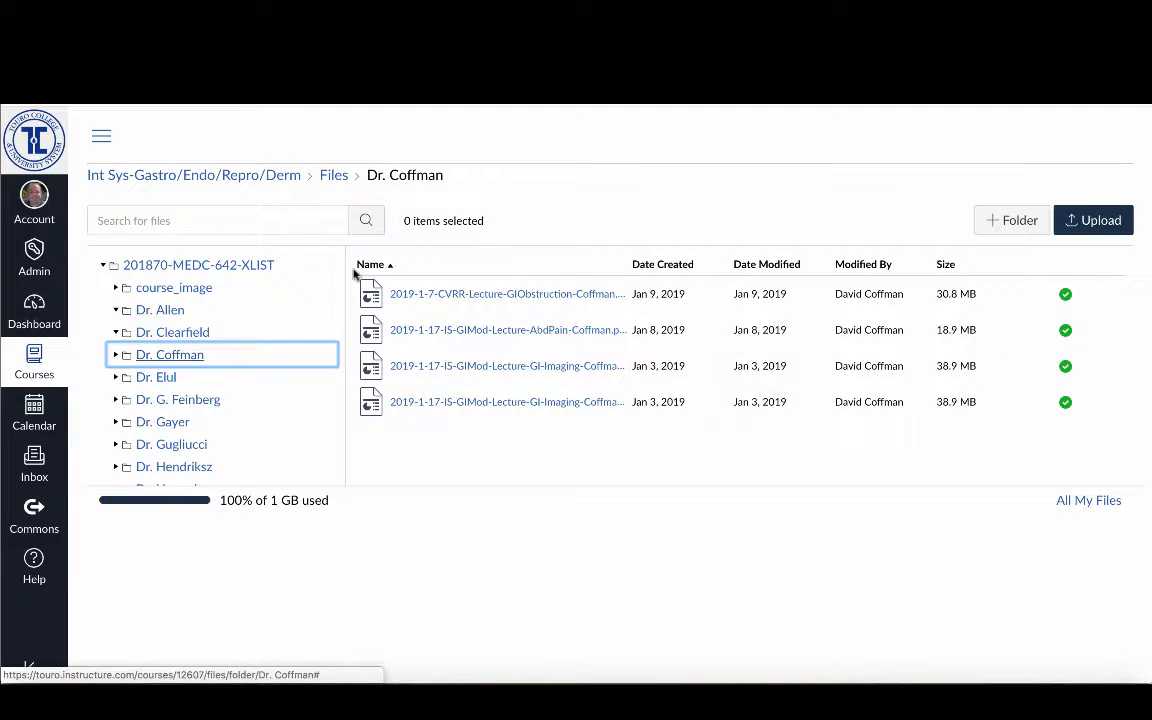
mouse_move(220, 358)
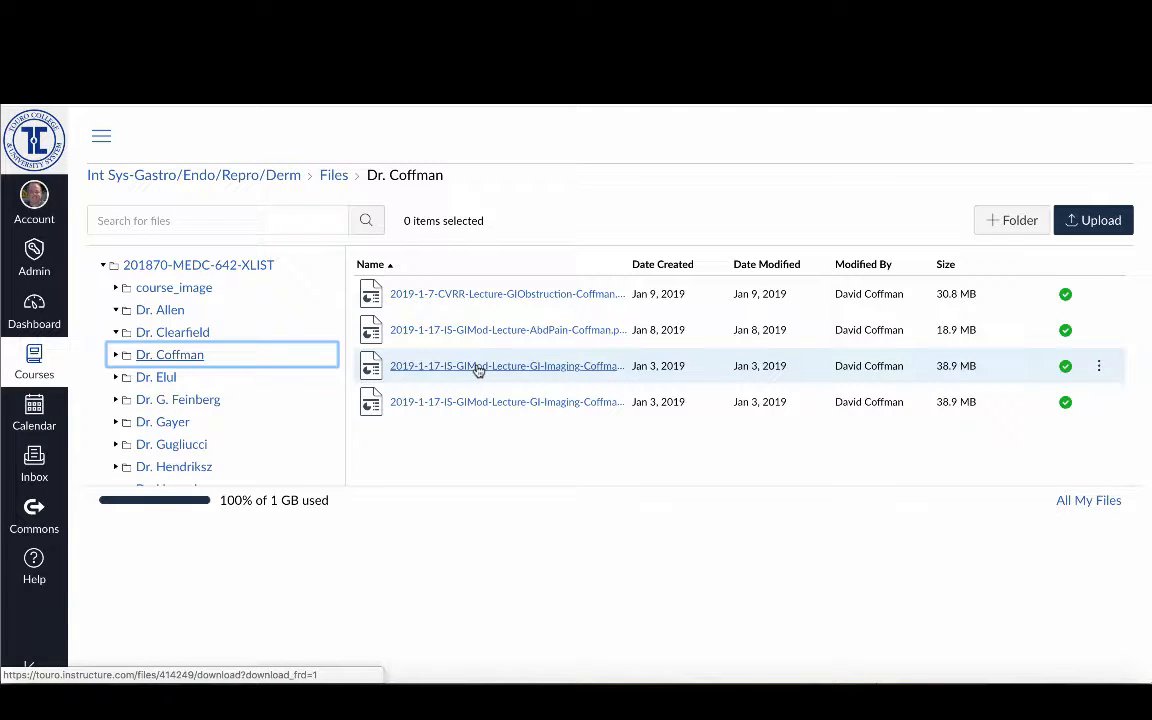
left_click(507, 365)
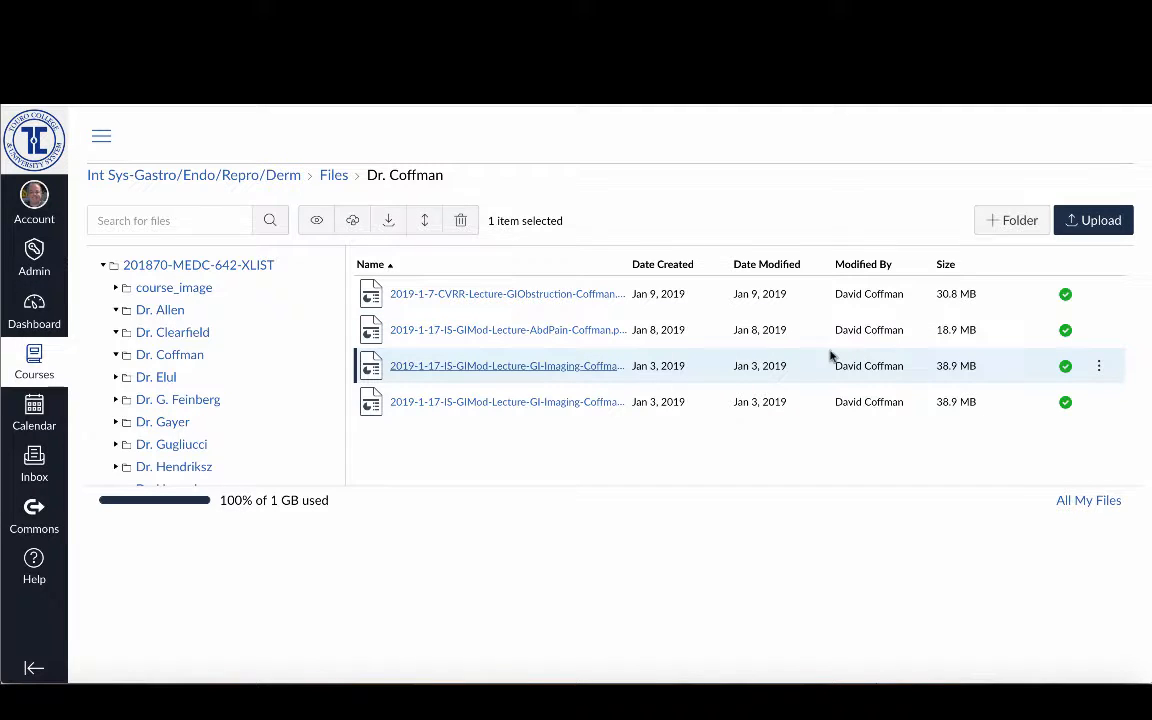
mouse_move(785, 380)
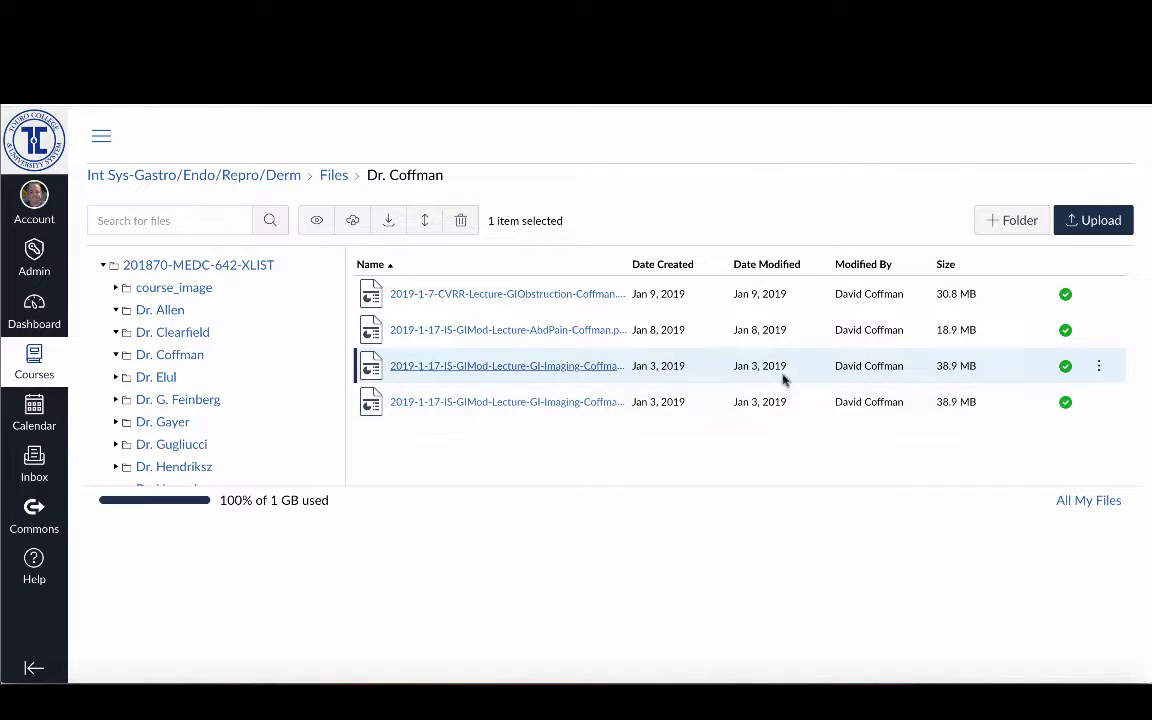
mouse_move(958, 382)
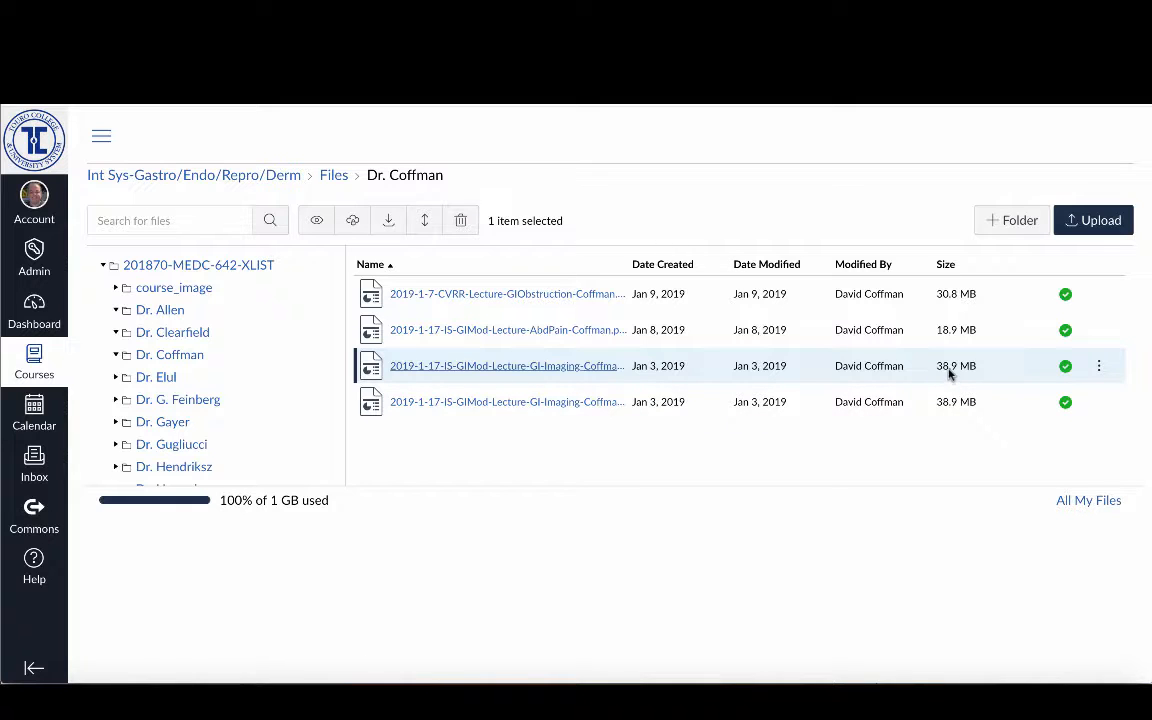
mouse_move(955, 372)
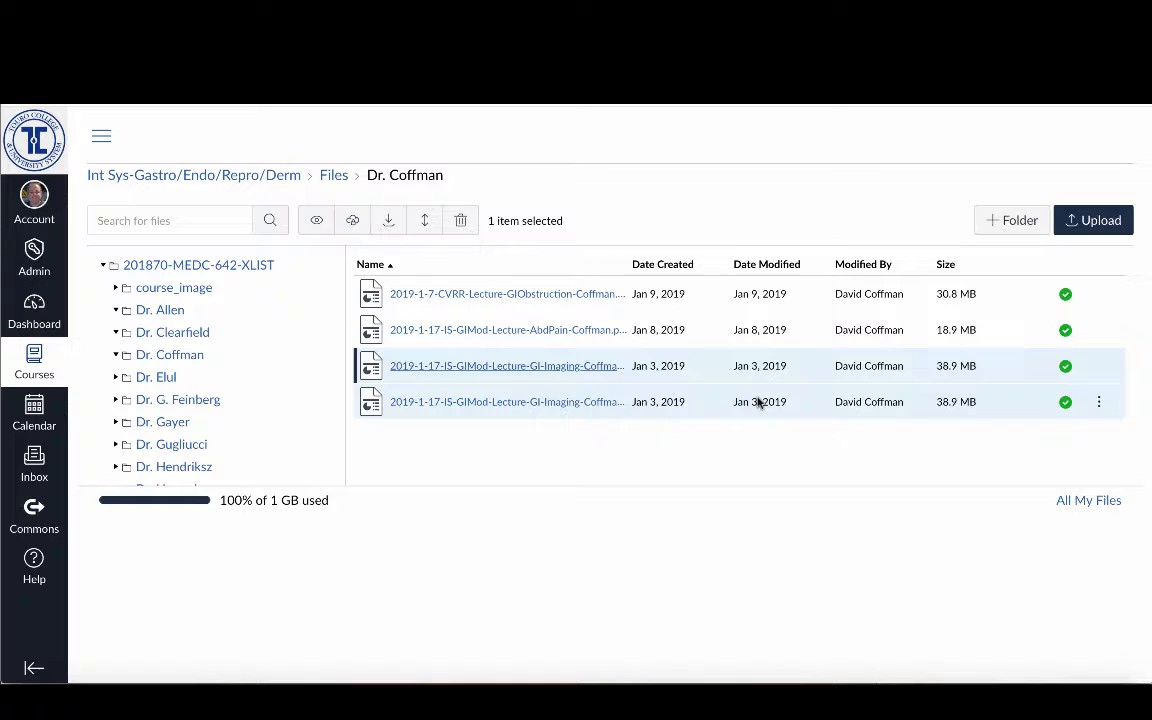
mouse_move(759, 365)
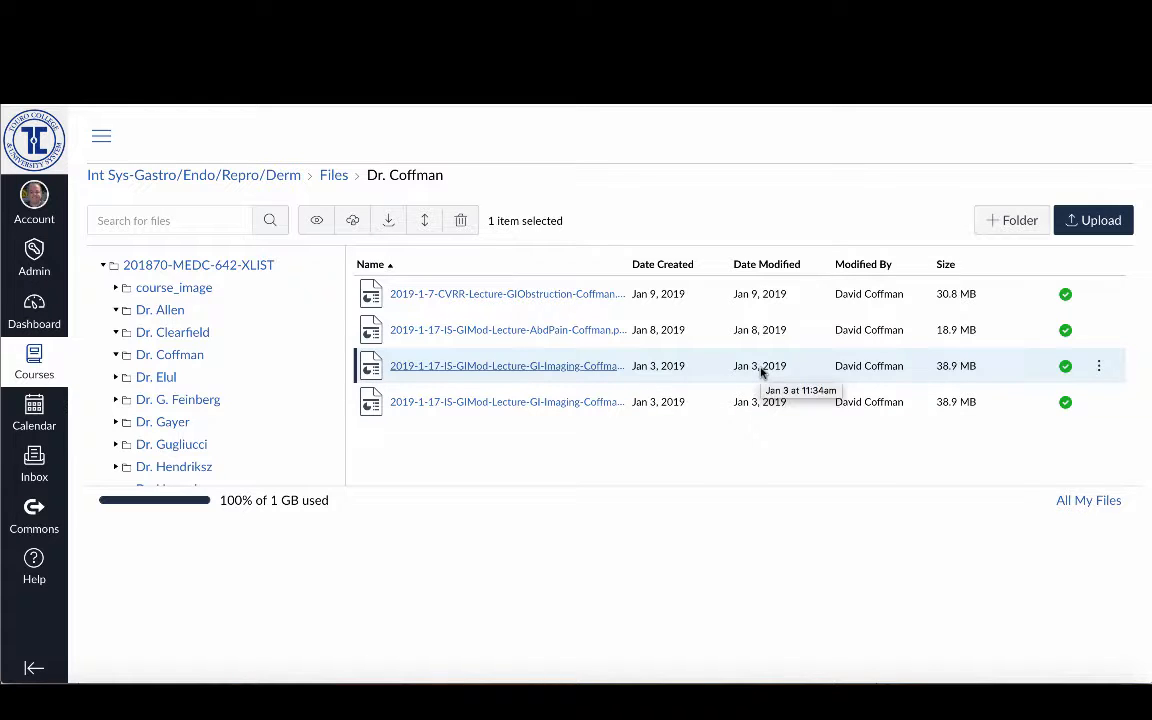
mouse_move(615, 370)
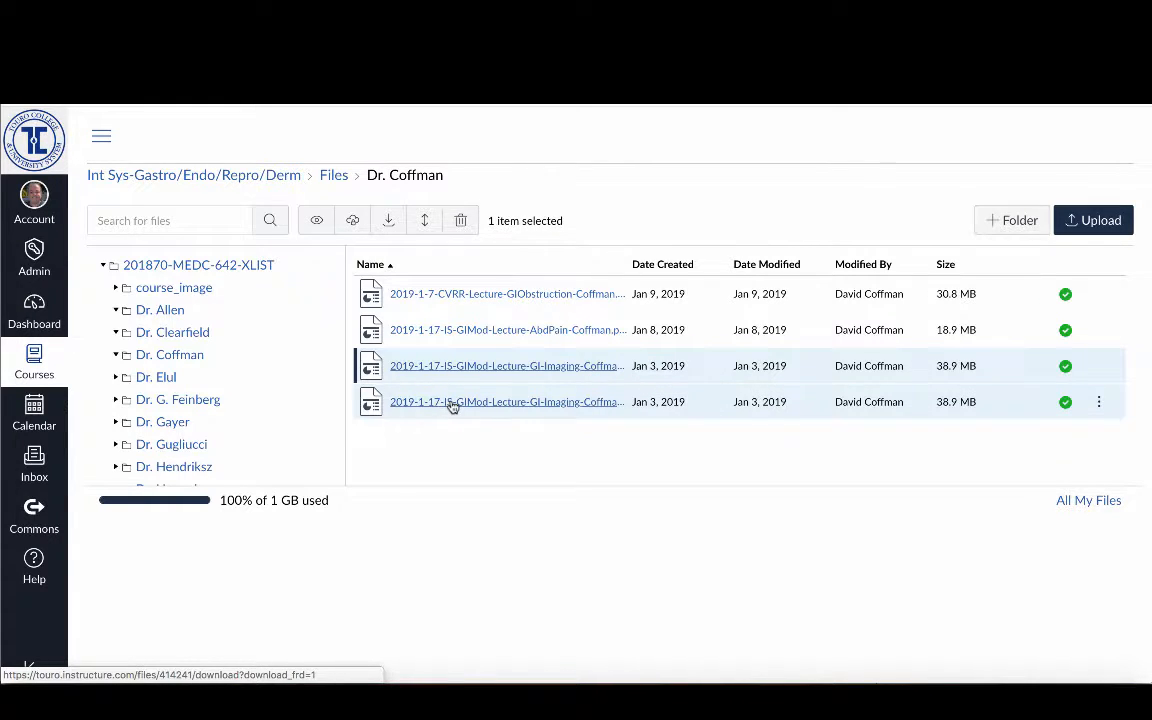
left_click(506, 401)
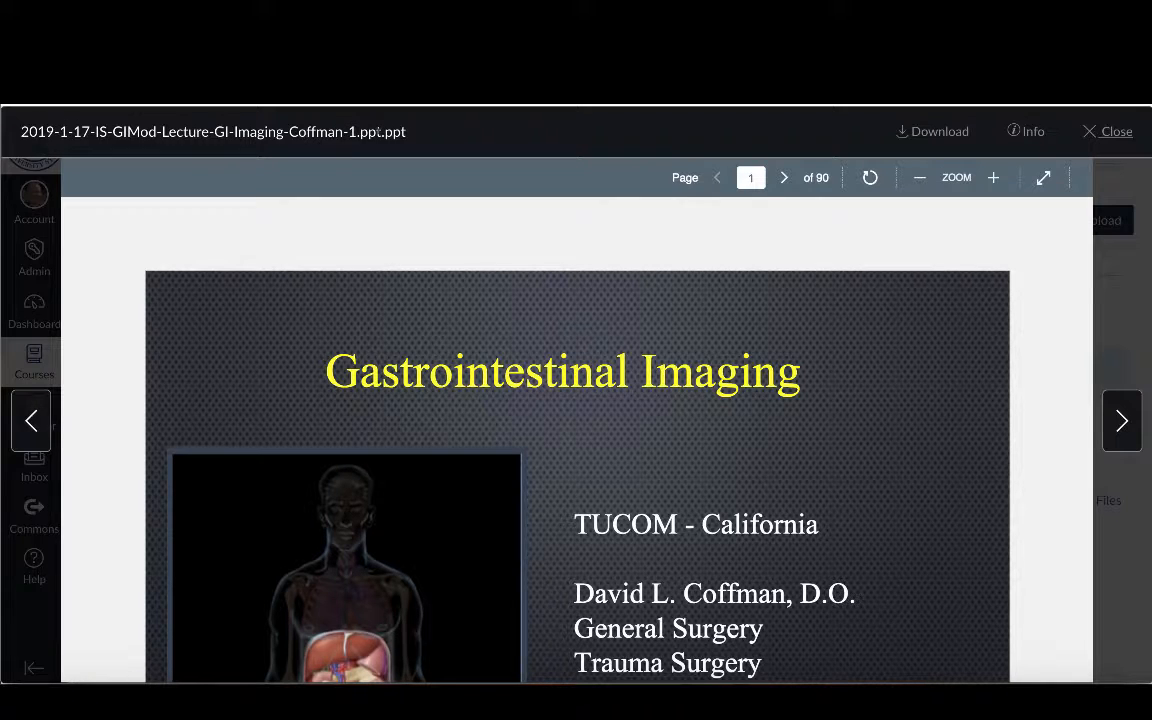
mouse_move(576, 169)
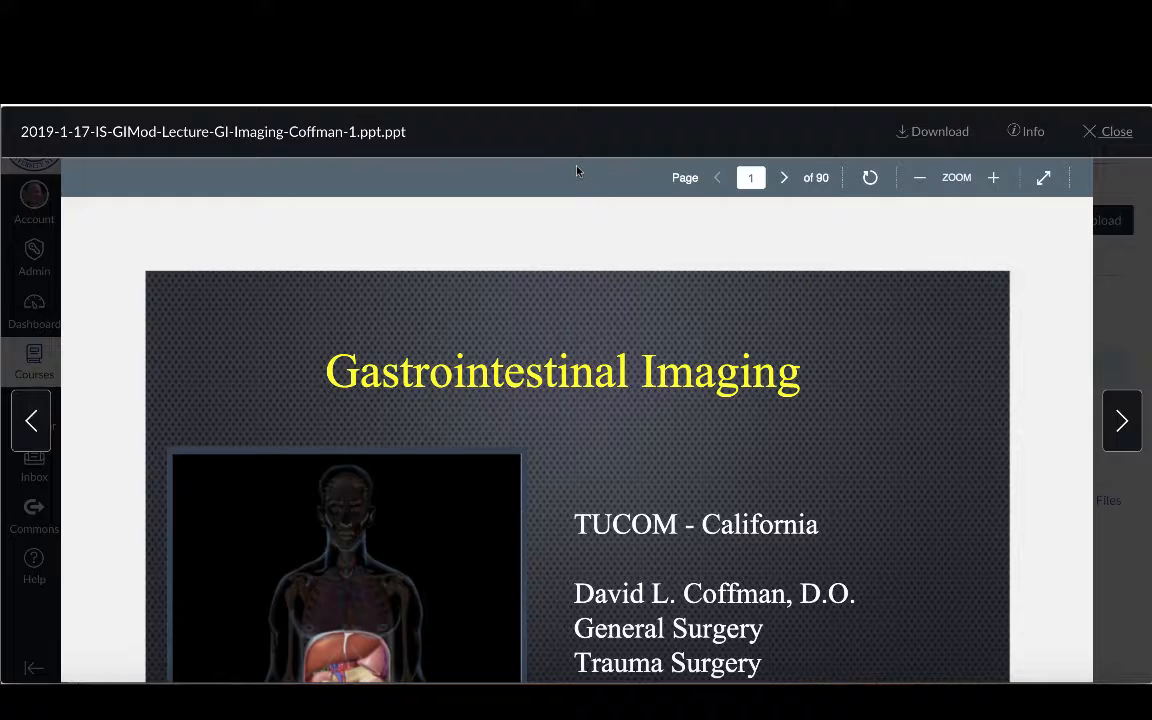
left_click(1107, 131)
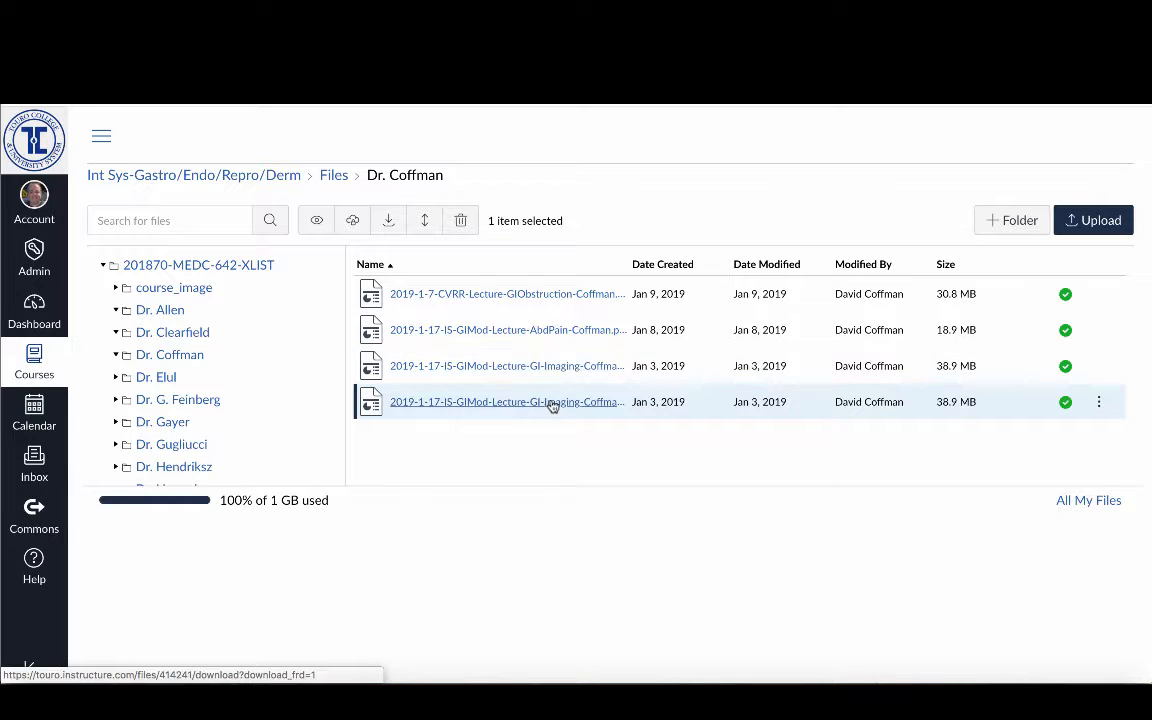
mouse_move(565, 365)
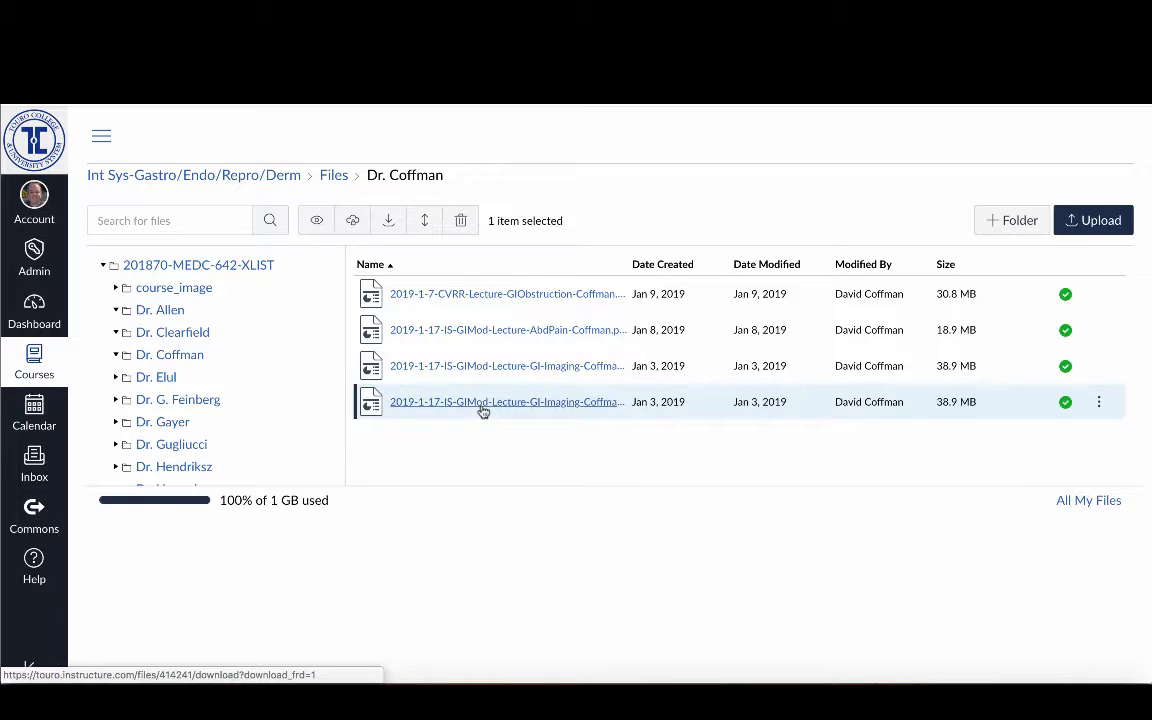
mouse_move(495, 416)
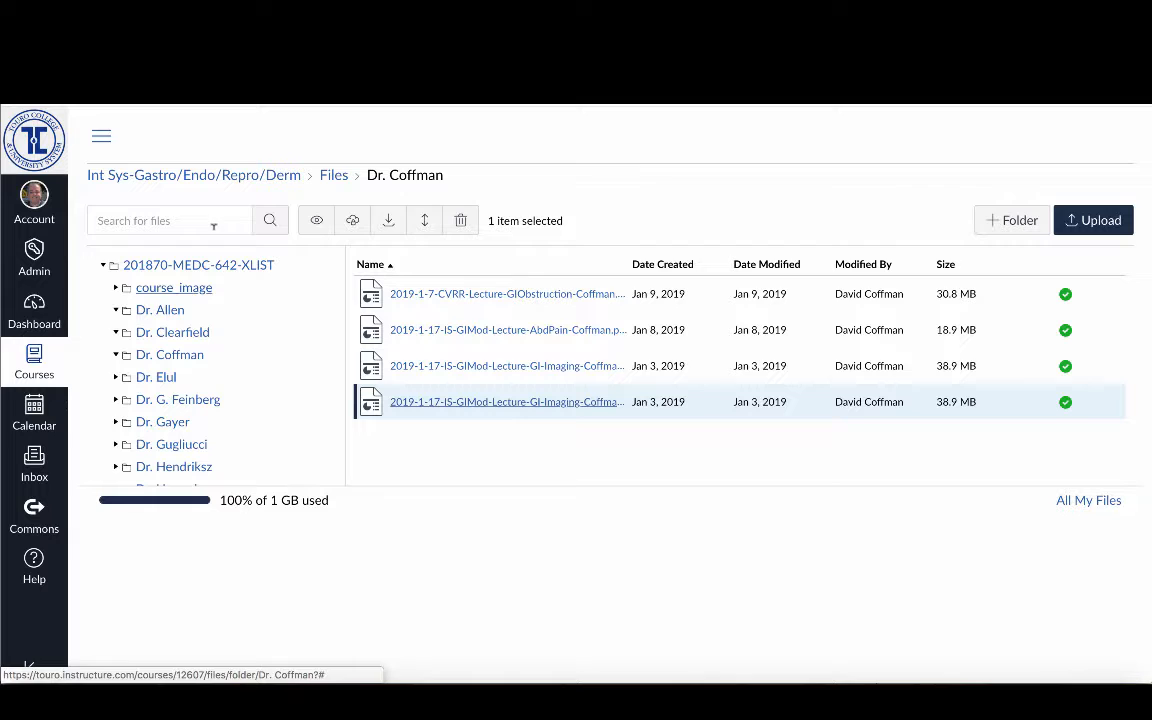
left_click(101, 136)
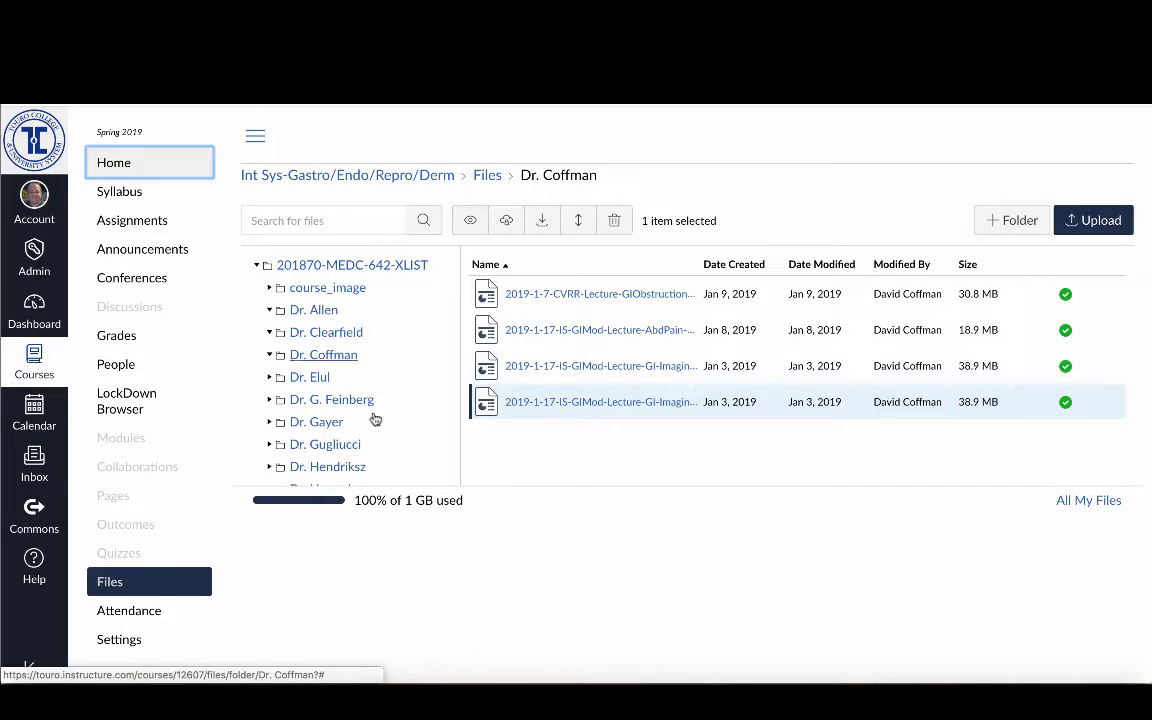
- From Home's weekly schedule, go to WEEK 2 and the Gastrointestinal Obstruction lecture page
left_click(113, 162)
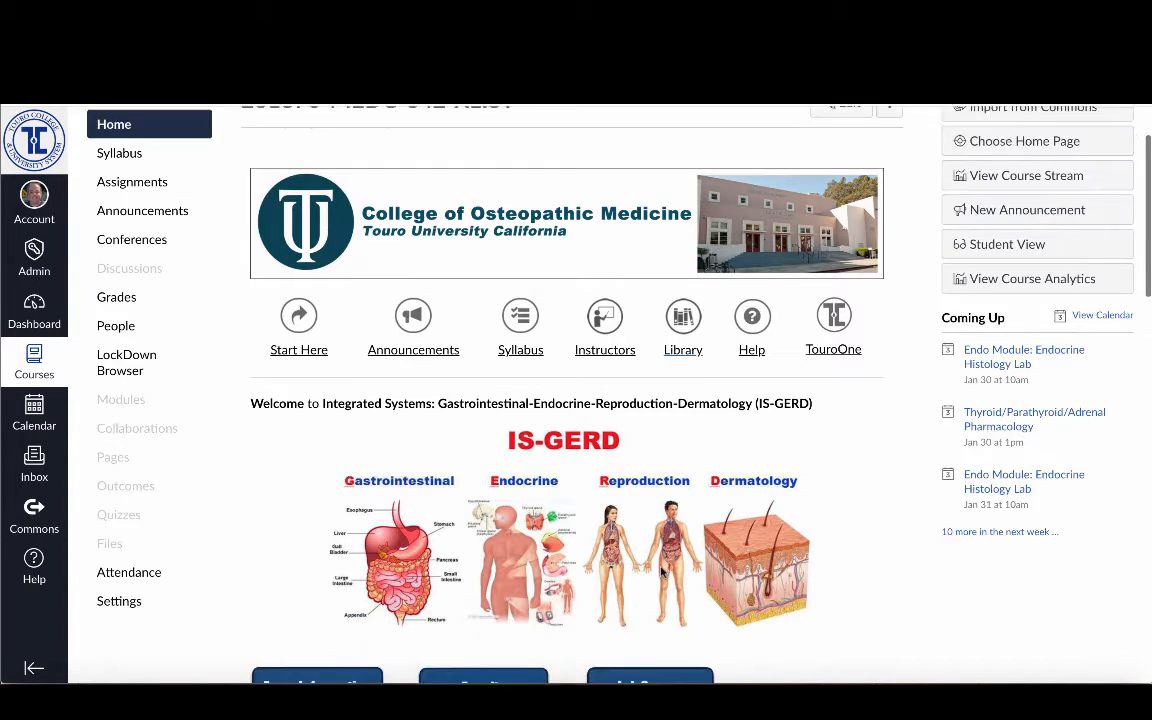
scroll("down", 3)
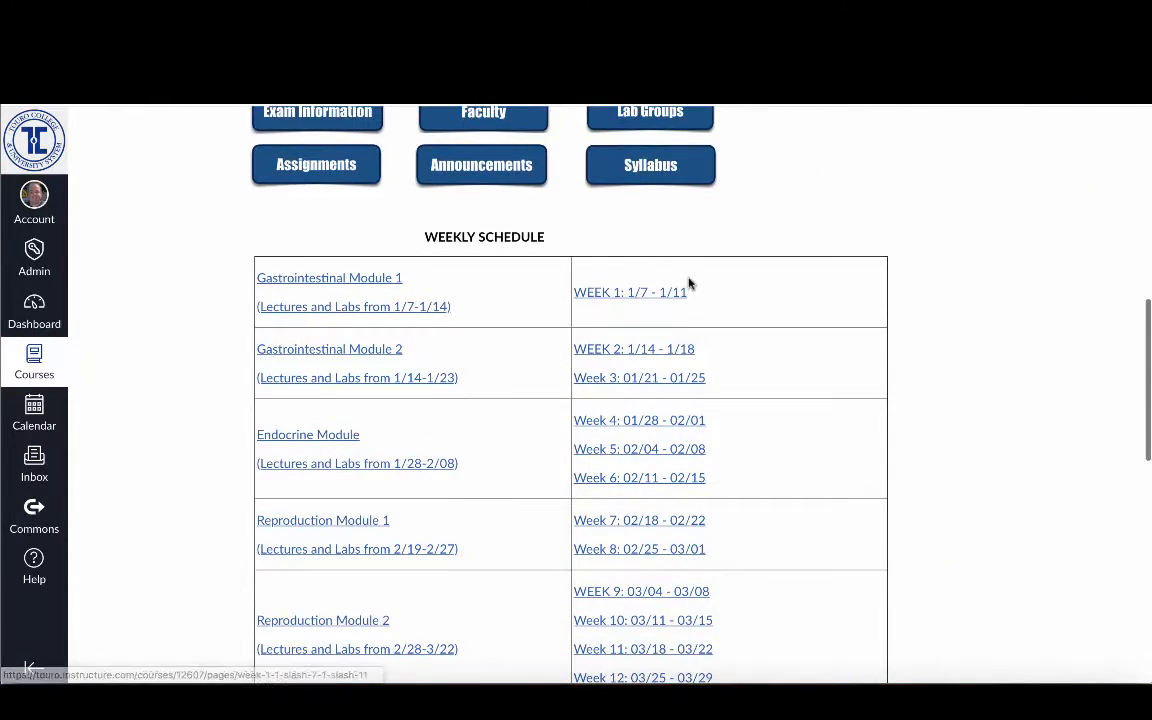
mouse_move(633, 349)
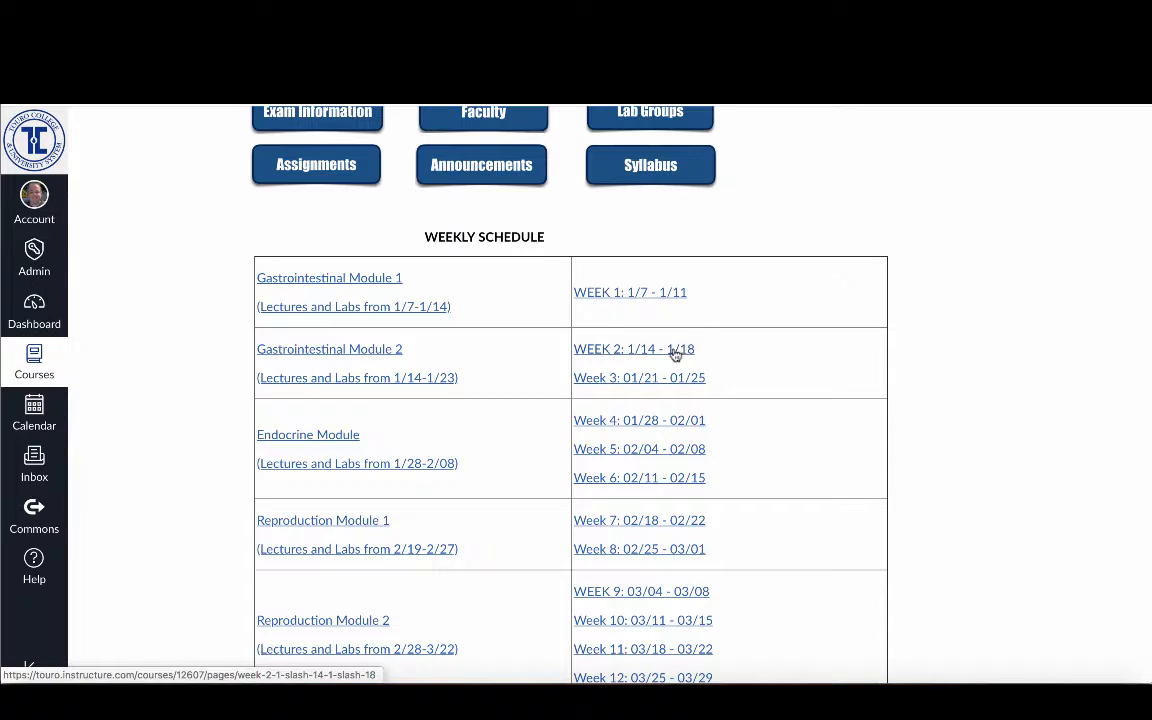
left_click(633, 349)
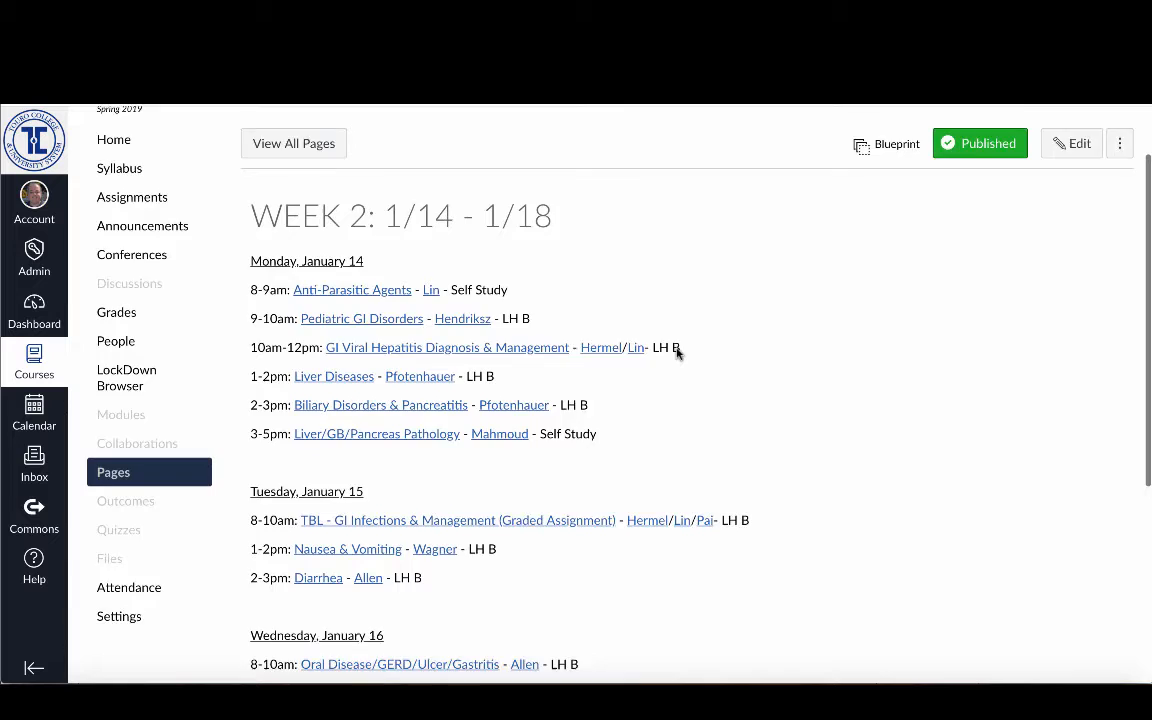
scroll("down", 3)
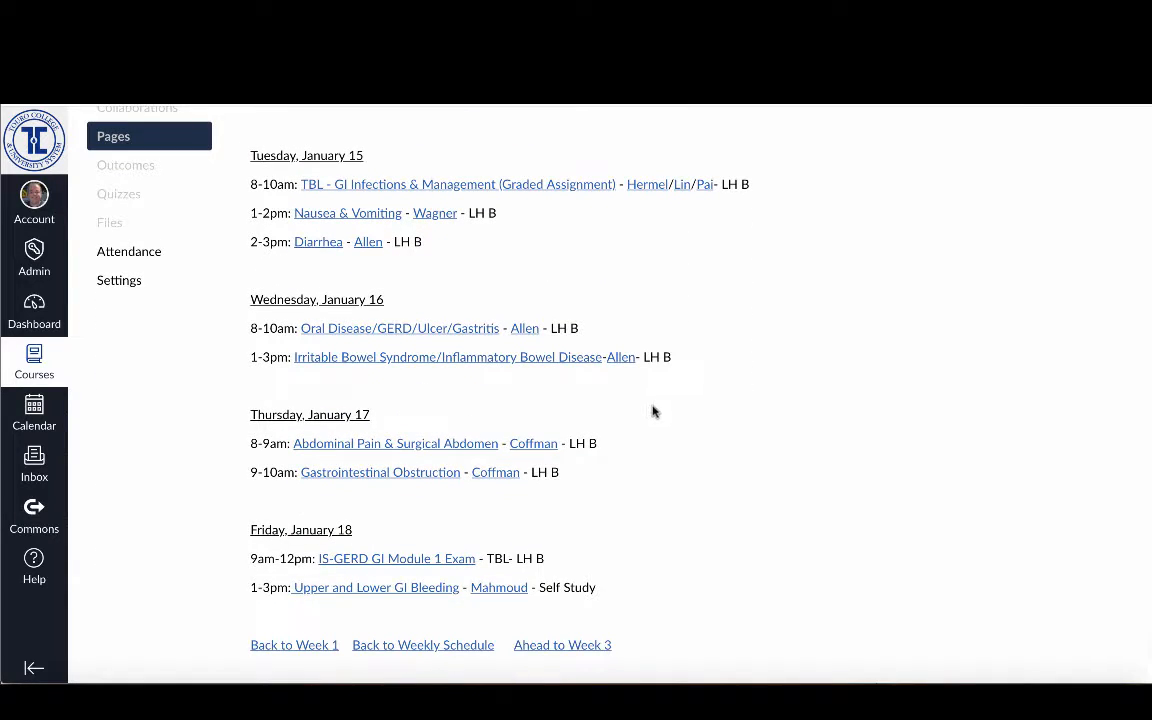
mouse_move(380, 472)
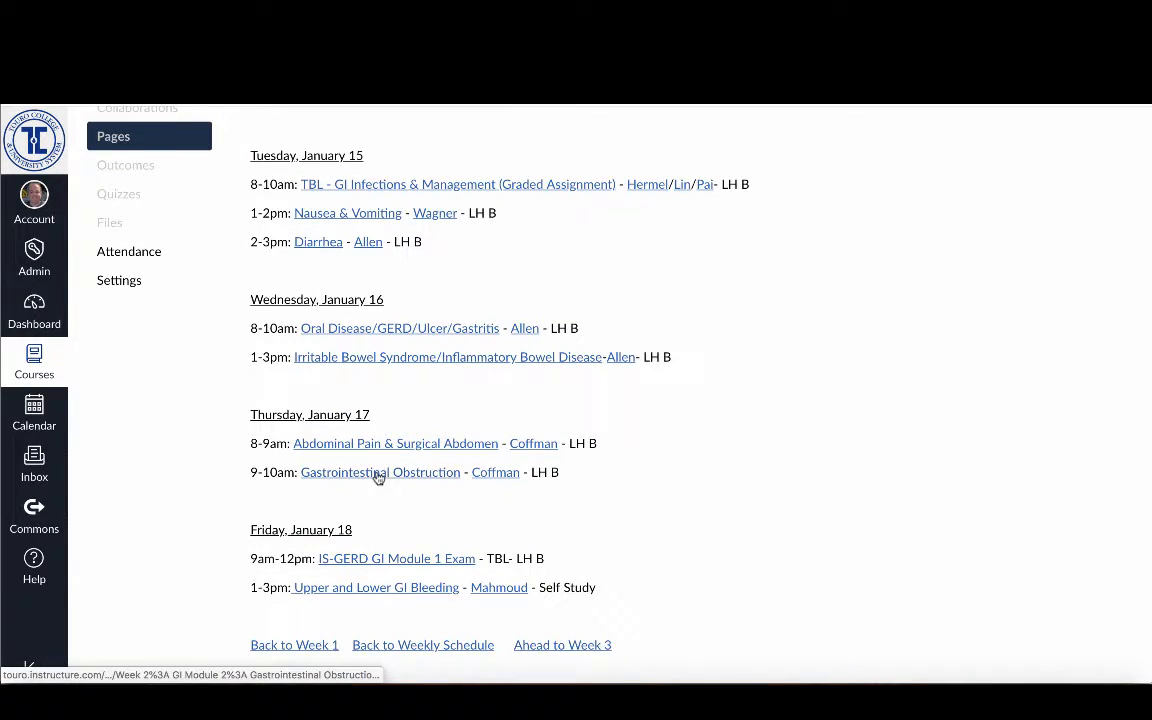
mouse_move(380, 472)
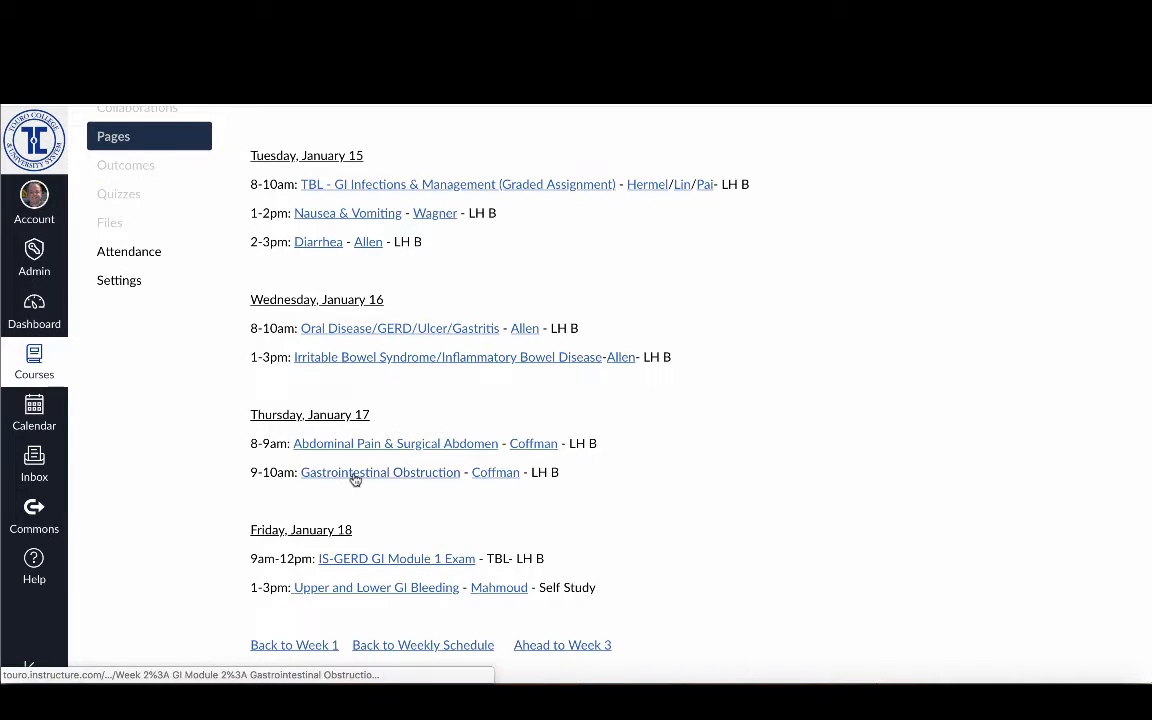
left_click(380, 472)
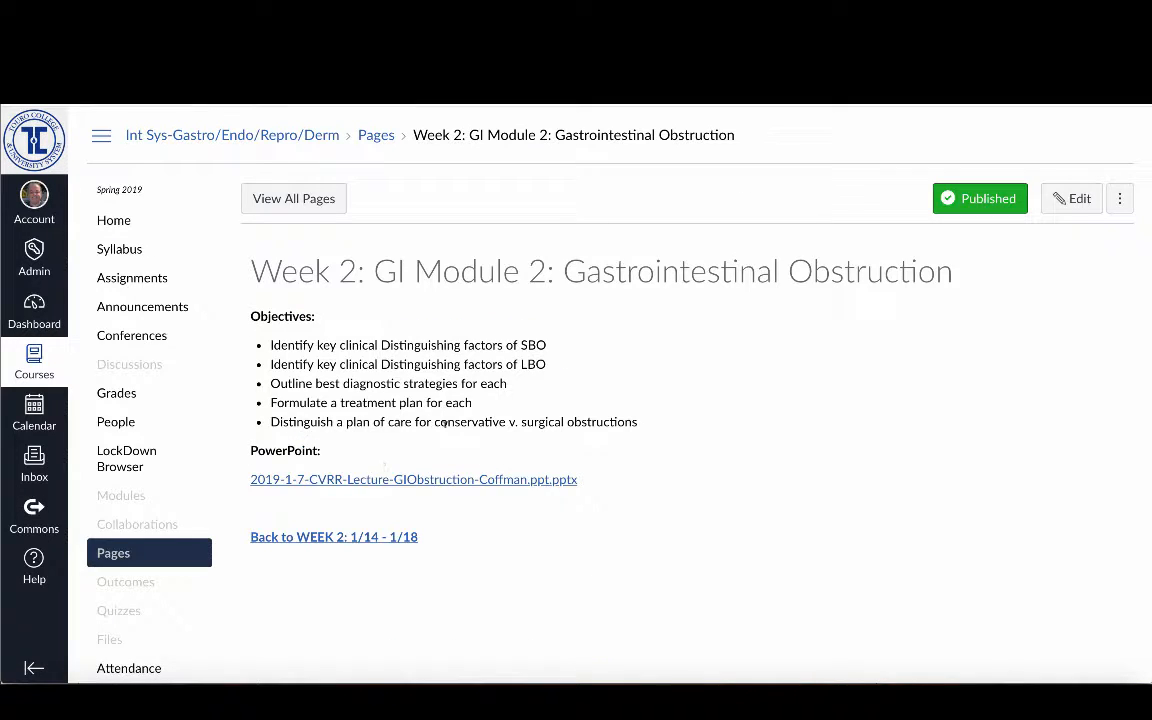
mouse_move(546, 485)
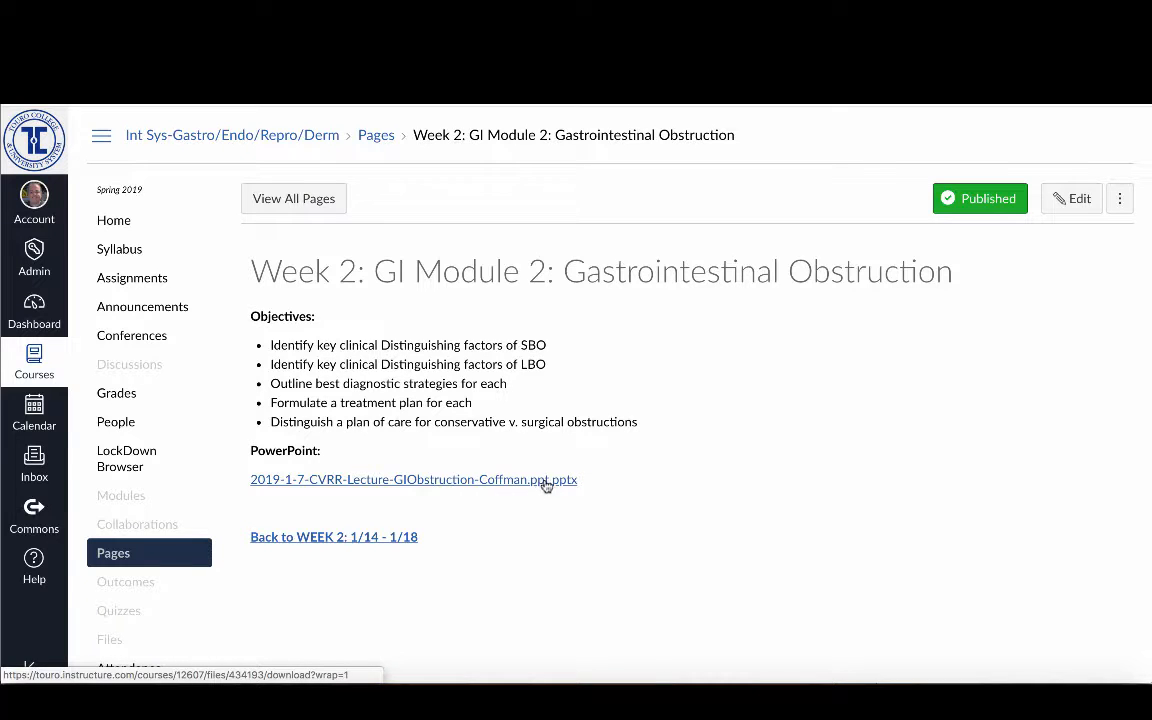
mouse_move(545, 485)
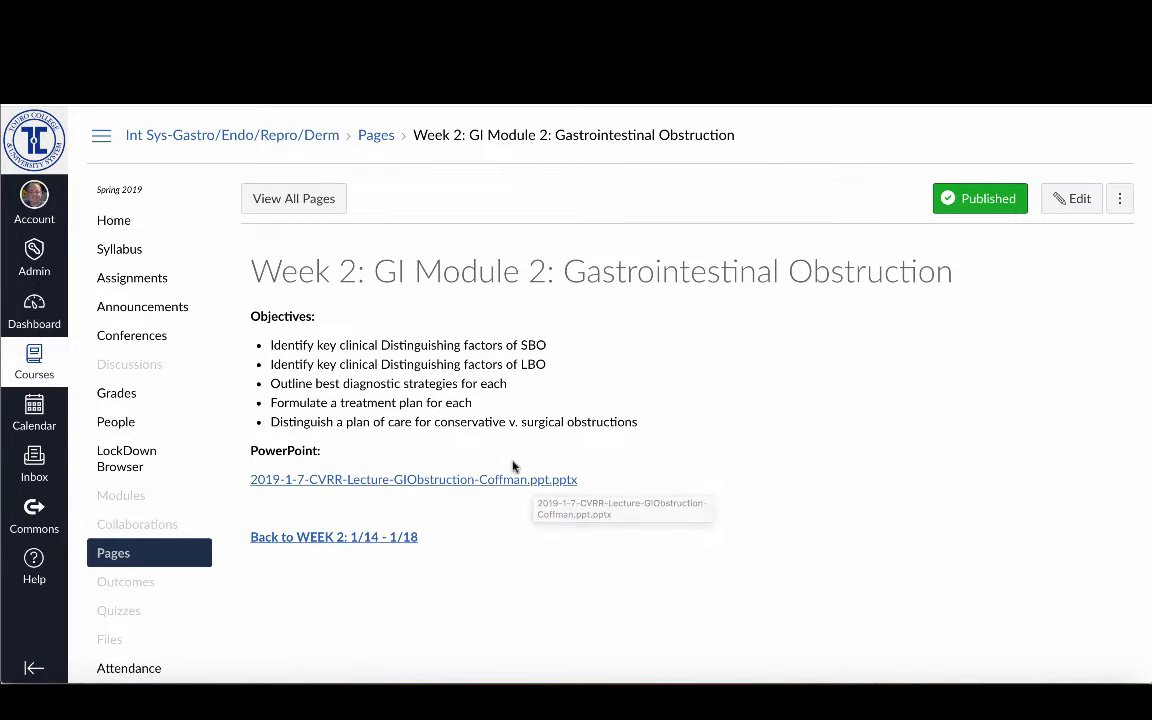
mouse_move(333, 536)
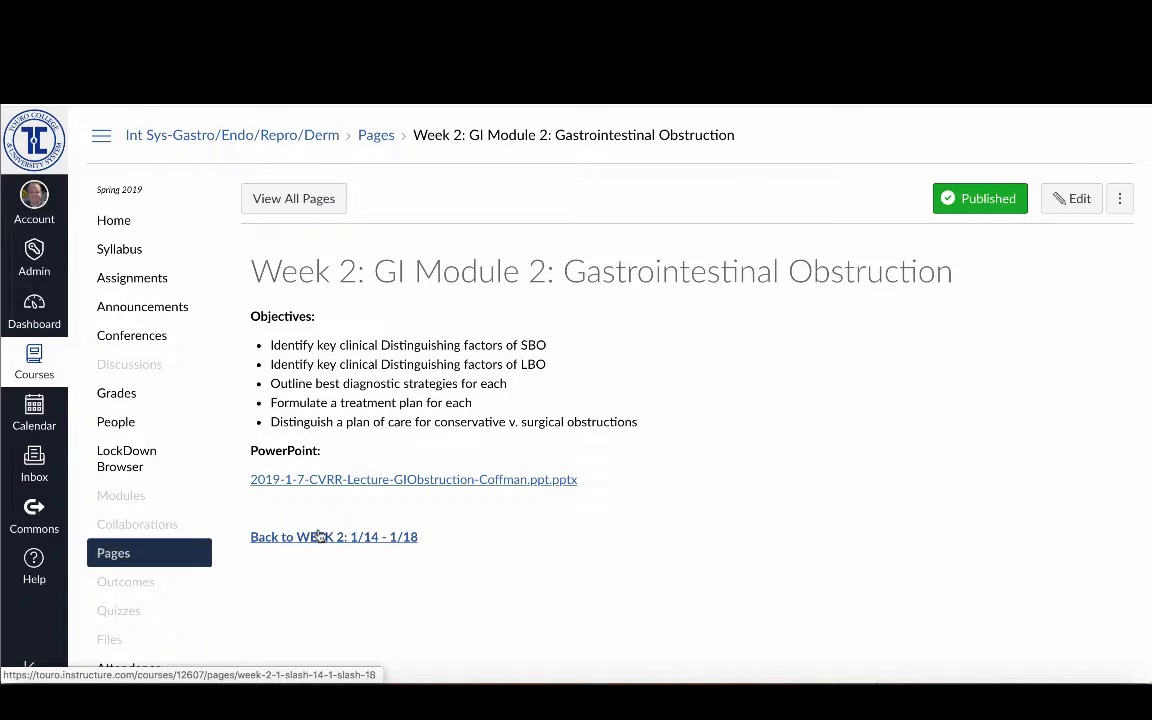
- Return to the WEEK 2: 1/14 - 1/18 schedule page
left_click(333, 536)
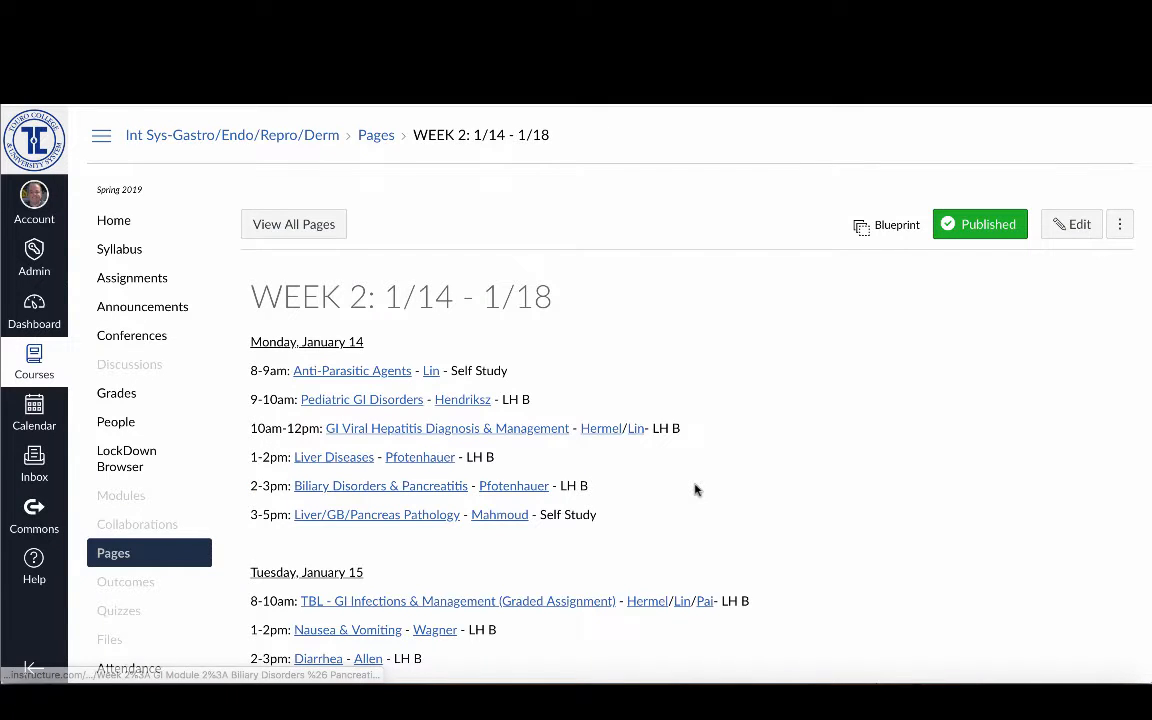
- View the Abdominal Pain & Surgical Abdomen page, then go to the course Files listing
scroll("down", 3)
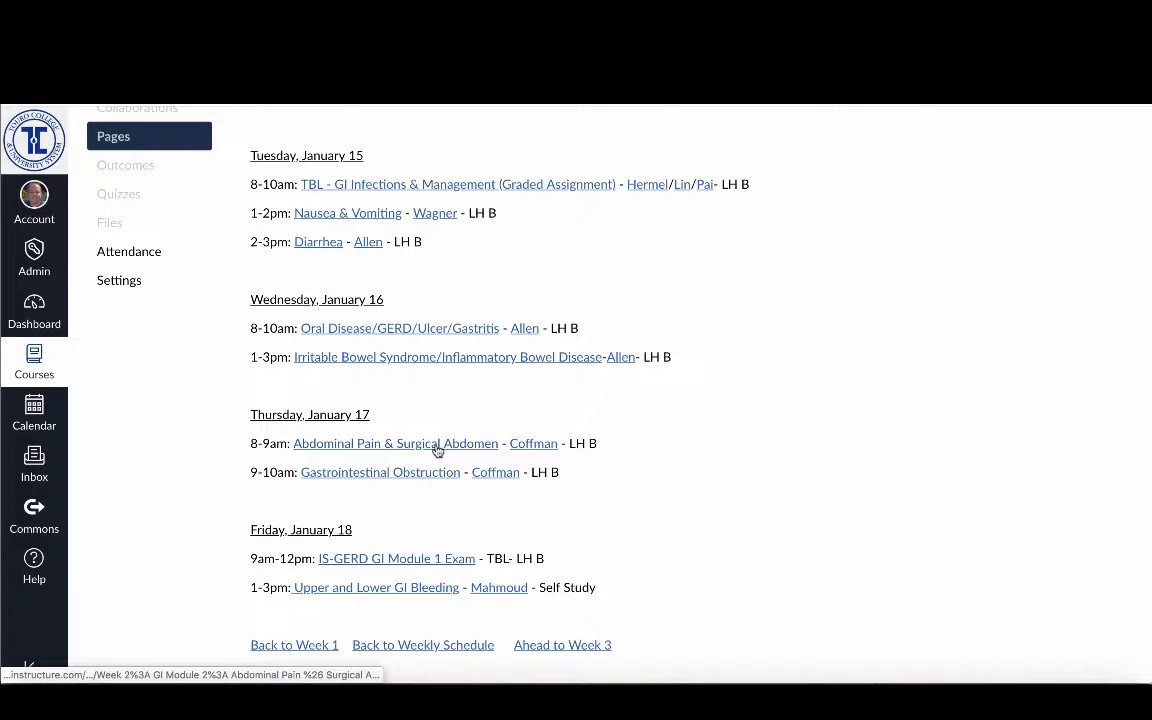
left_click(395, 443)
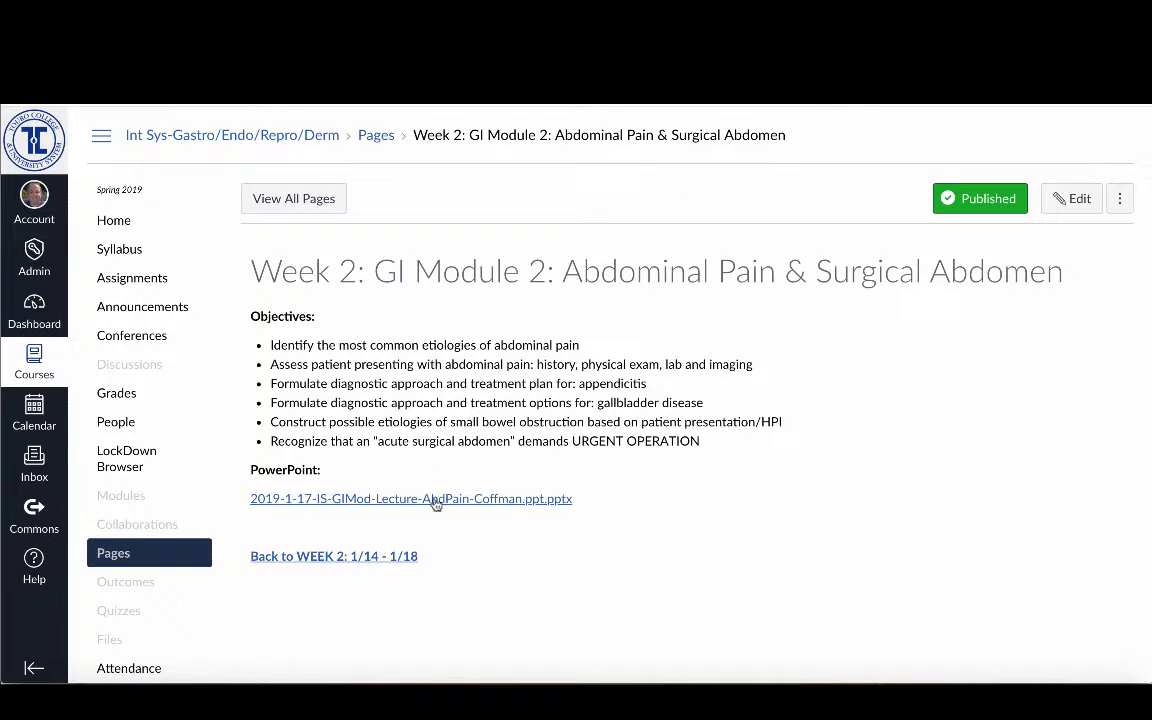
mouse_move(417, 503)
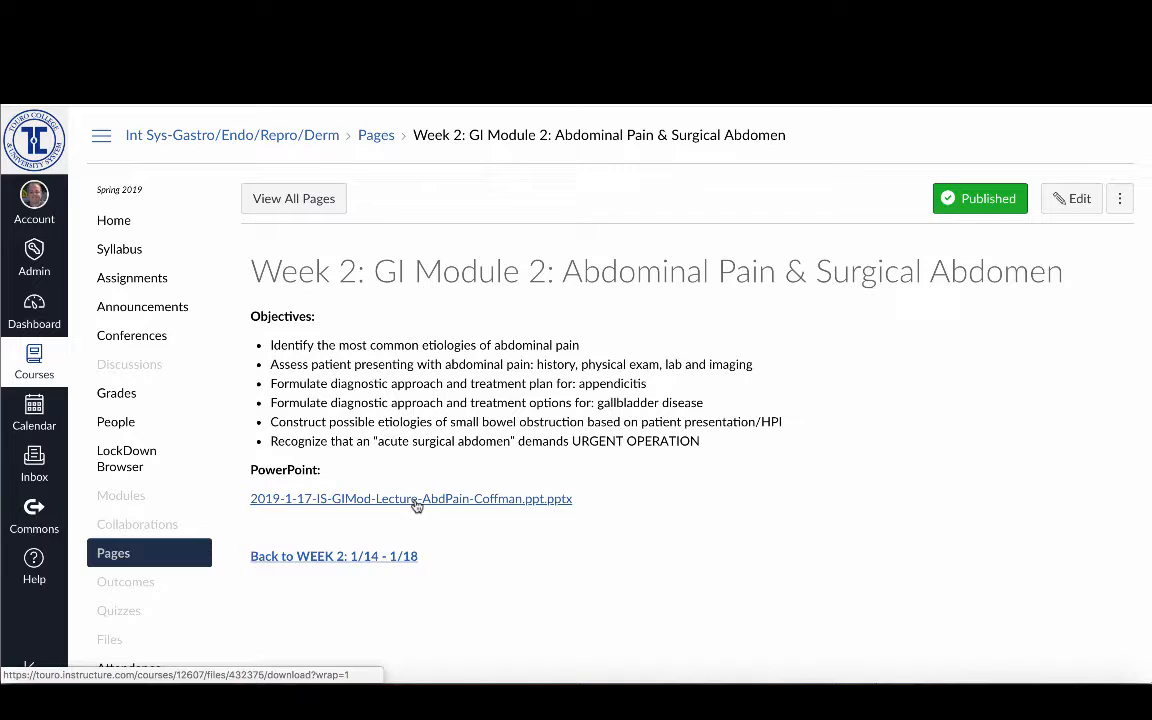
mouse_move(411, 498)
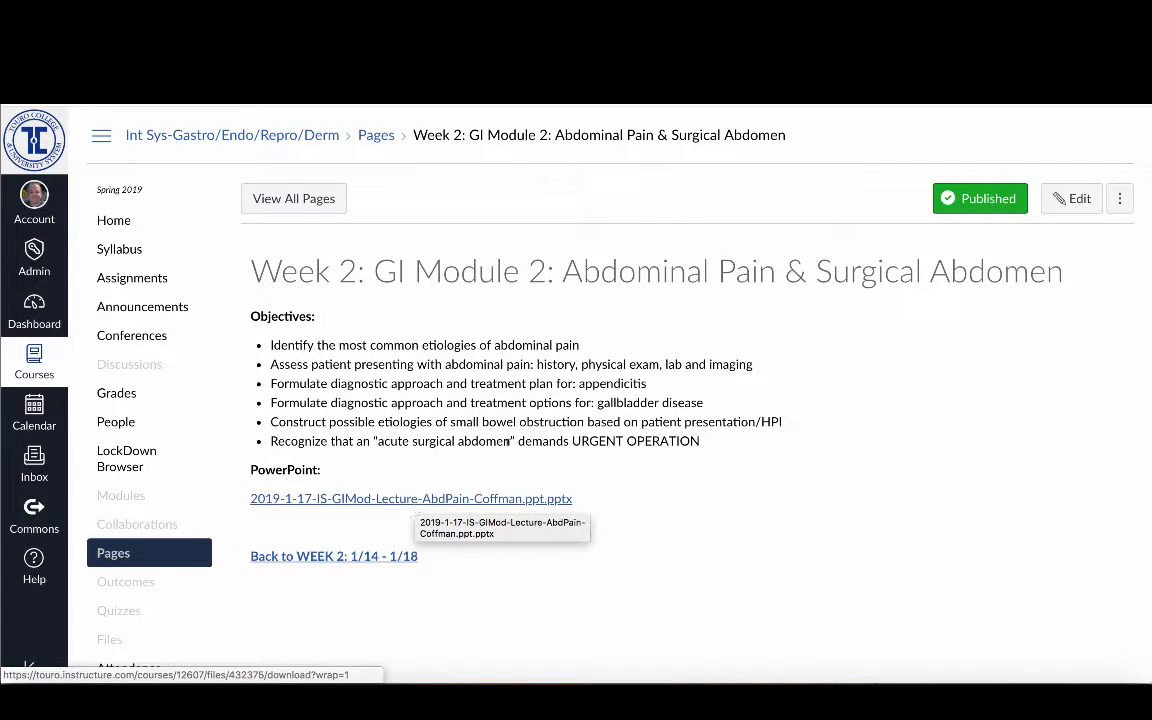
mouse_move(559, 470)
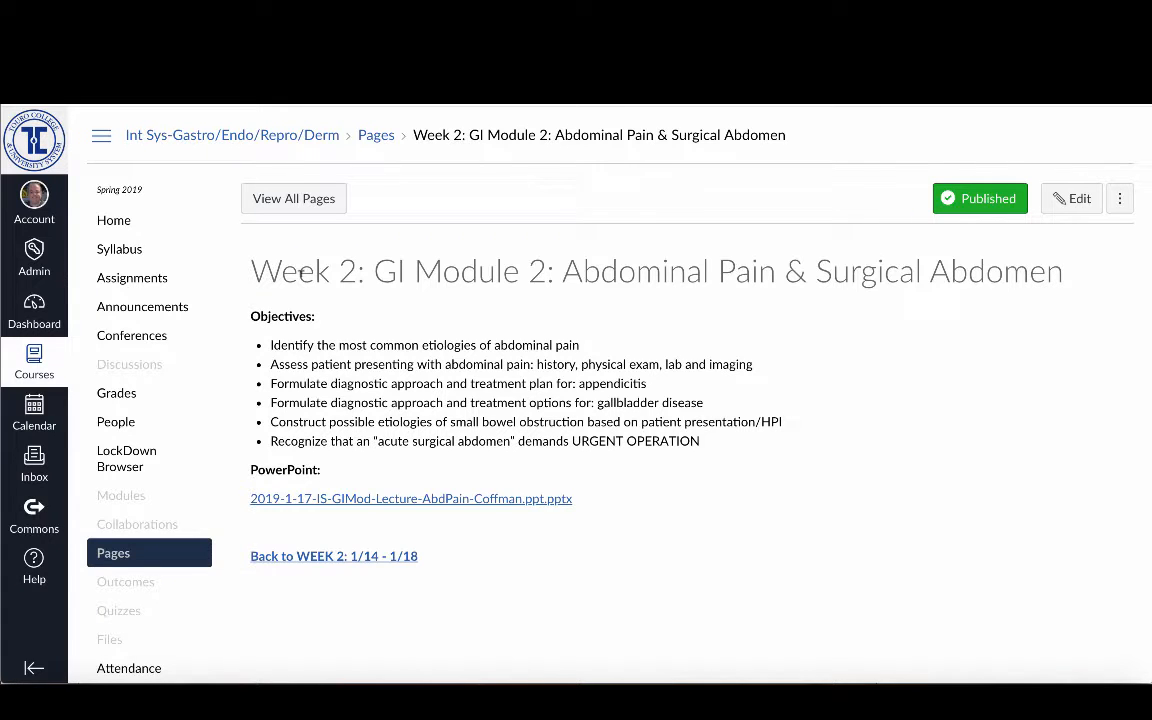
mouse_move(347, 498)
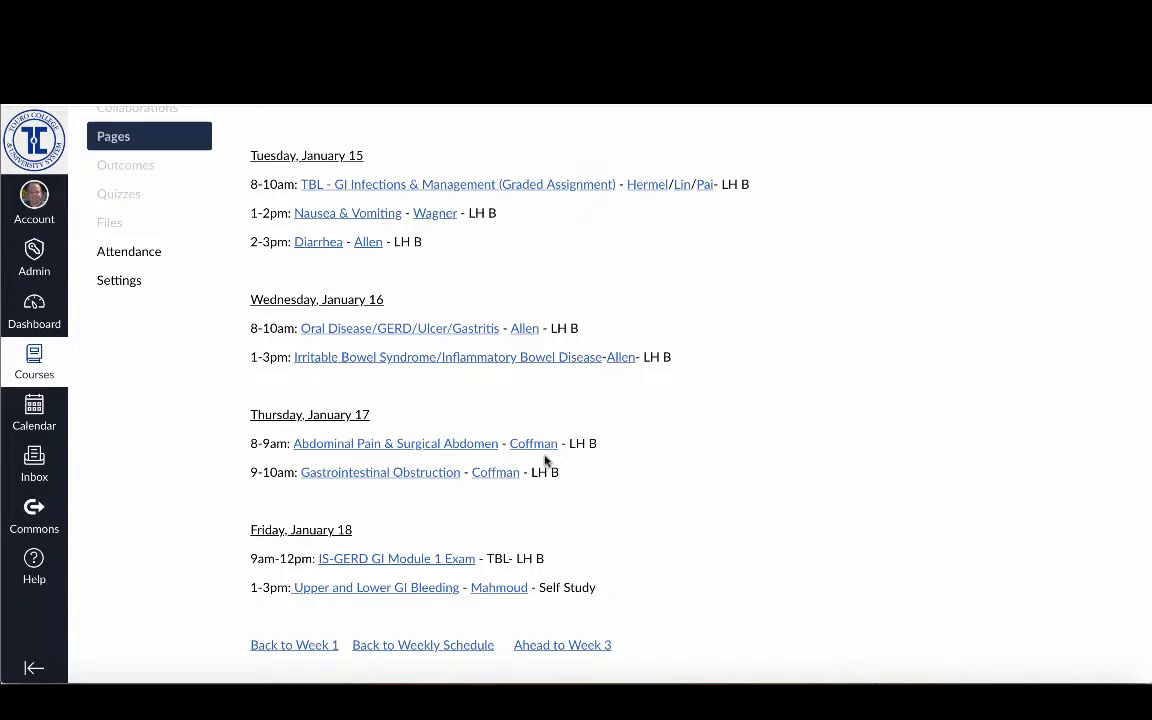
mouse_move(670, 470)
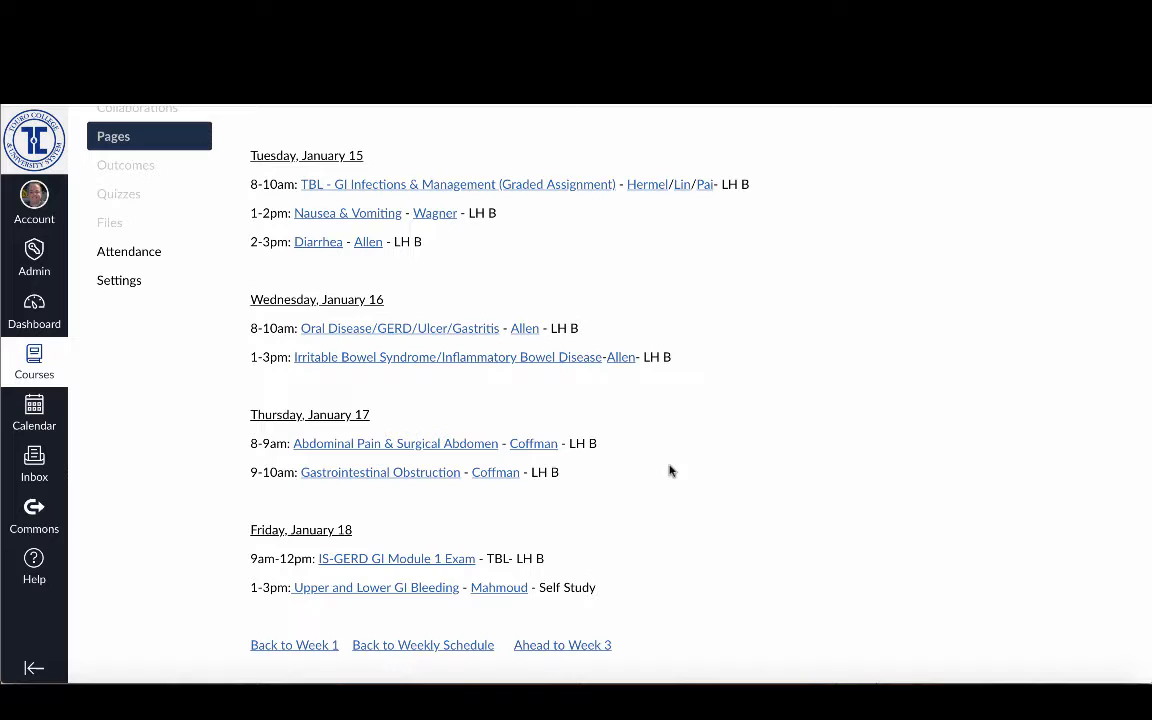
mouse_move(562, 353)
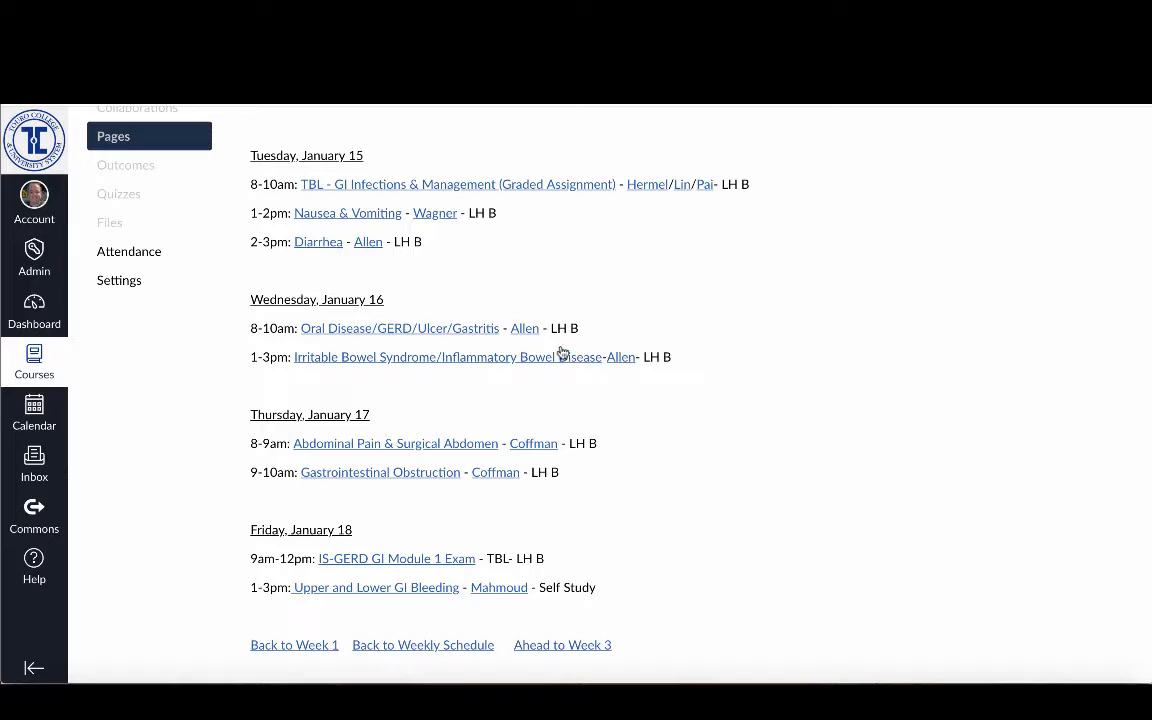
mouse_move(119, 165)
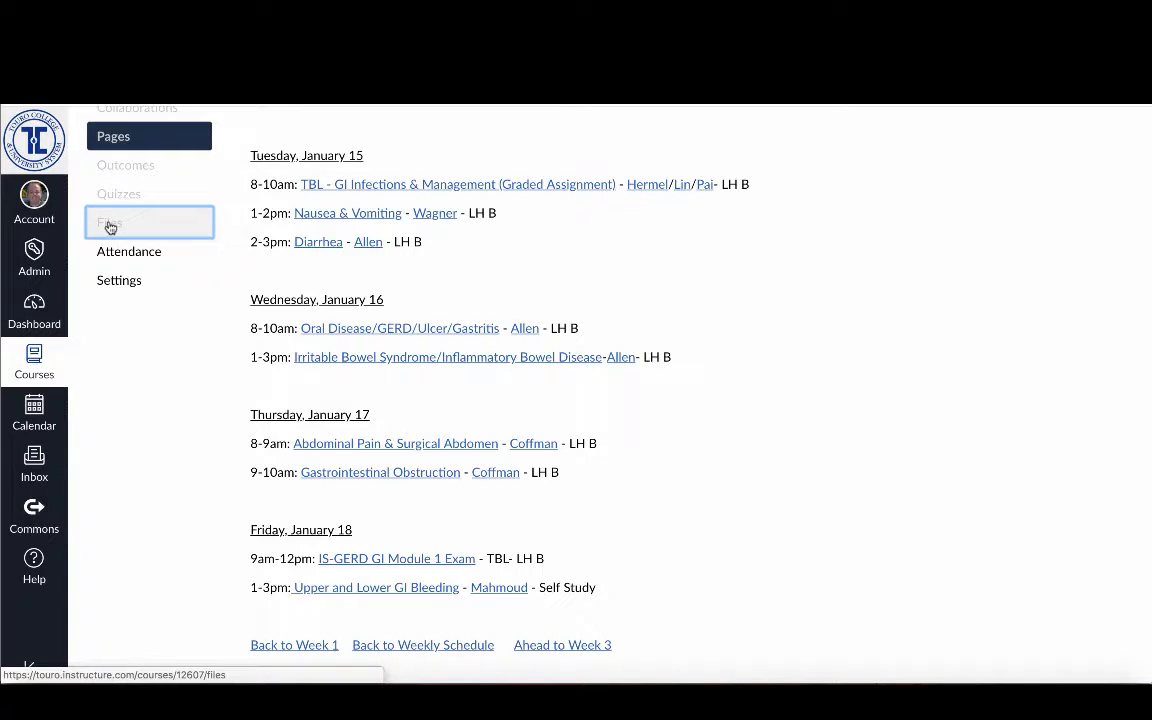
left_click(109, 222)
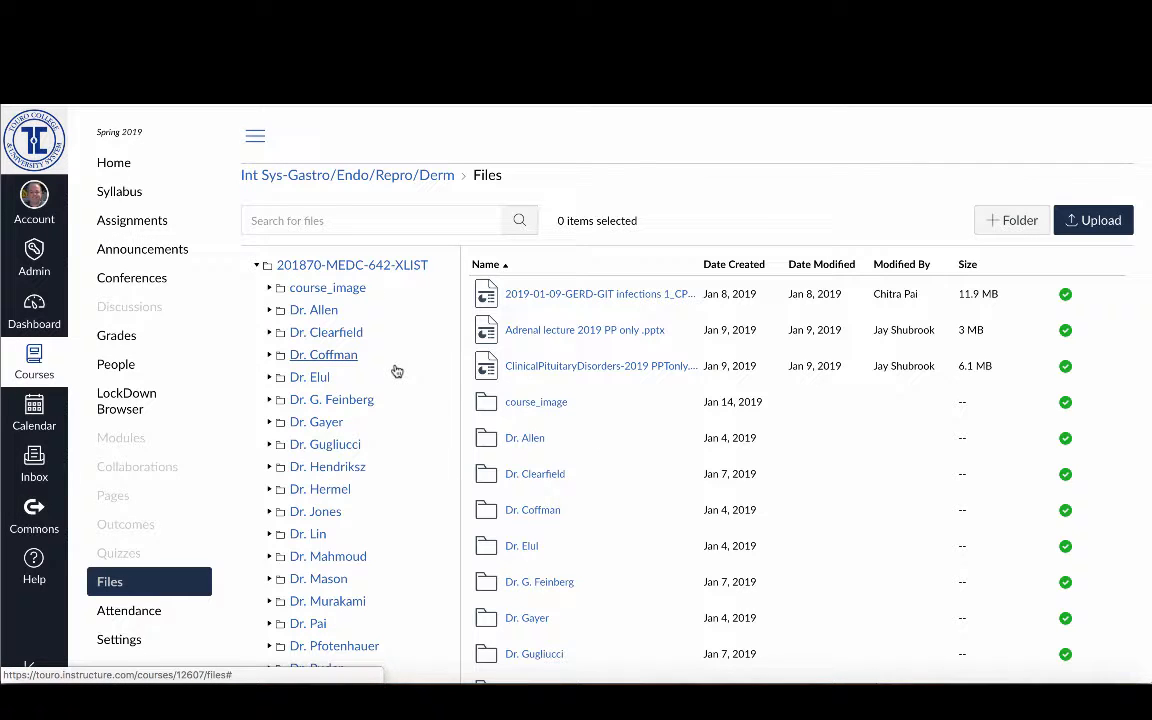
mouse_move(319, 488)
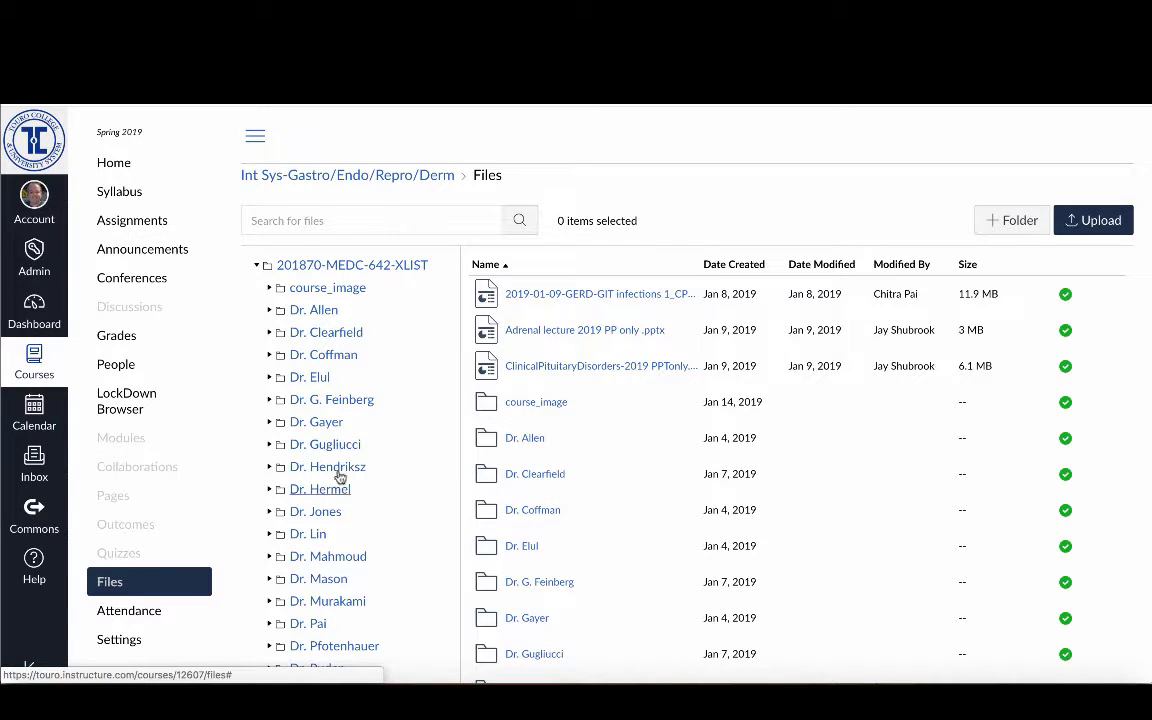
mouse_move(327, 601)
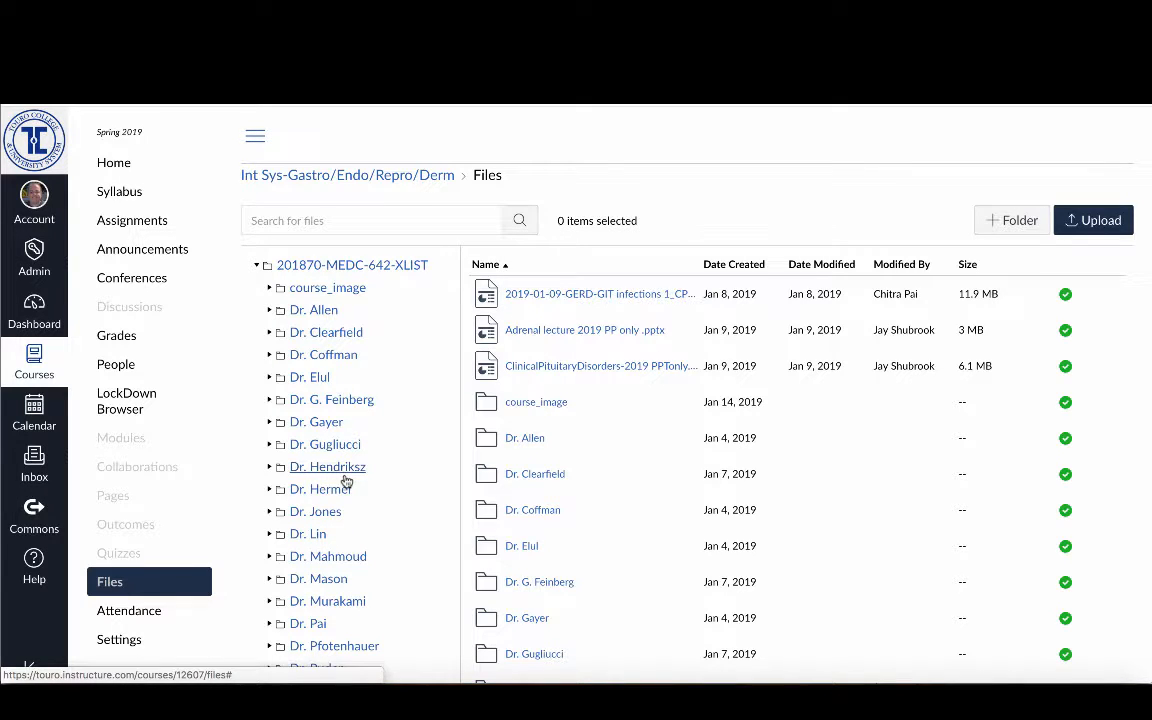
mouse_move(320, 571)
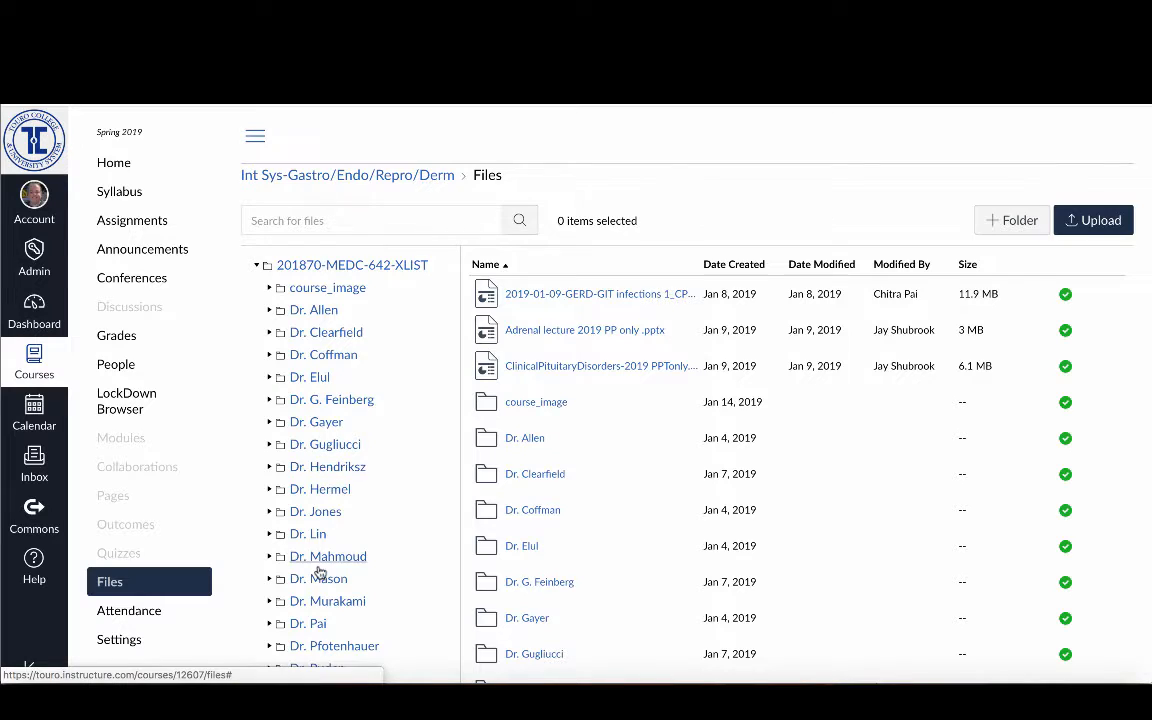
left_click(327, 466)
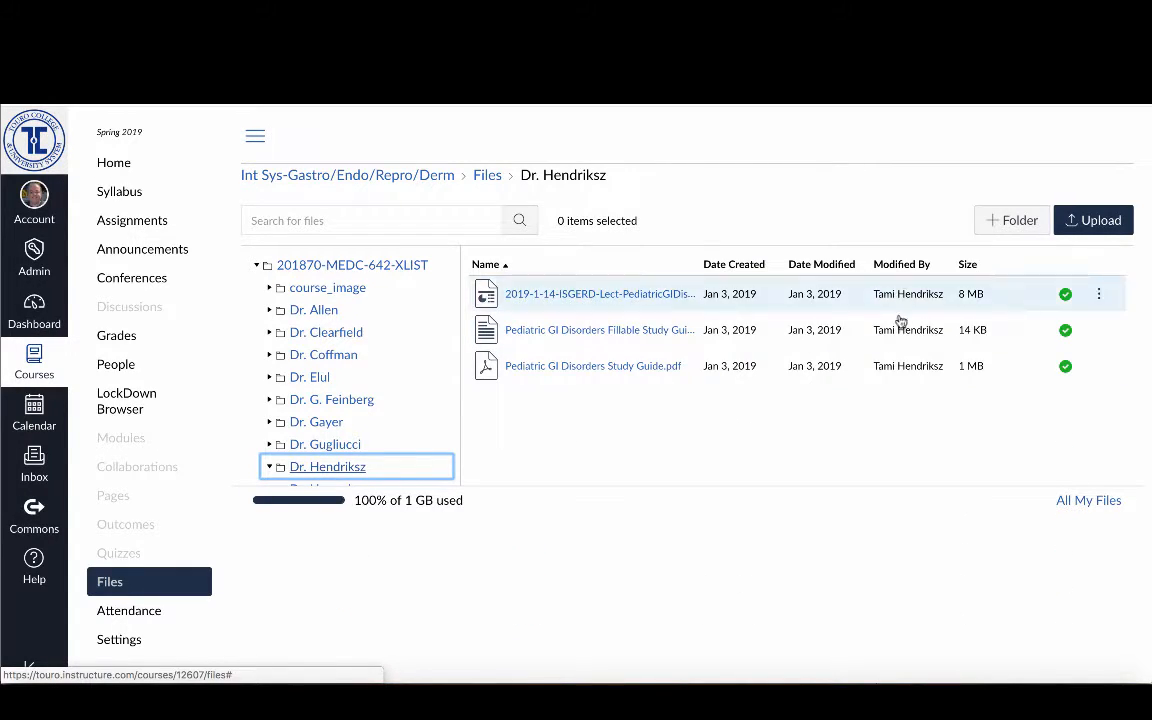
mouse_move(897, 348)
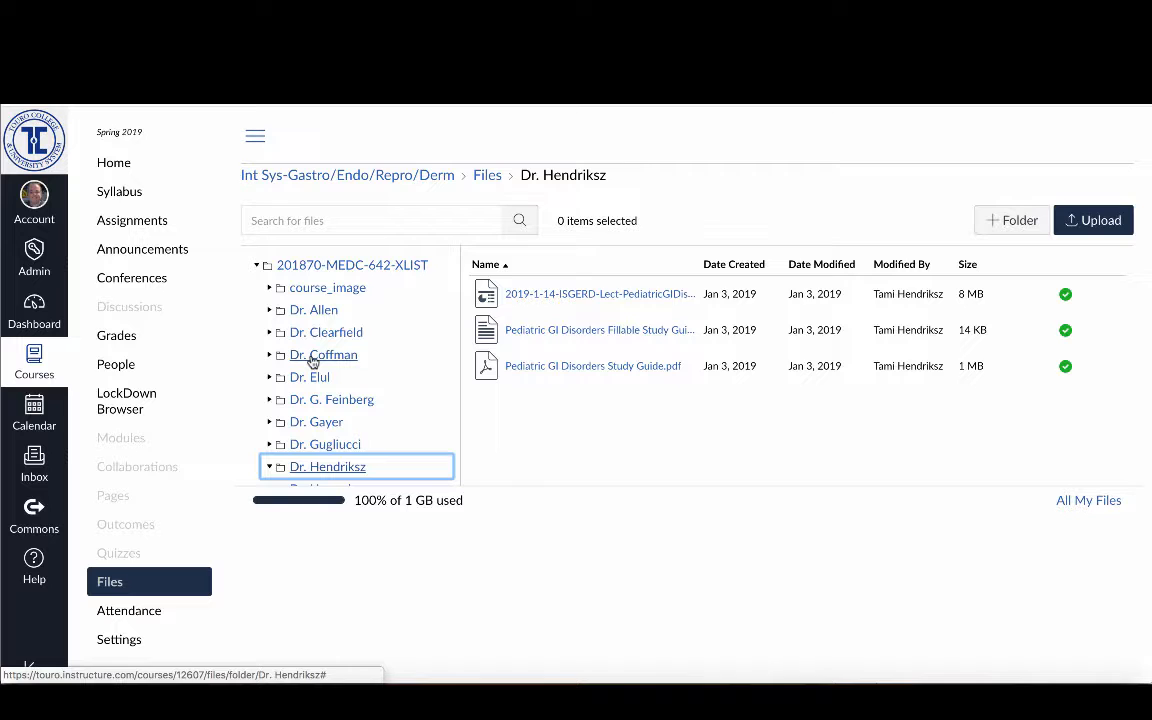
mouse_move(790, 293)
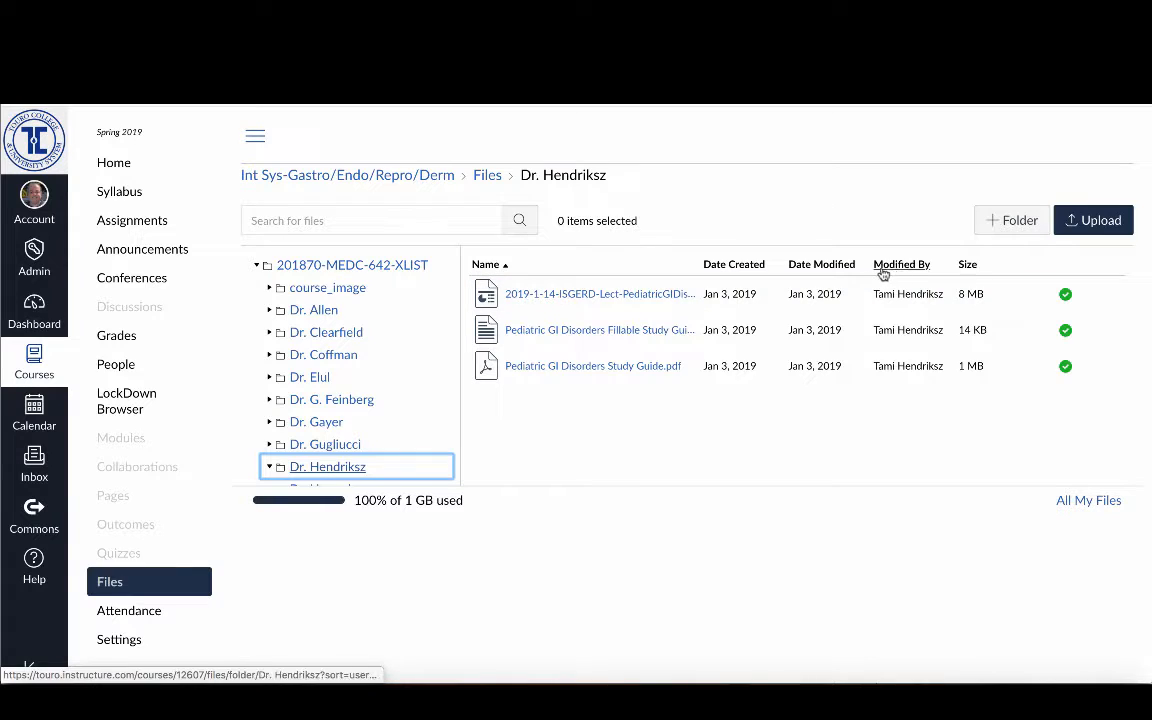
mouse_move(903, 318)
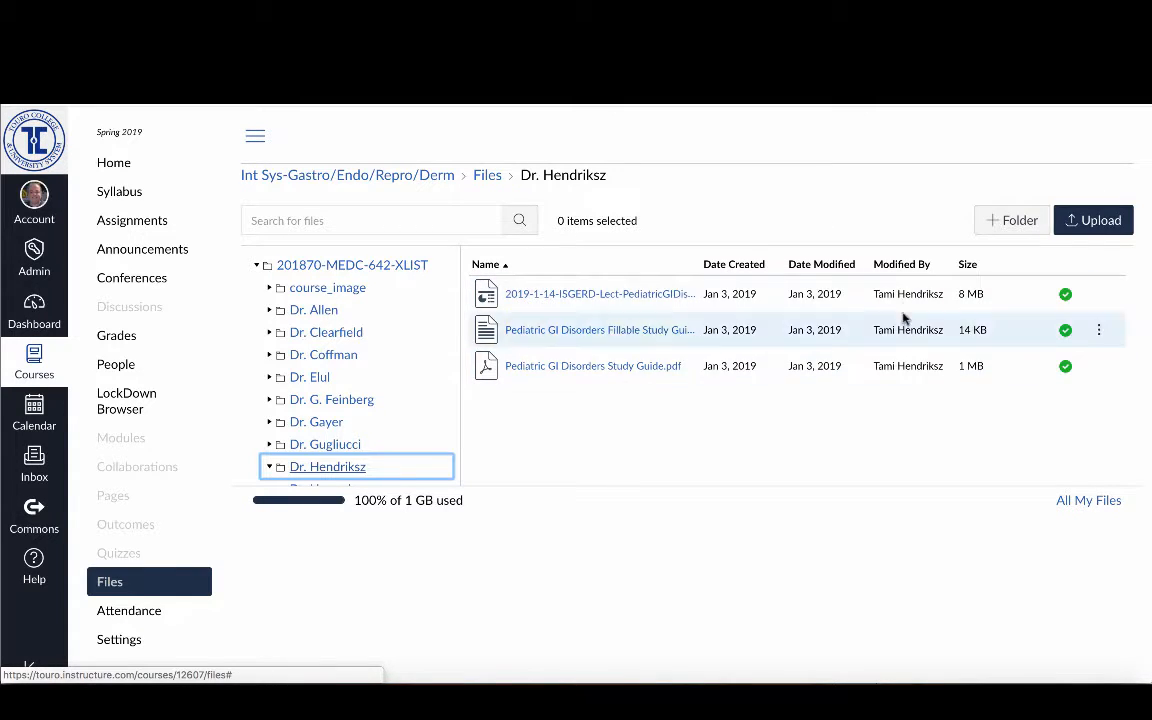
left_click(901, 264)
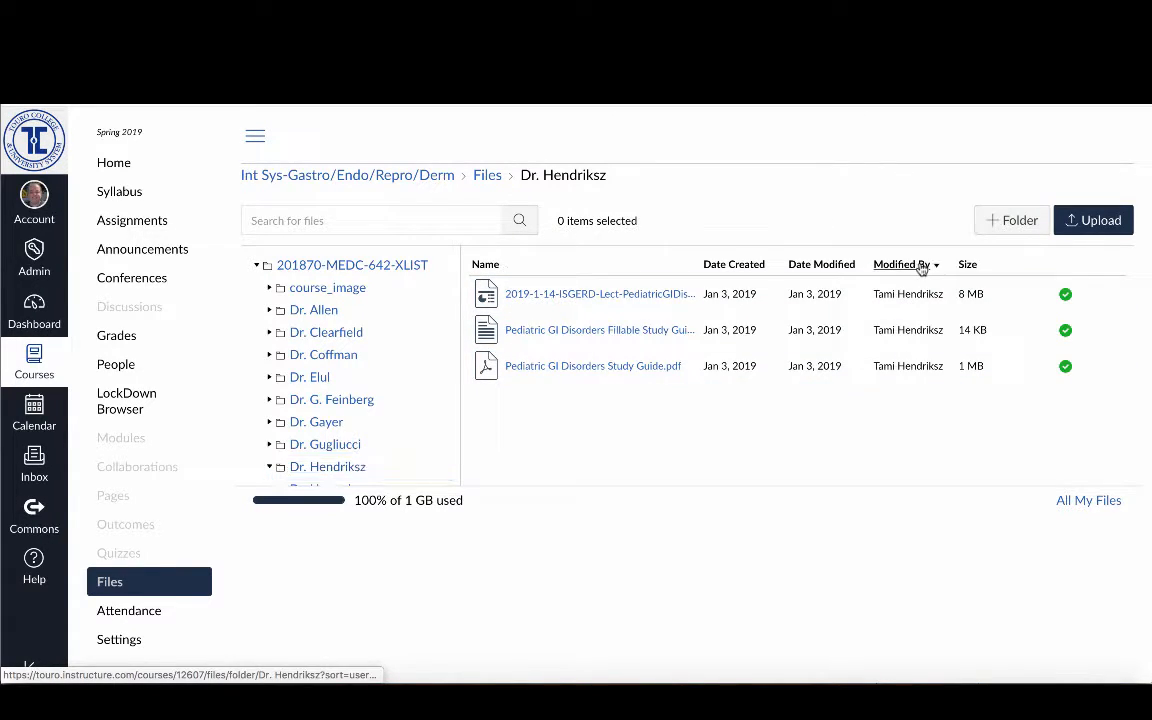
left_click(903, 264)
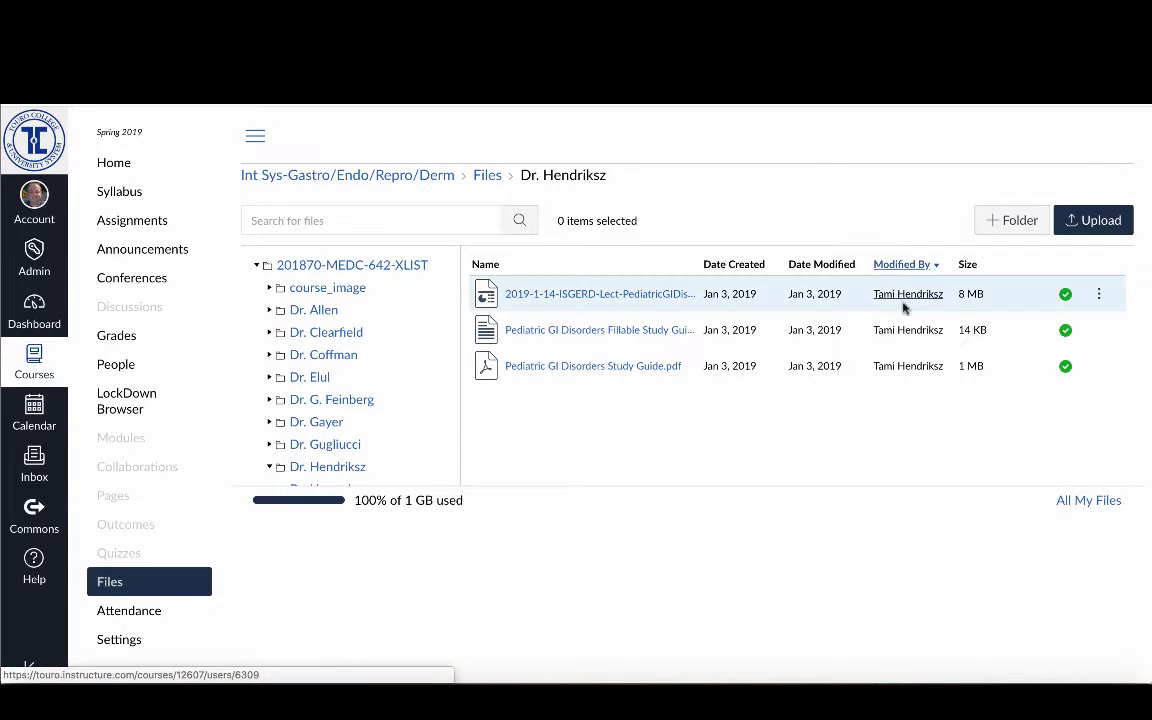
mouse_move(569, 321)
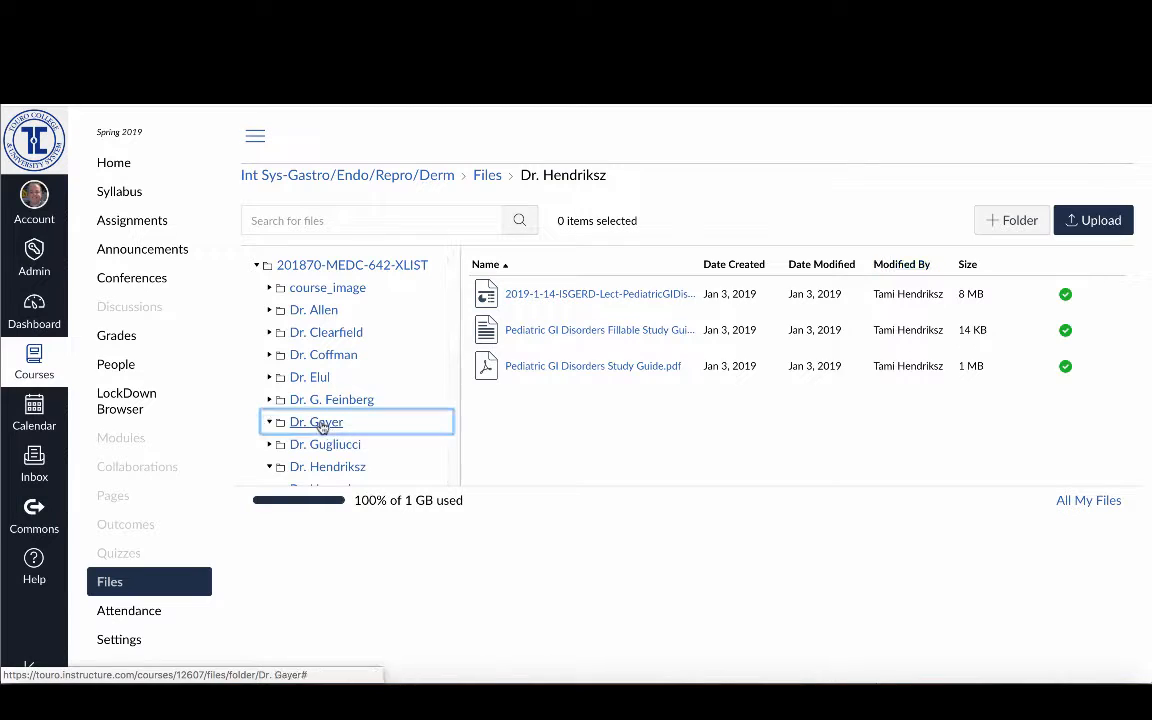
left_click(316, 421)
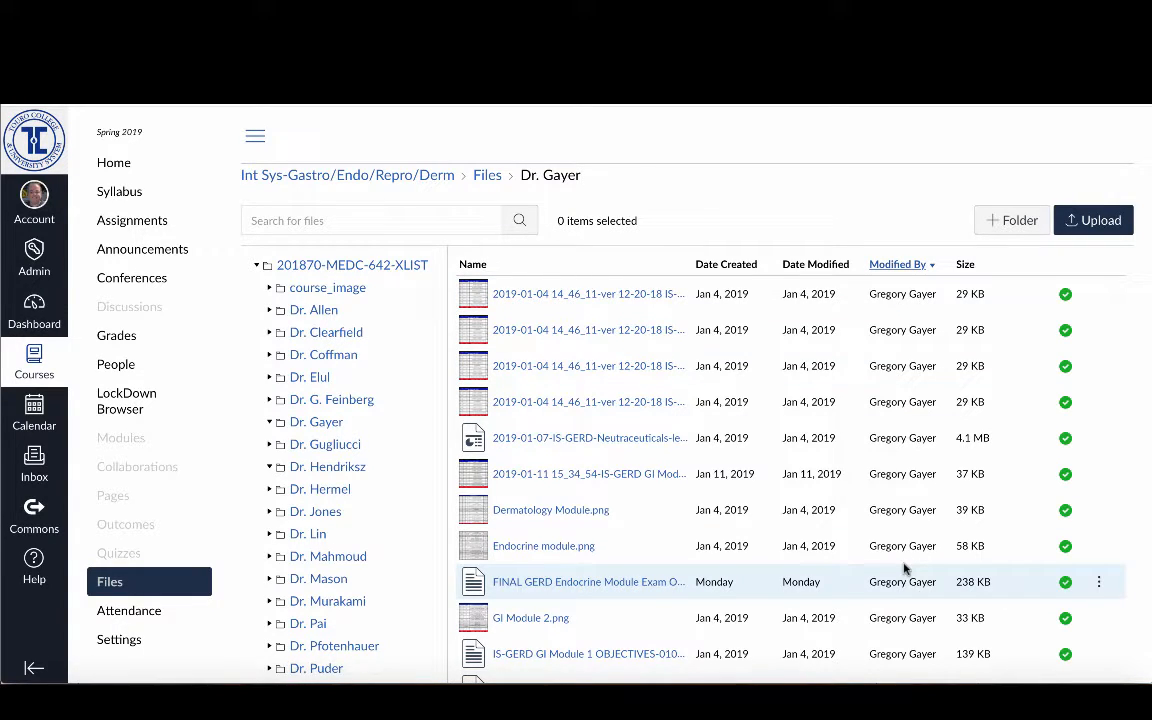
mouse_move(589, 473)
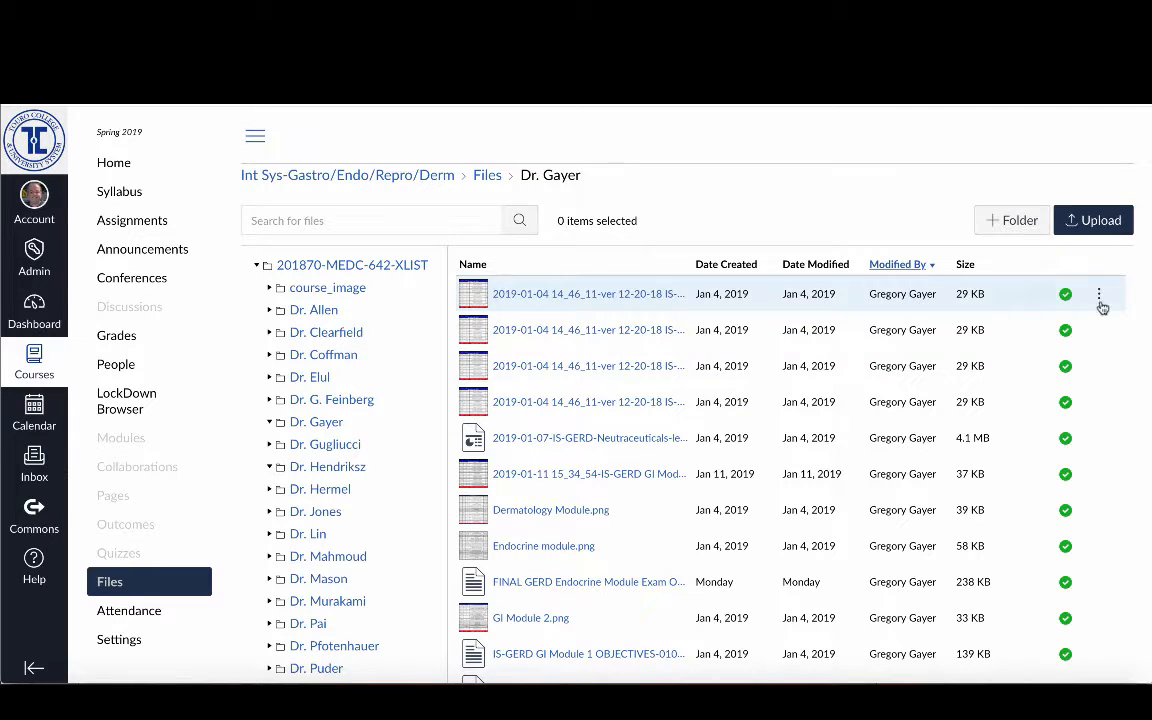
mouse_move(990, 329)
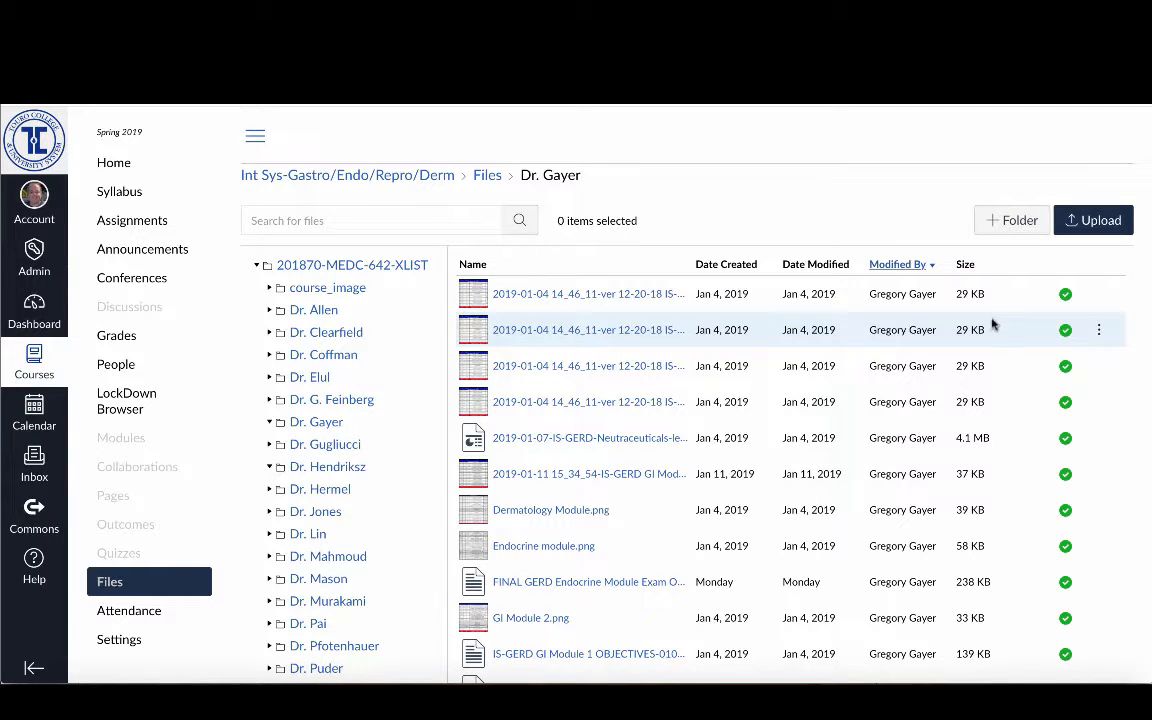
mouse_move(968, 293)
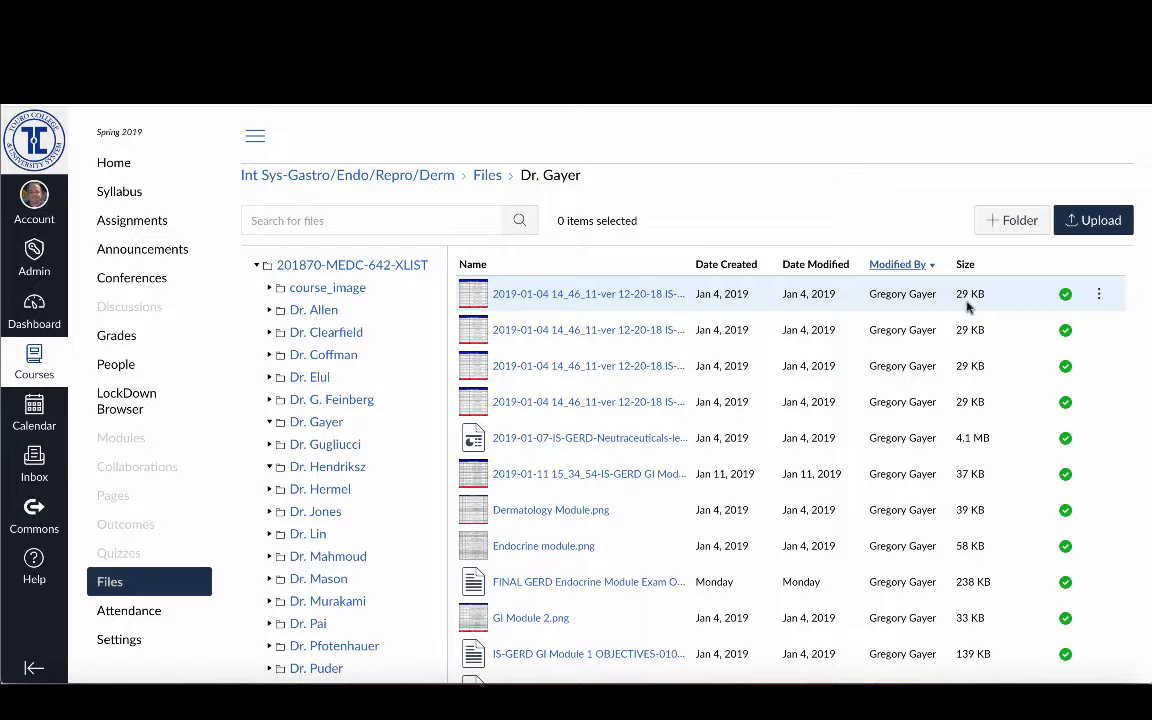
mouse_move(793, 330)
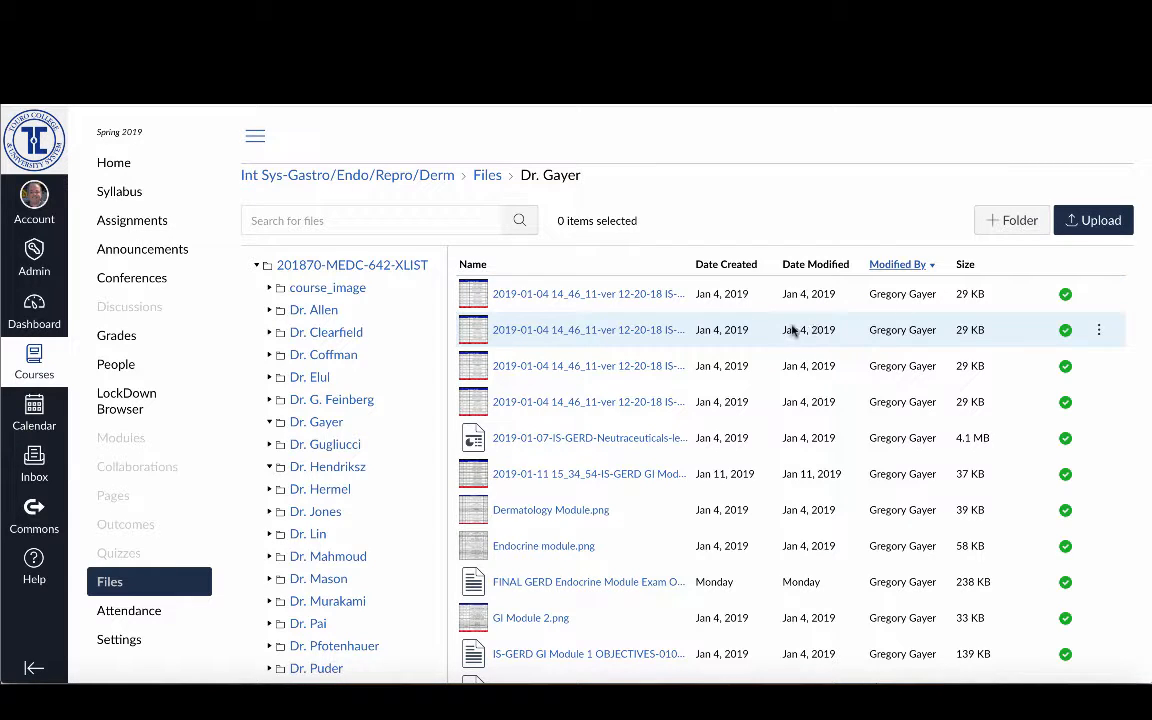
mouse_move(818, 401)
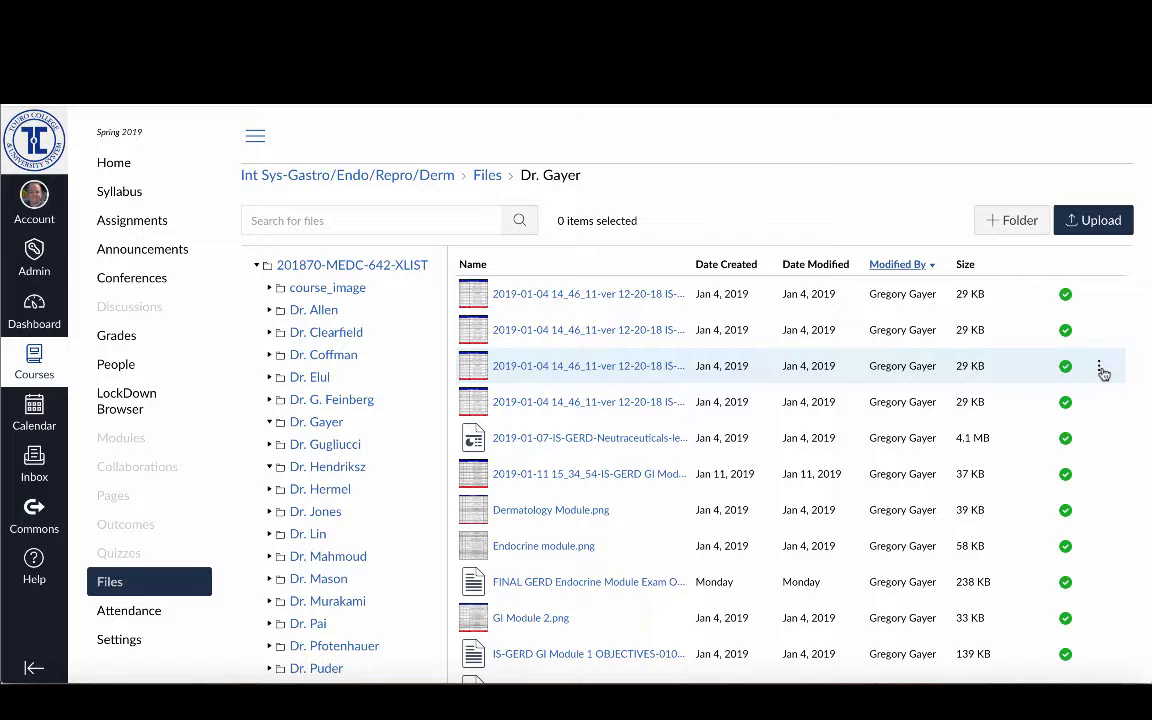
mouse_move(1035, 365)
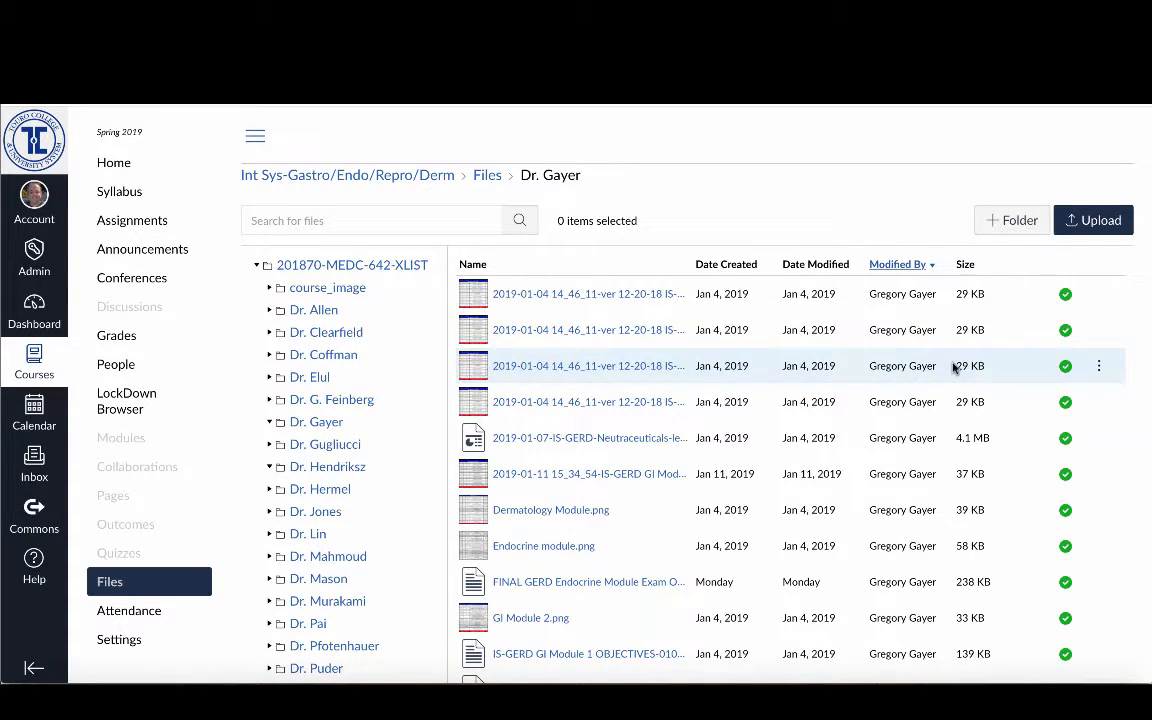
mouse_move(715, 329)
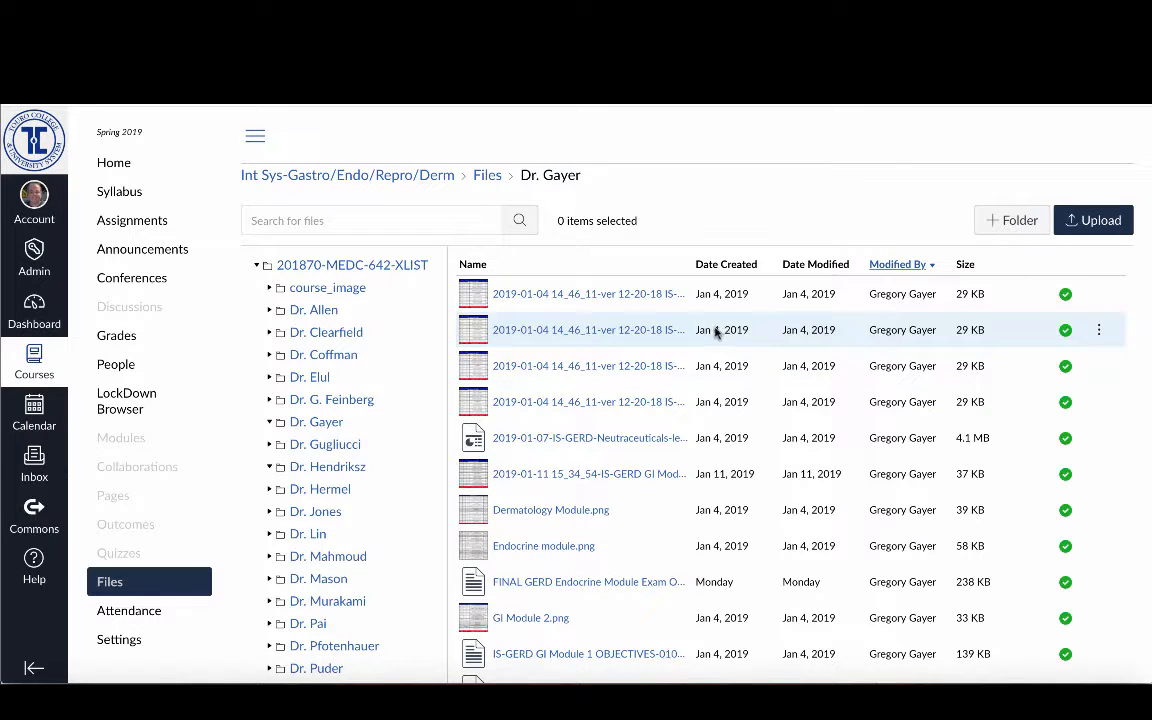
mouse_move(1100, 322)
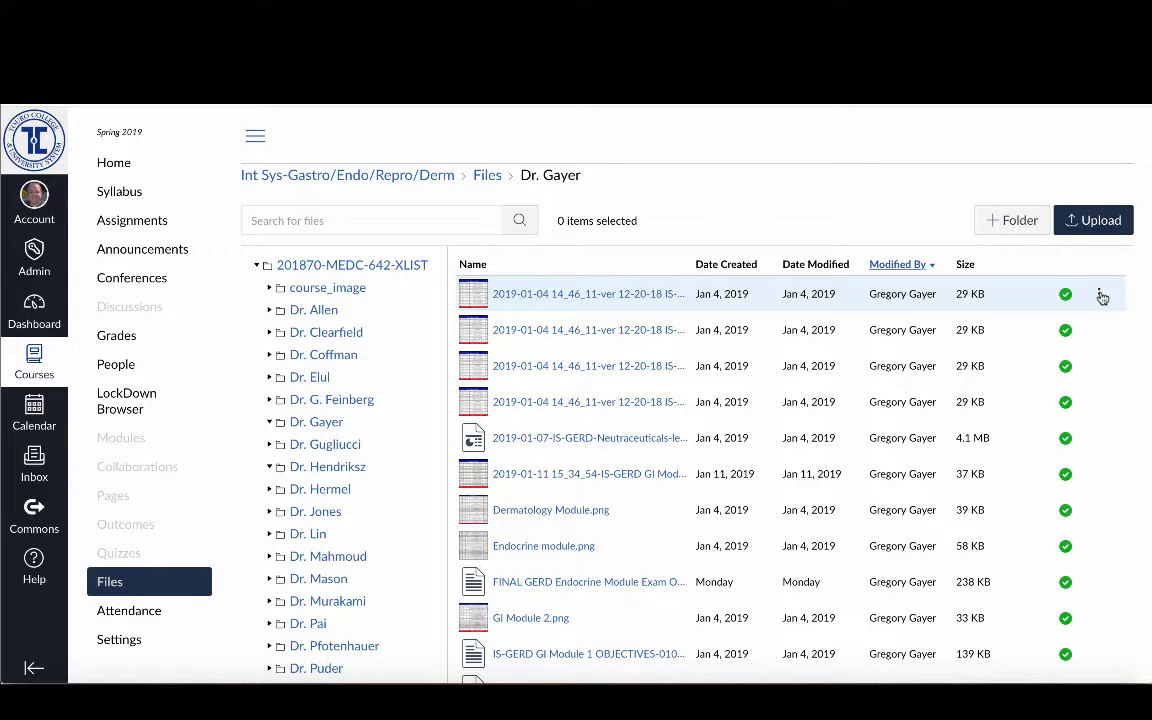
left_click(1099, 293)
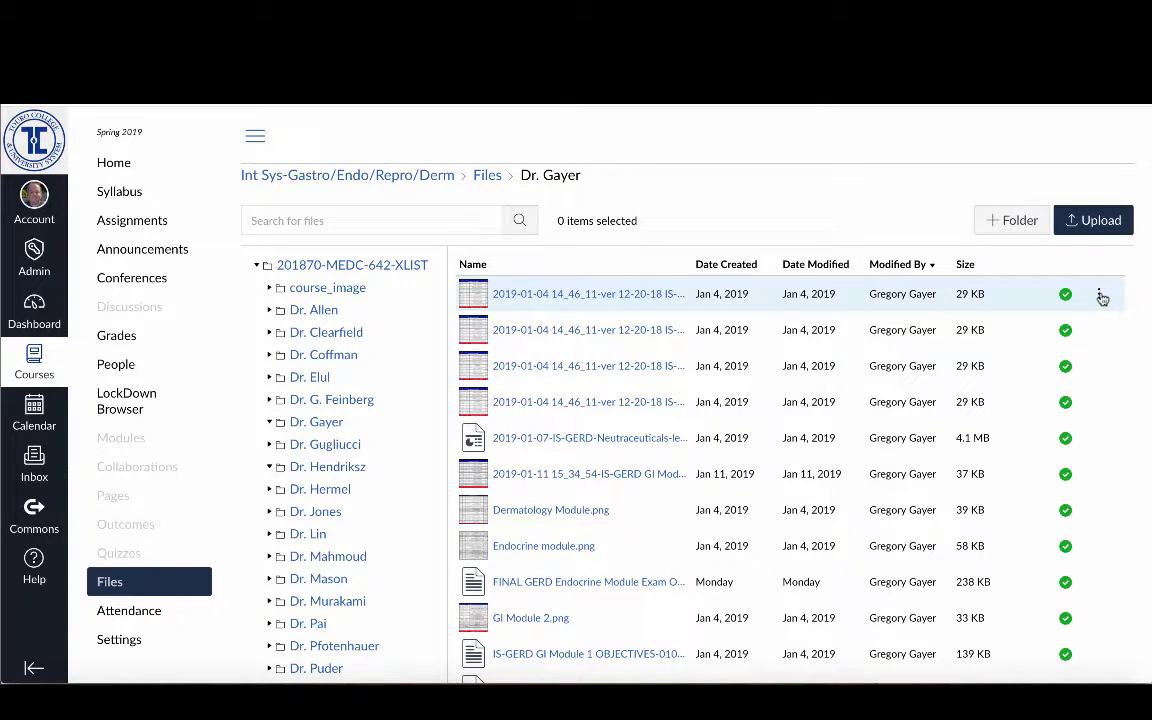
mouse_move(1100, 329)
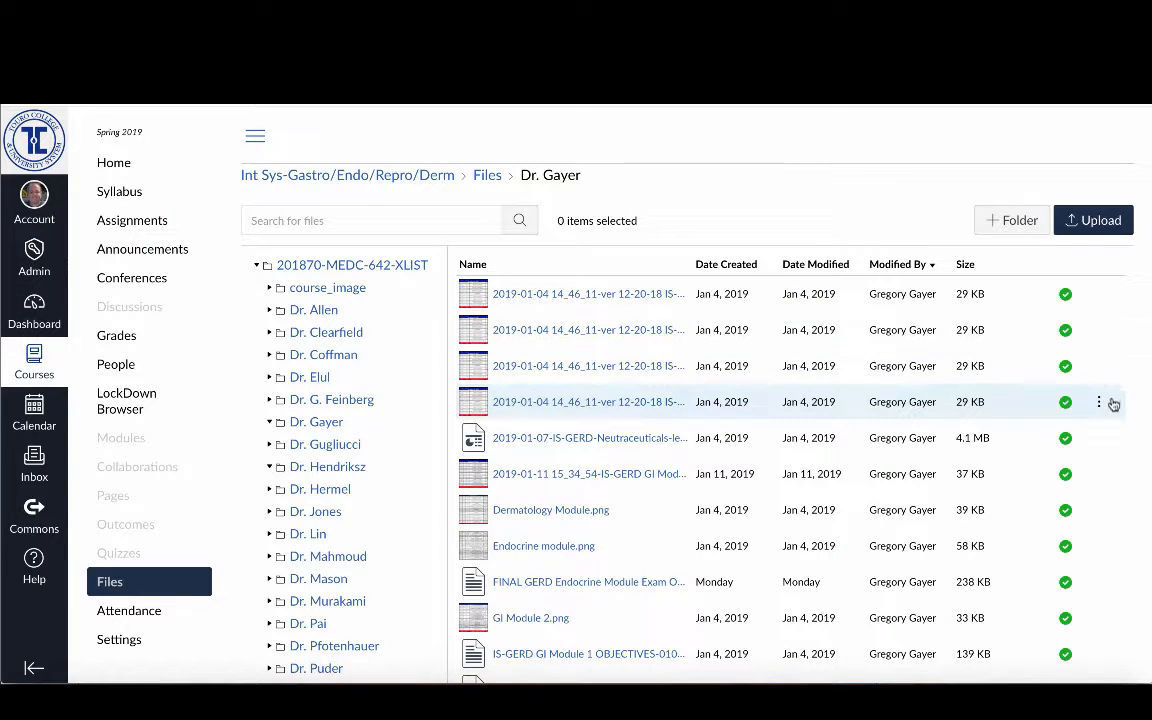
left_click(1099, 402)
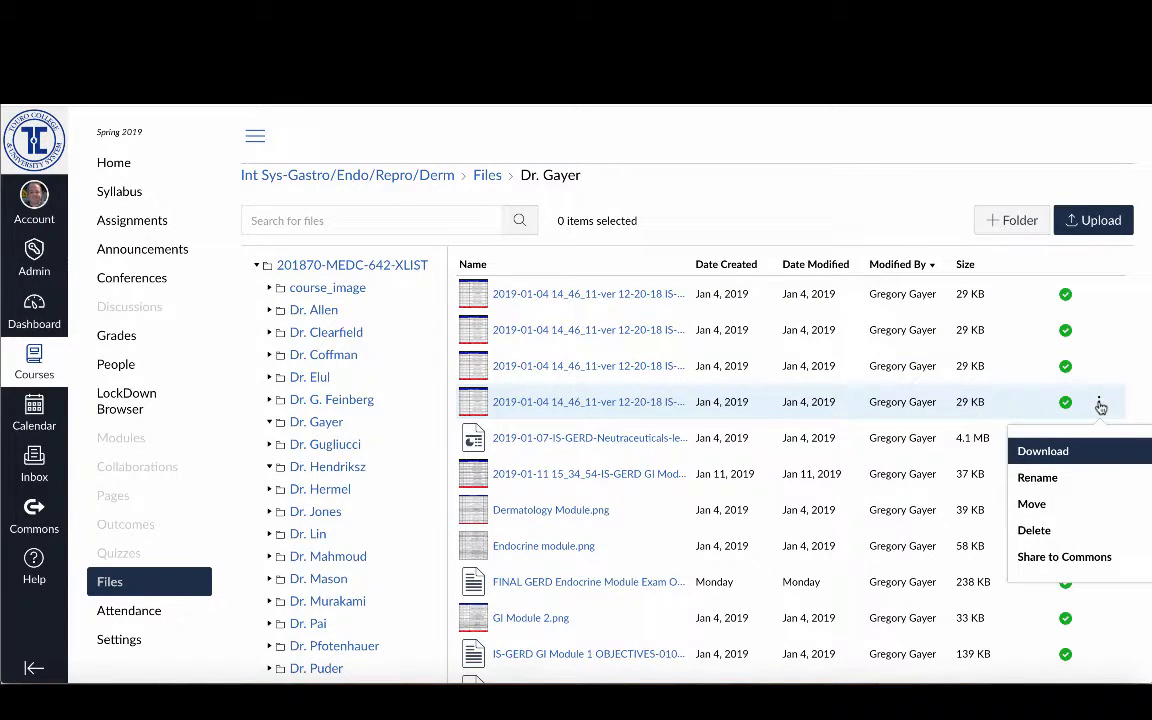